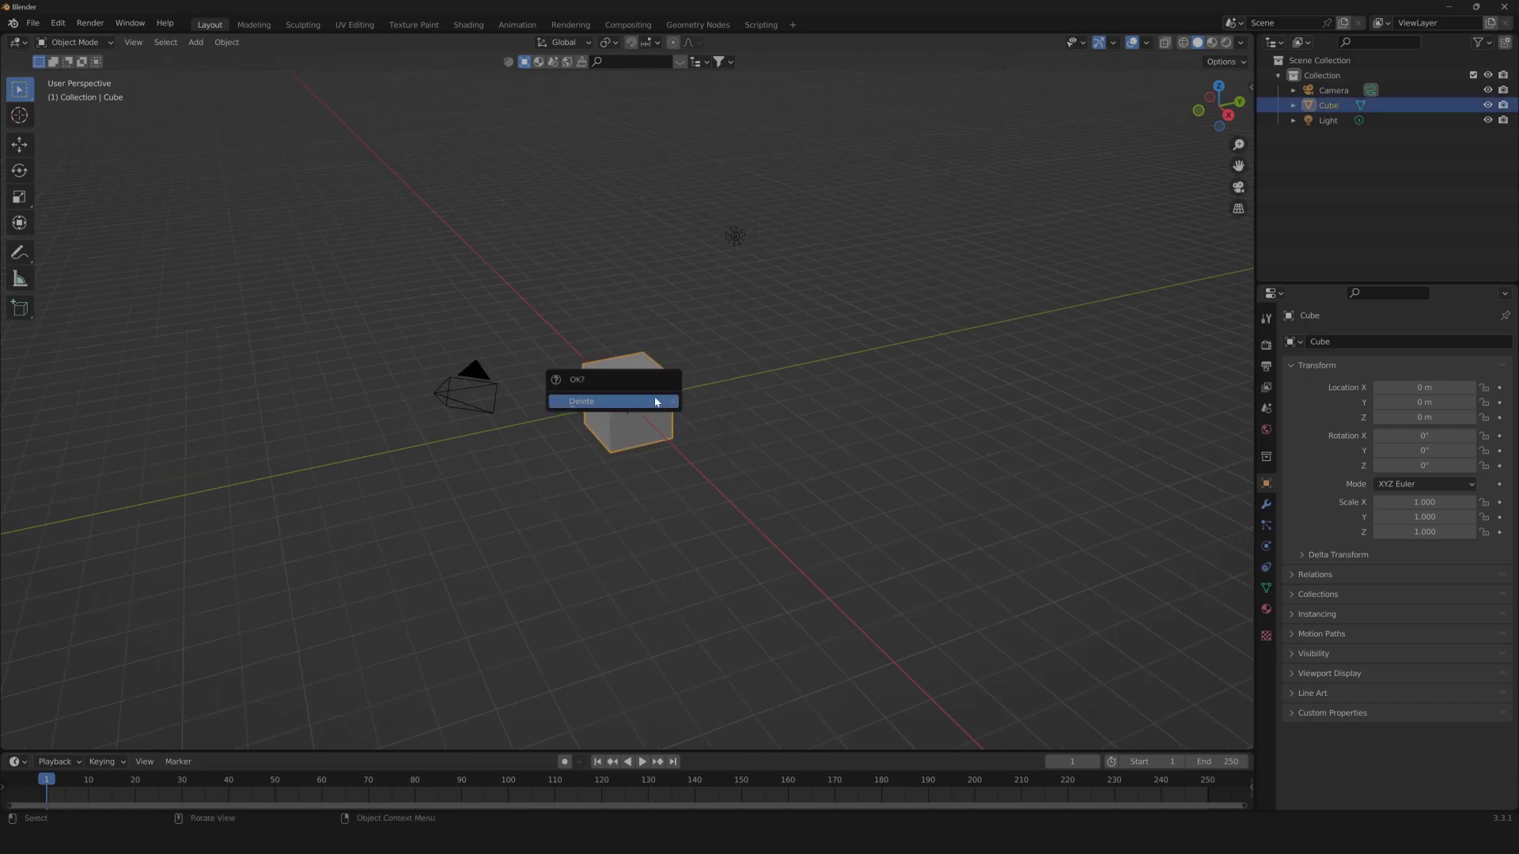
Delete the default cube and orbit around the remaining camera and light.
left_click(612, 401)
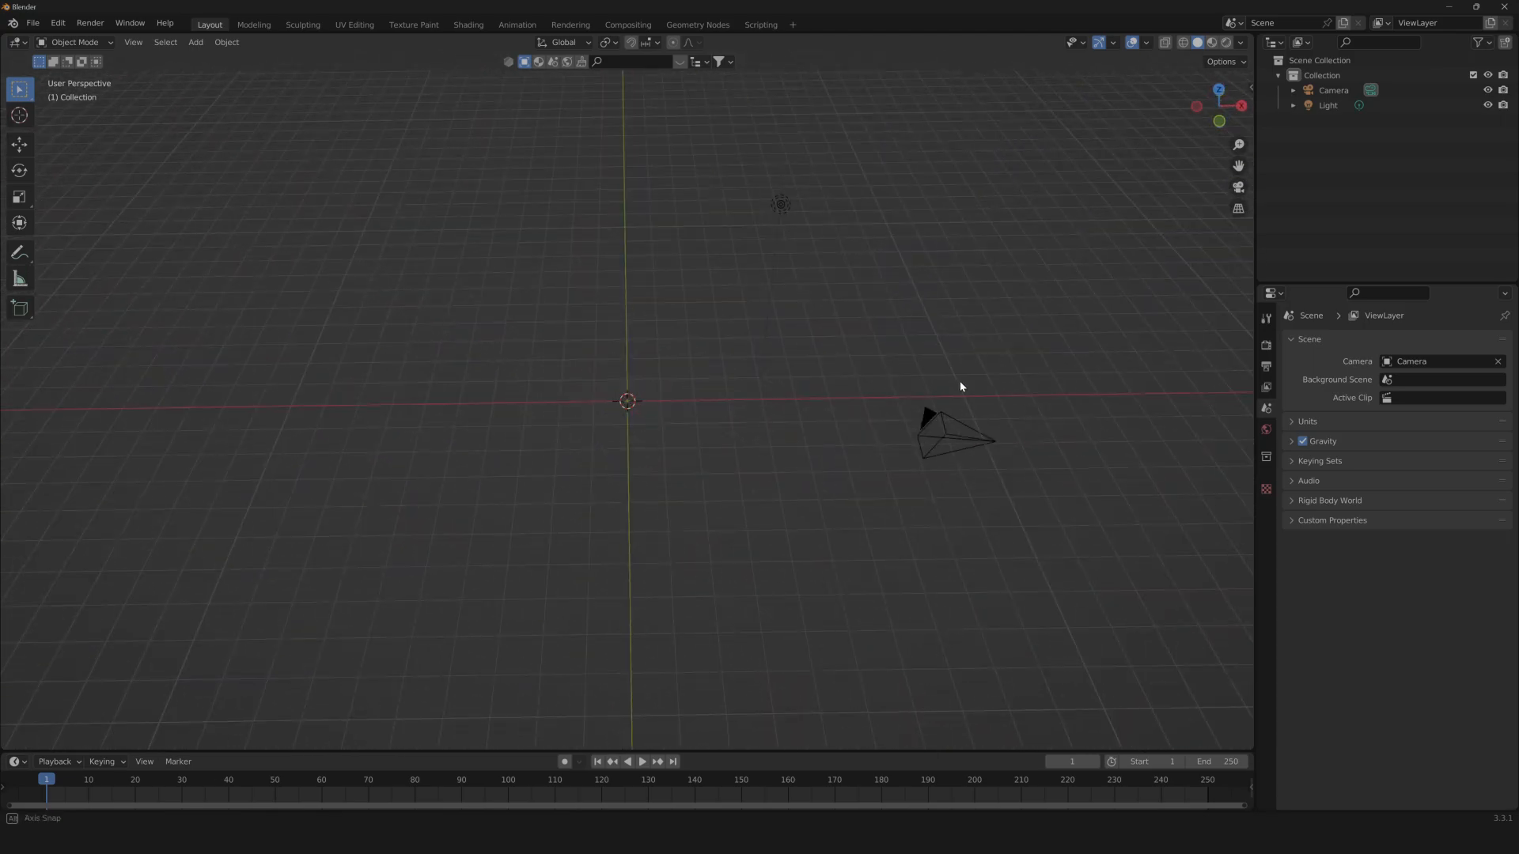
left_click_drag(961, 387, 850, 391)
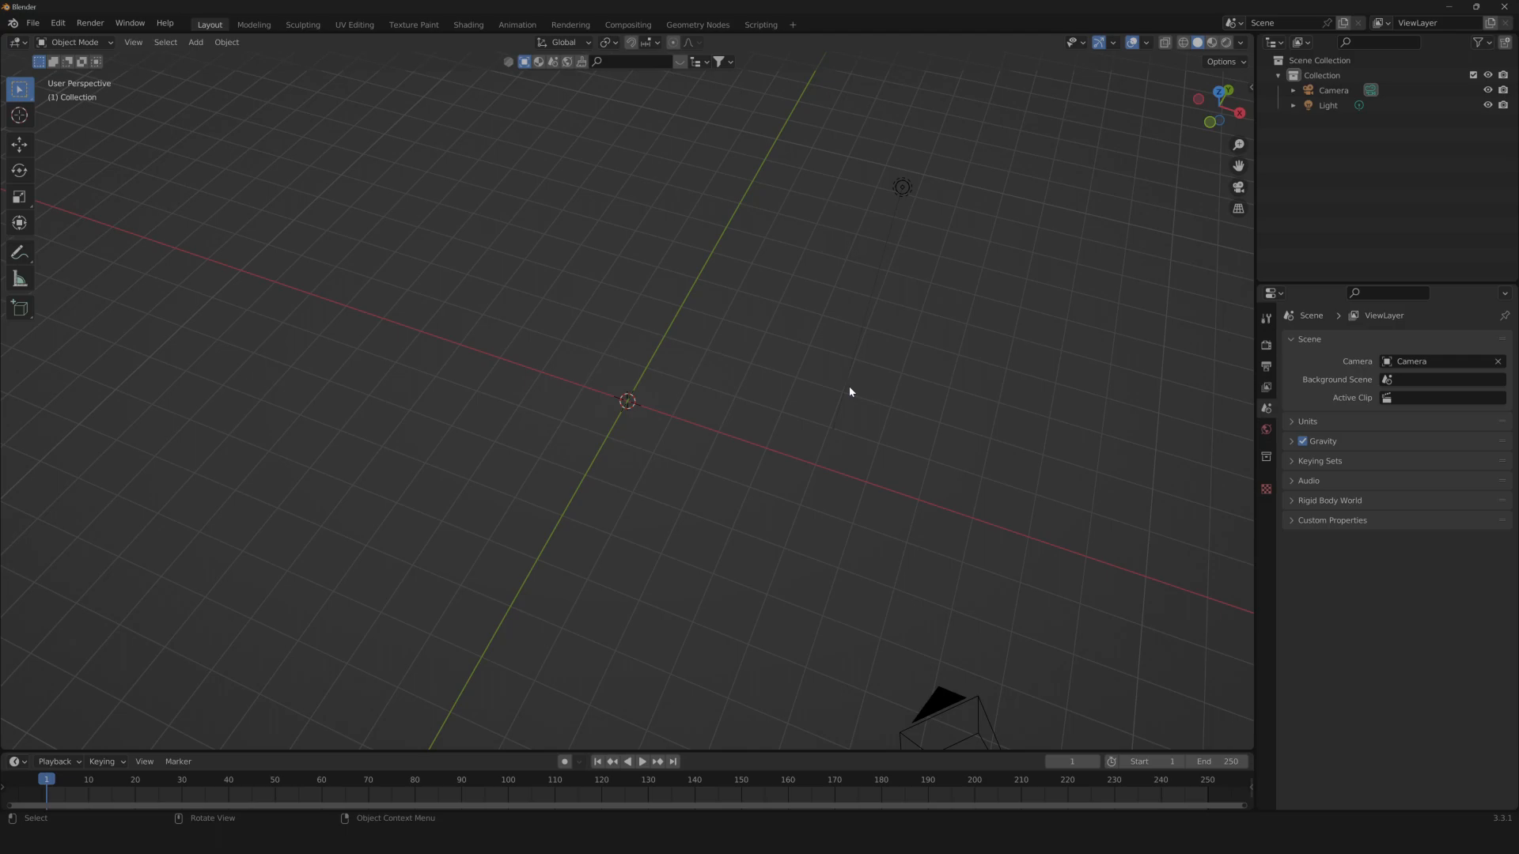
left_click(33, 22)
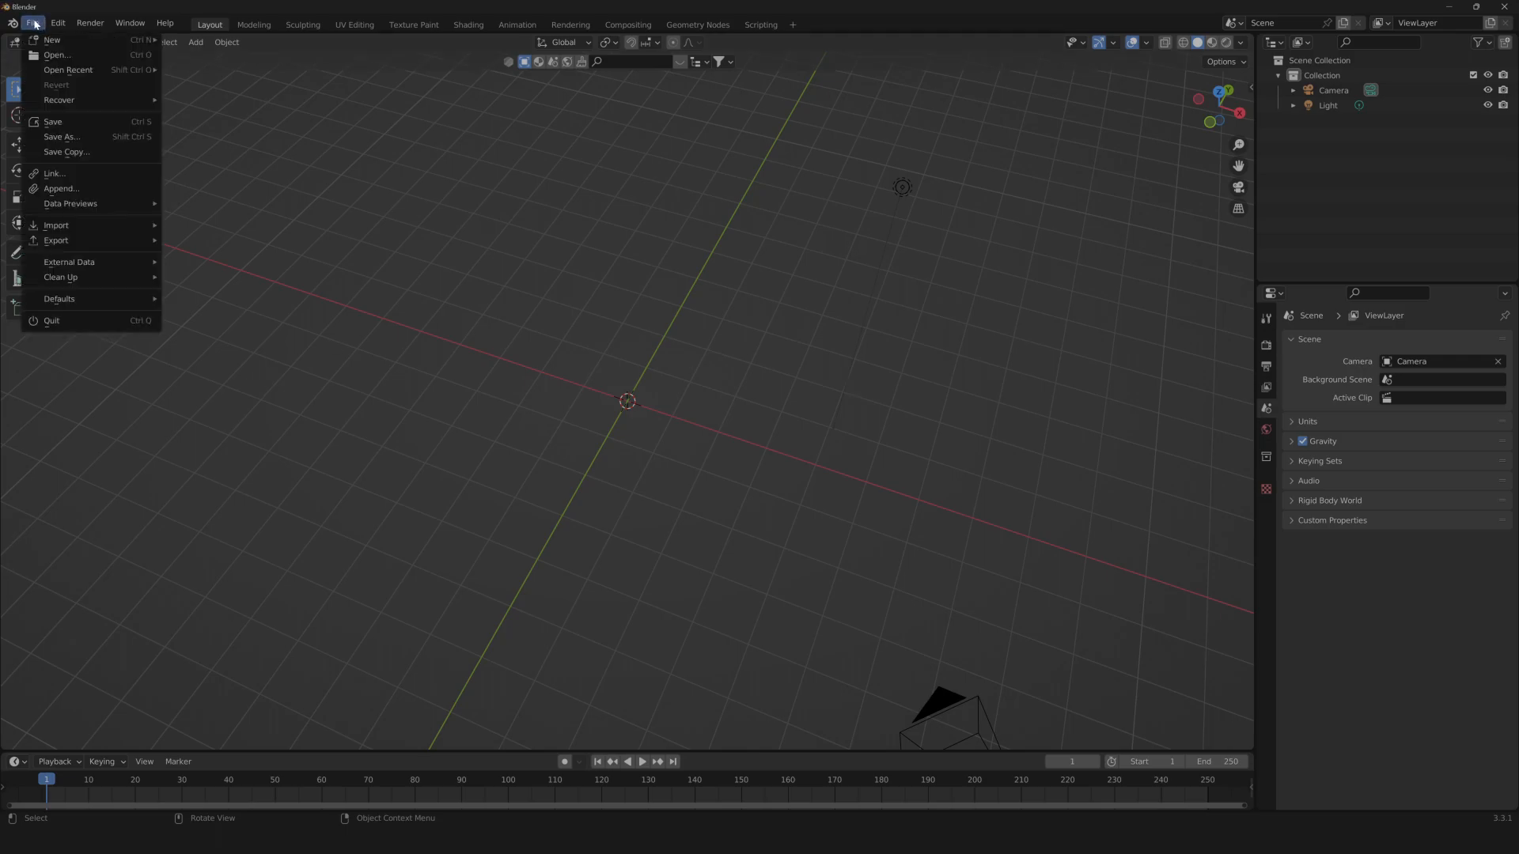
mouse_move(57, 226)
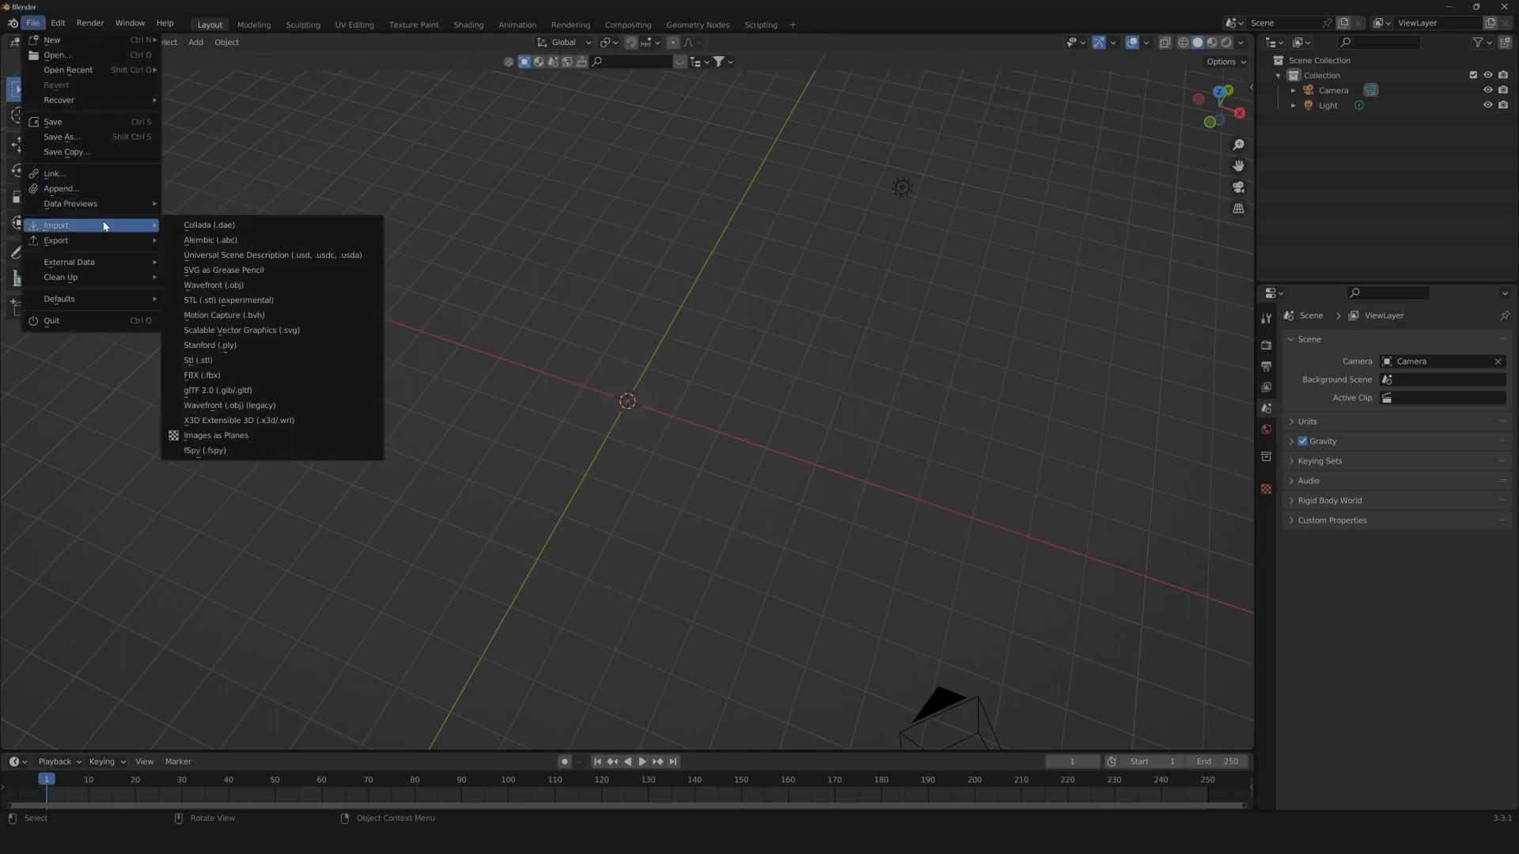
Import Logo_Blender.svg through the Scalable Vector Graphics importer.
left_click(241, 330)
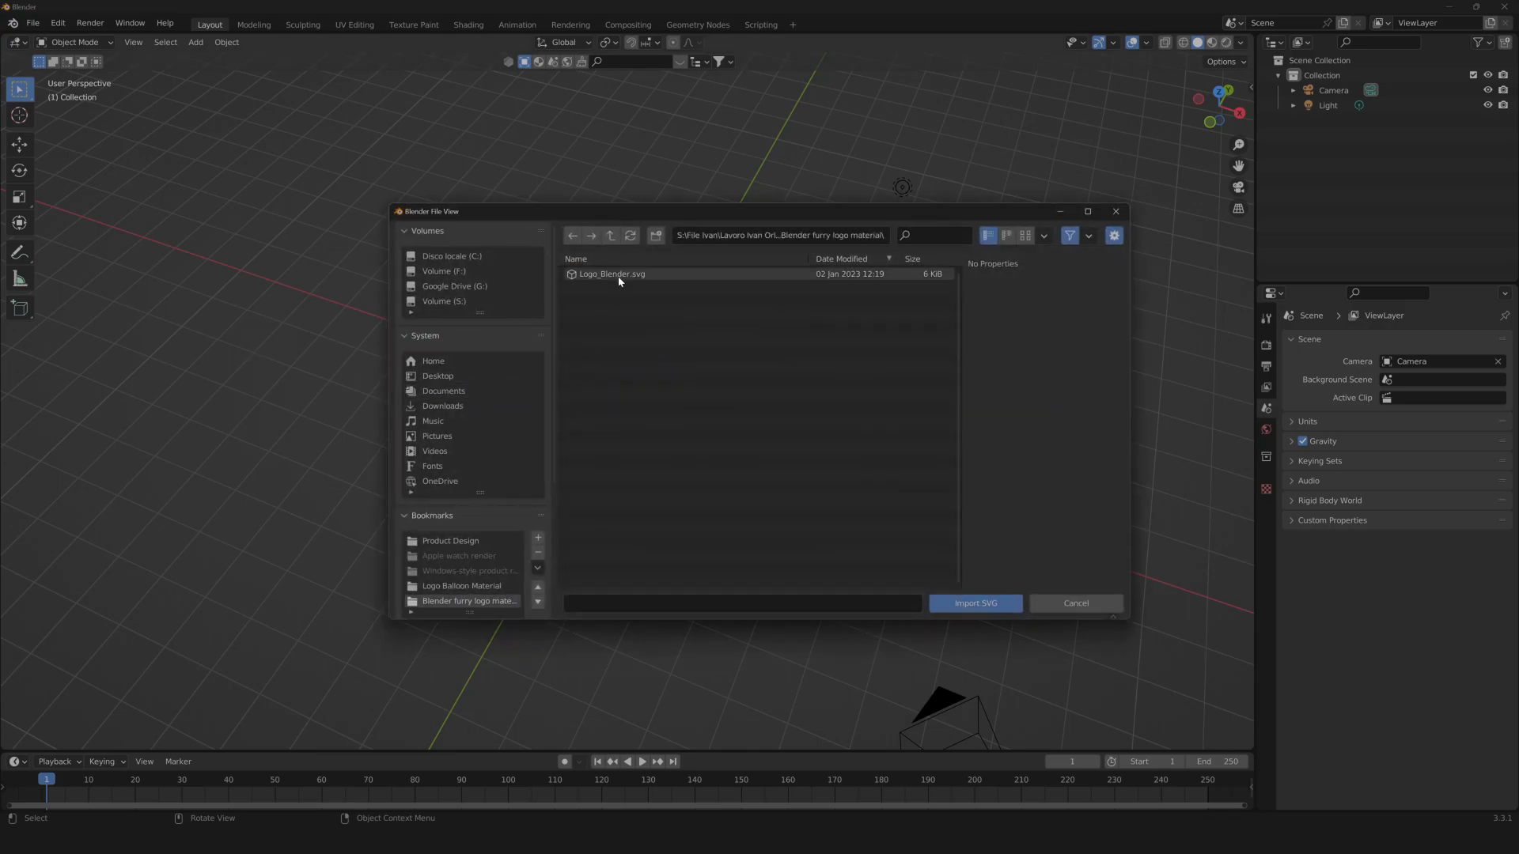
left_click(612, 274)
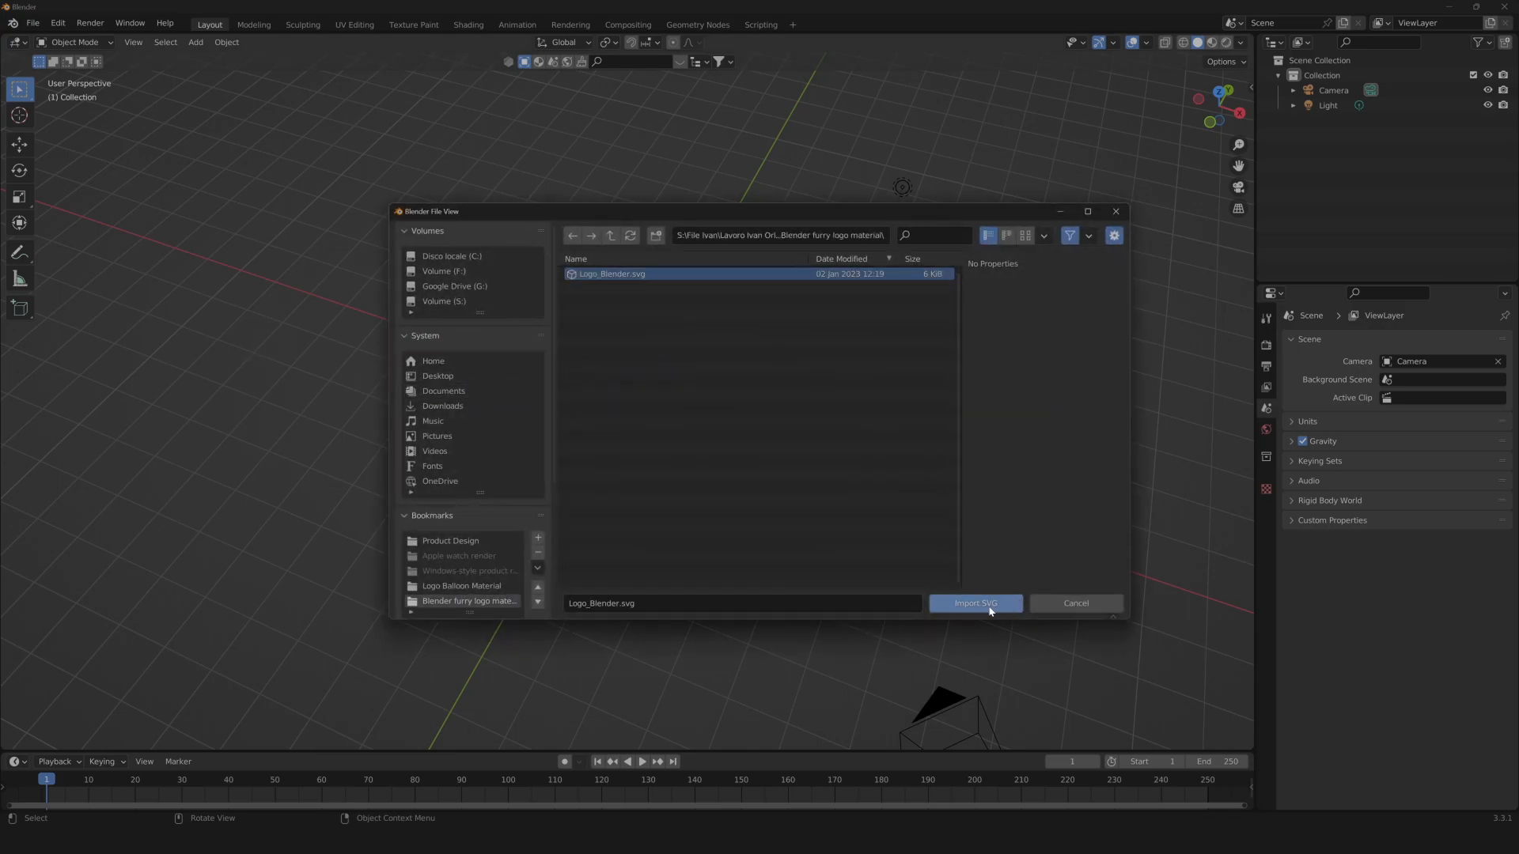
left_click(976, 604)
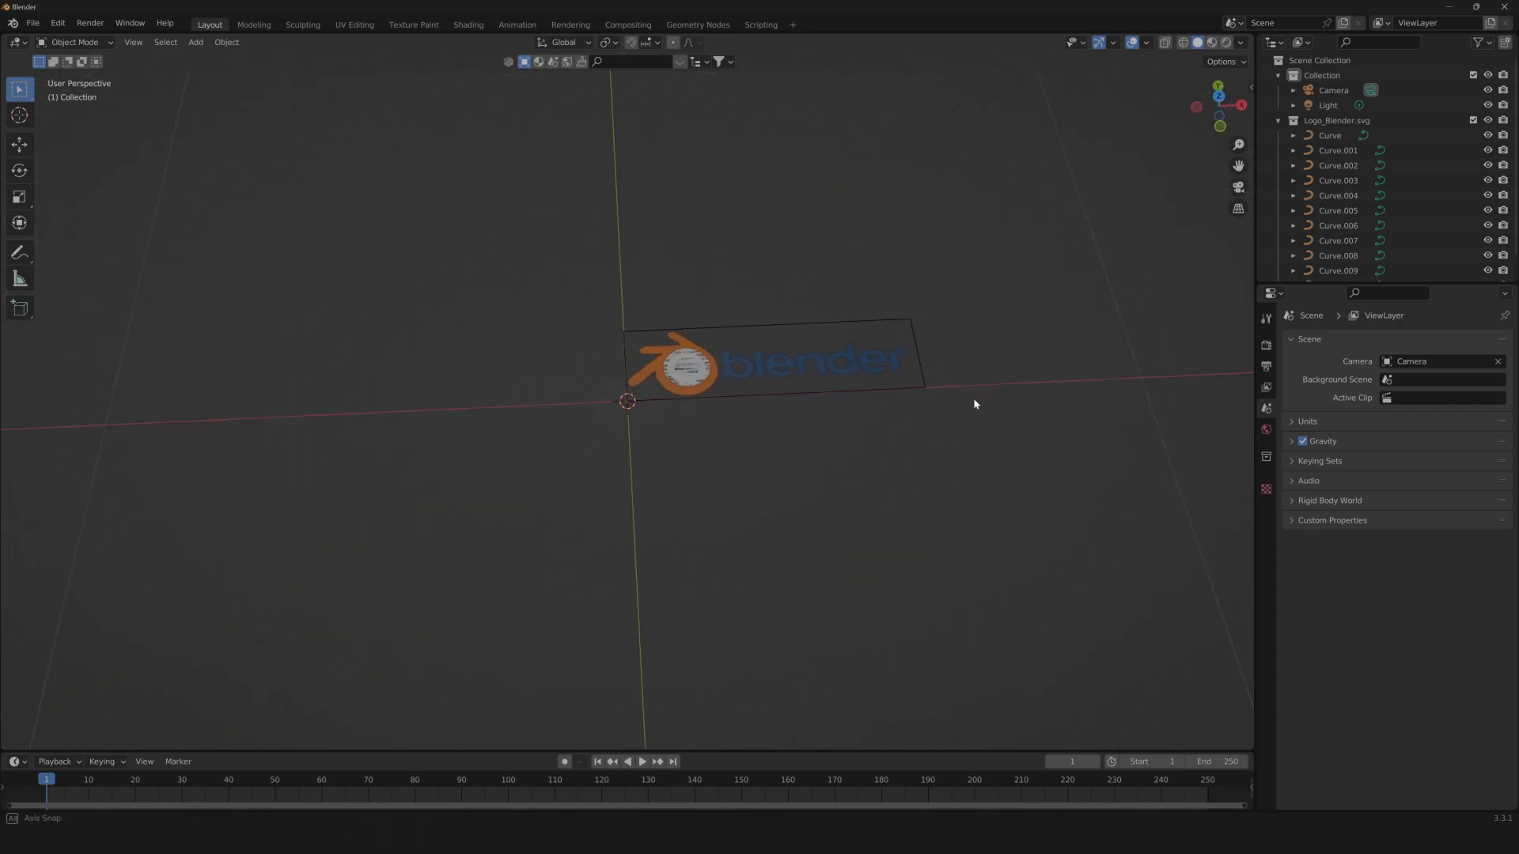
Delete the wordmark letter curves and extra curves, leaving the two symbol curves.
left_click_drag(968, 407, 552, 445)
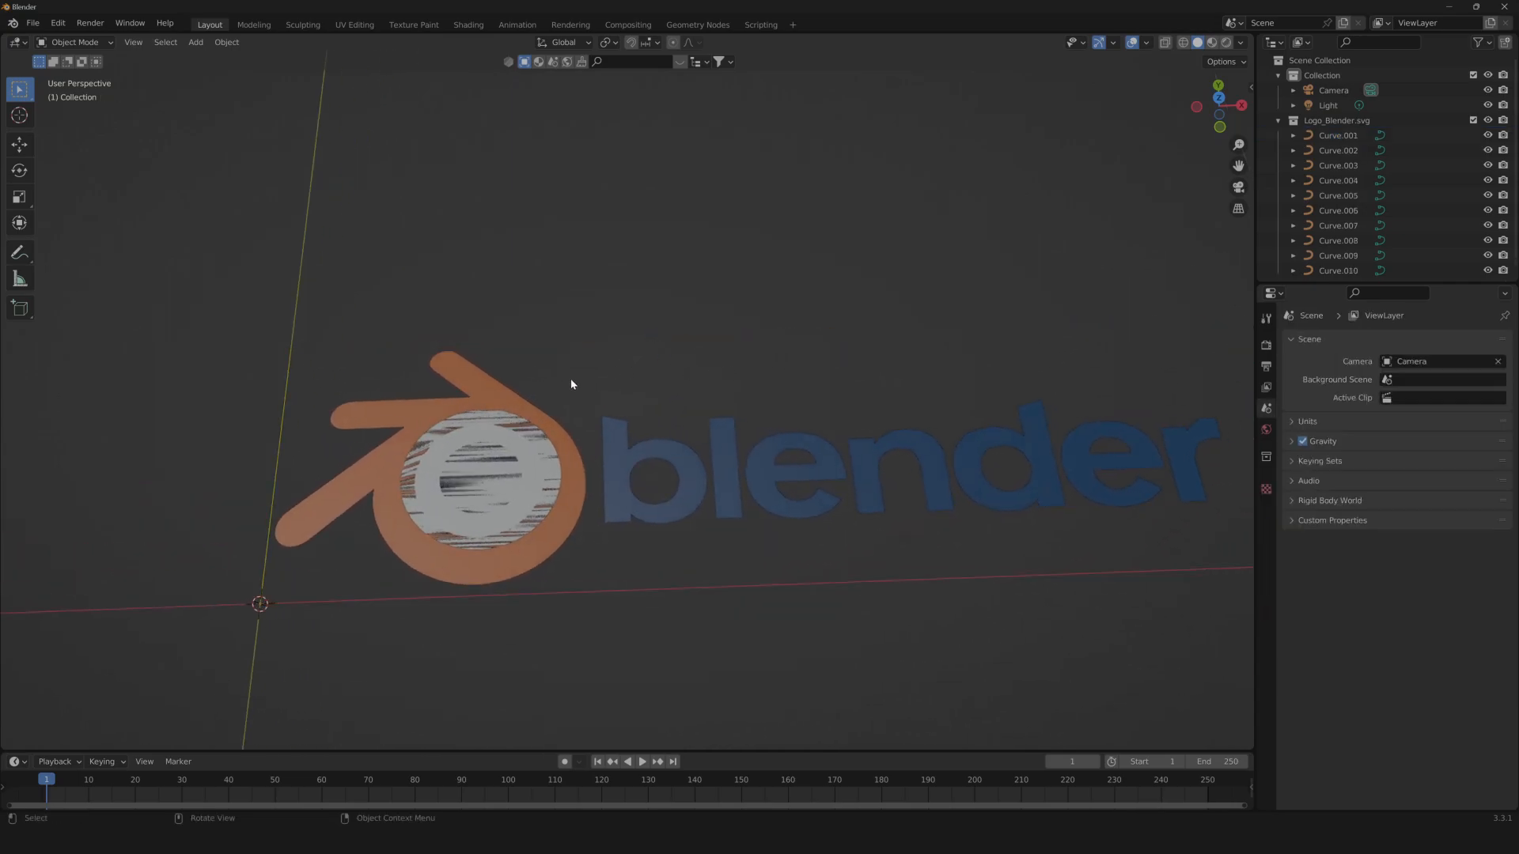
left_click(574, 385)
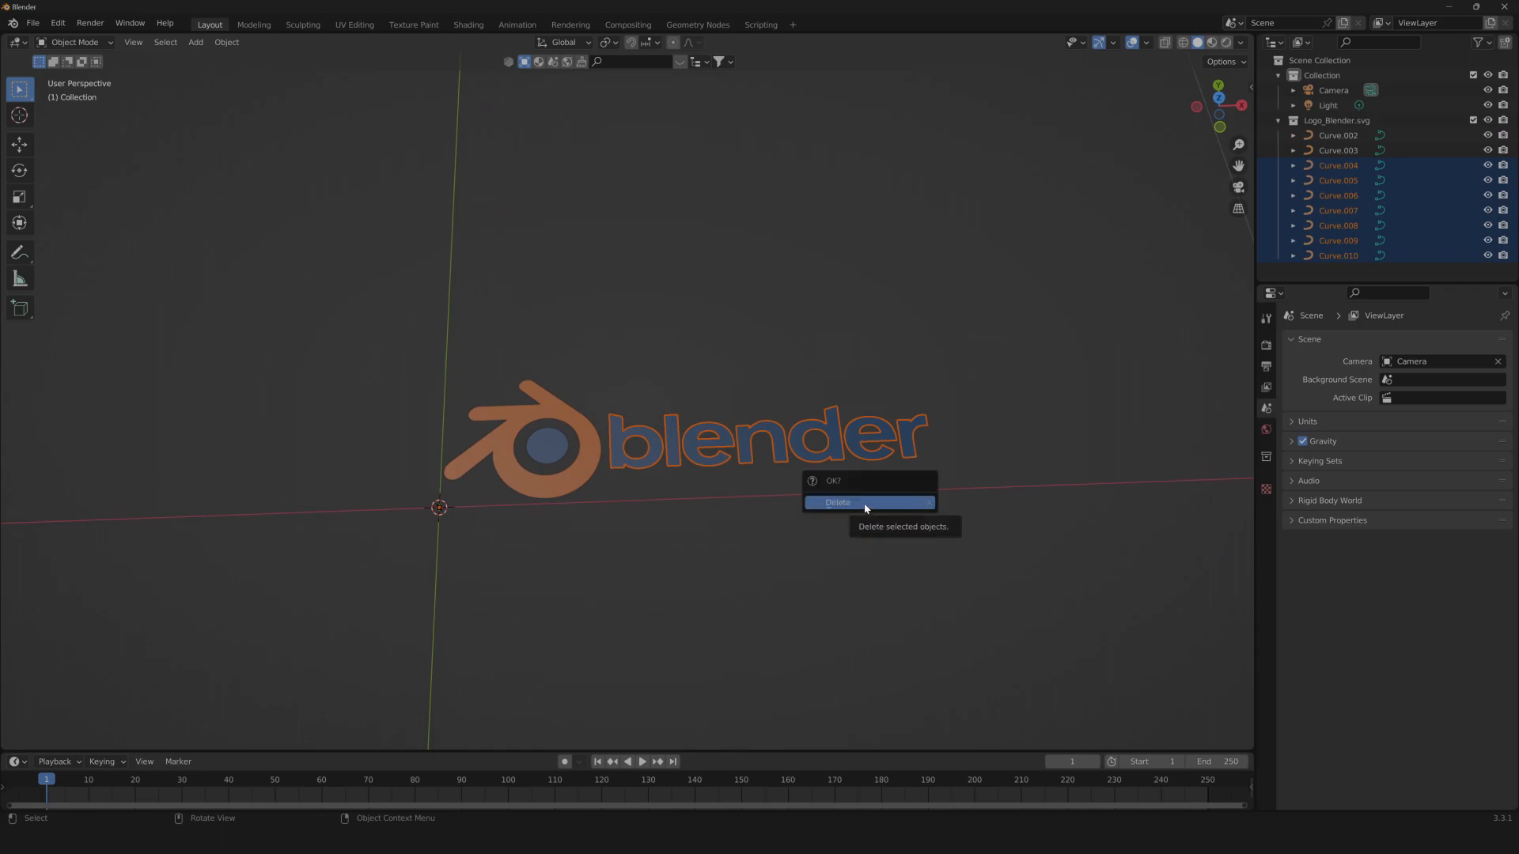
left_click(868, 502)
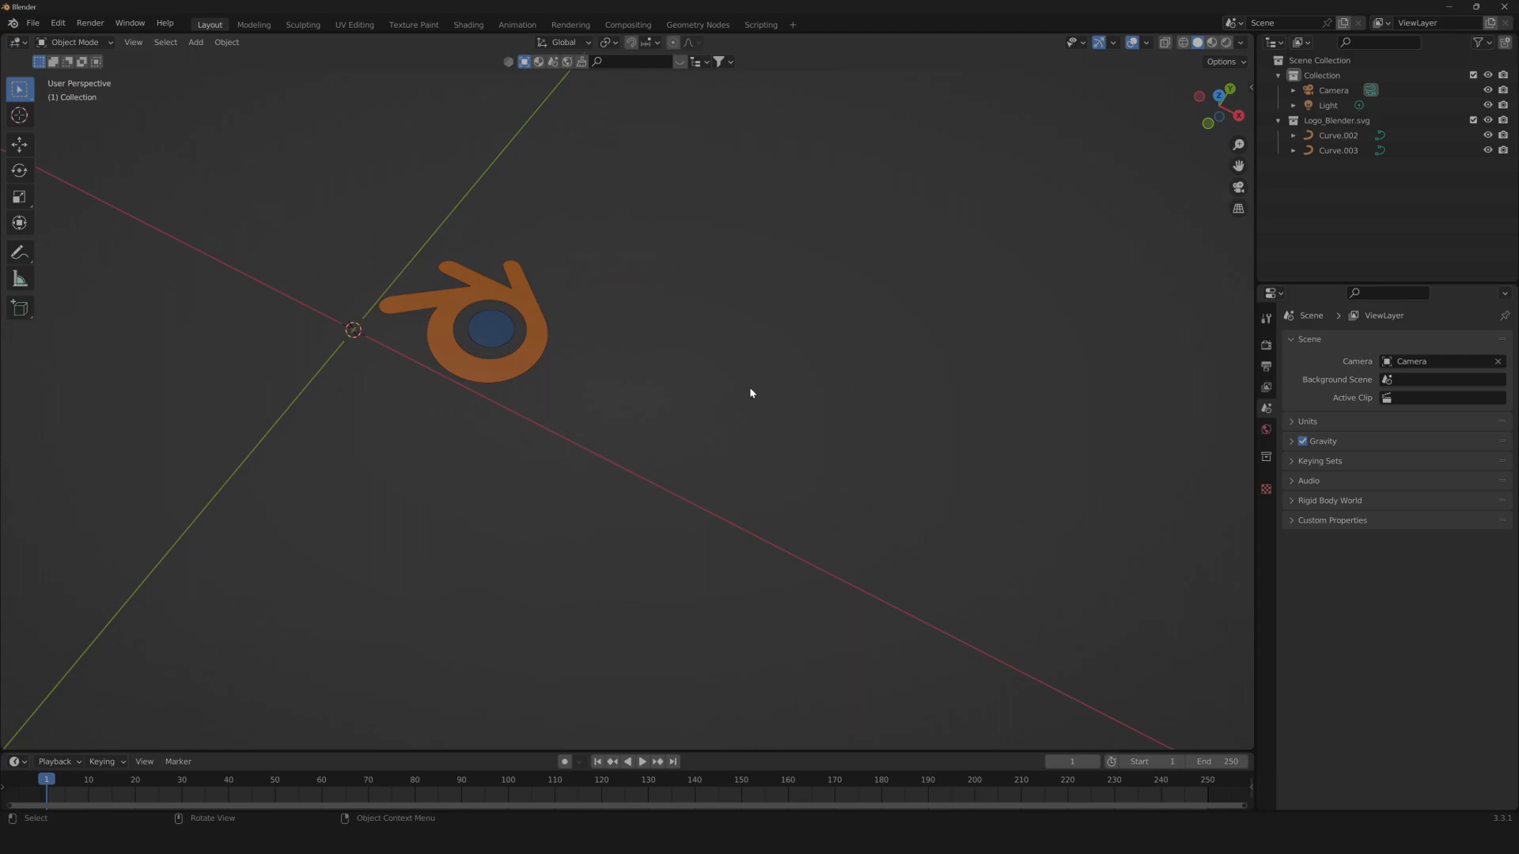
left_click_drag(750, 394, 737, 408)
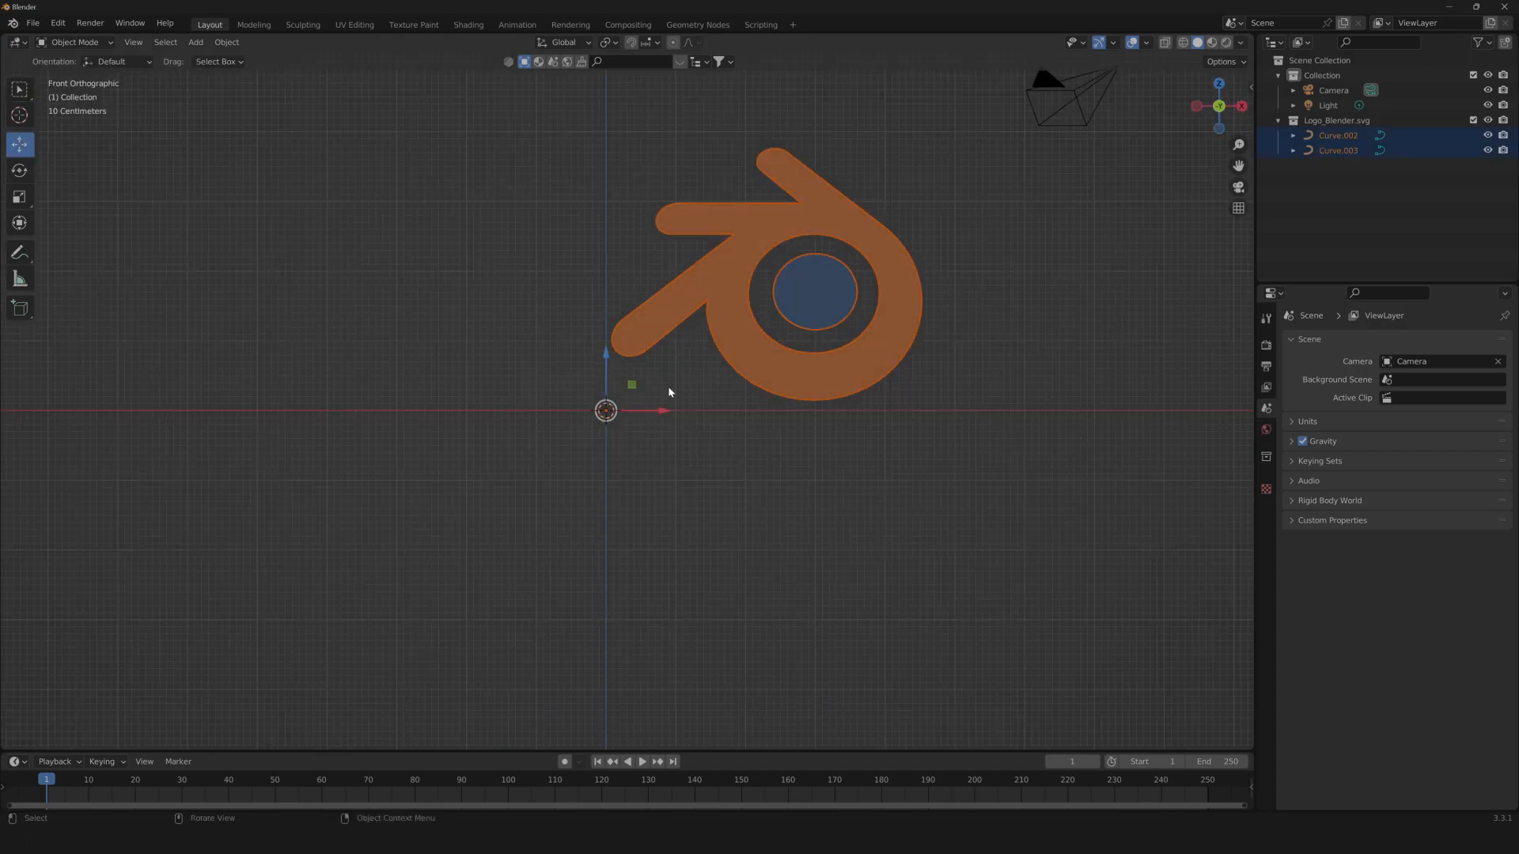
Slide the upright, enlarged logo along X over the world origin and return to perspective.
left_click_drag(669, 392, 455, 418)
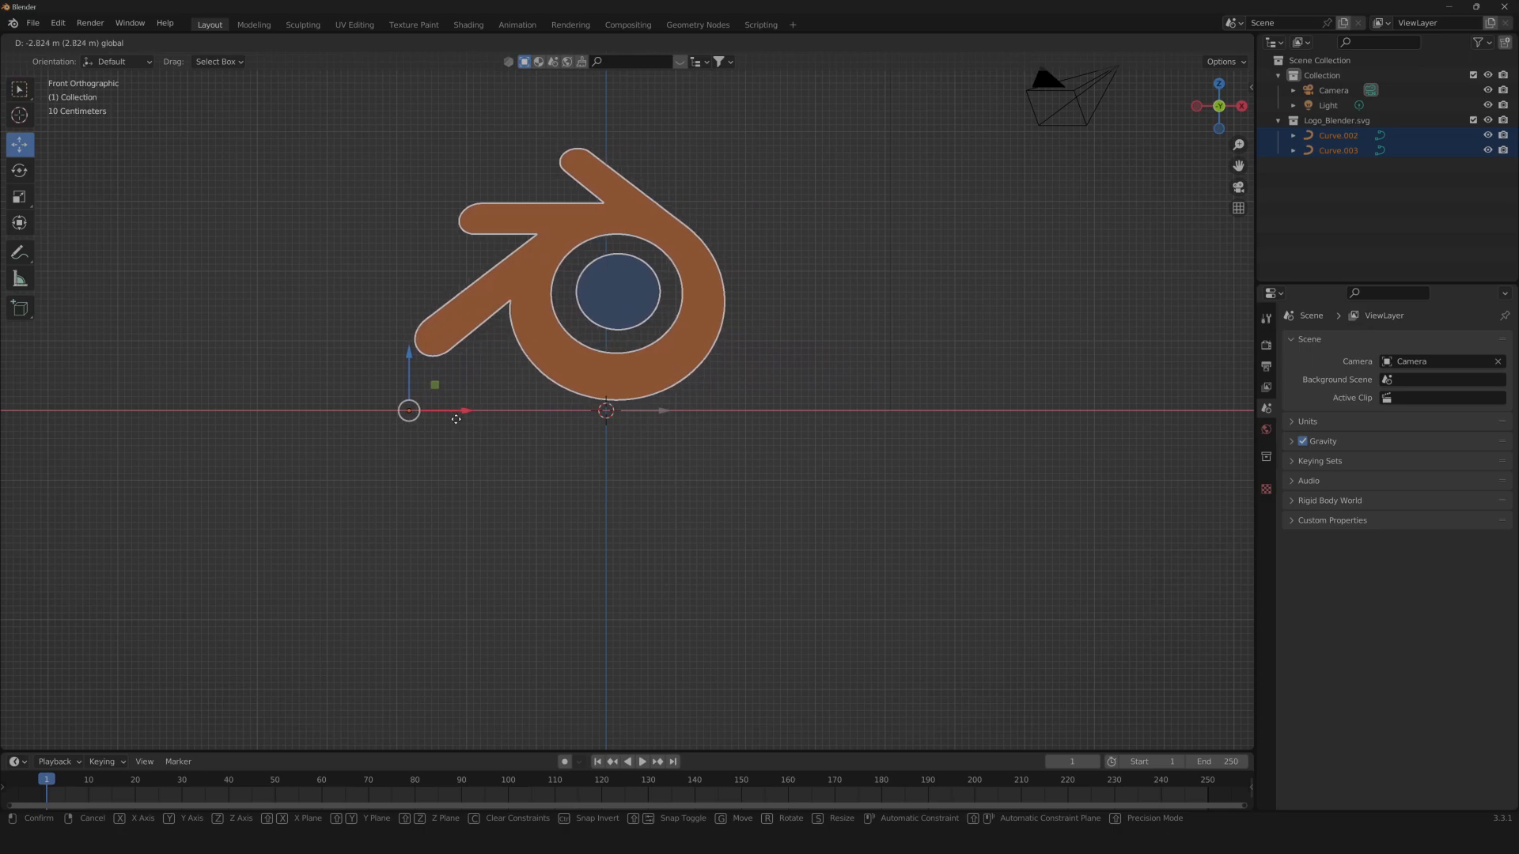
left_click_drag(610, 406, 746, 299)
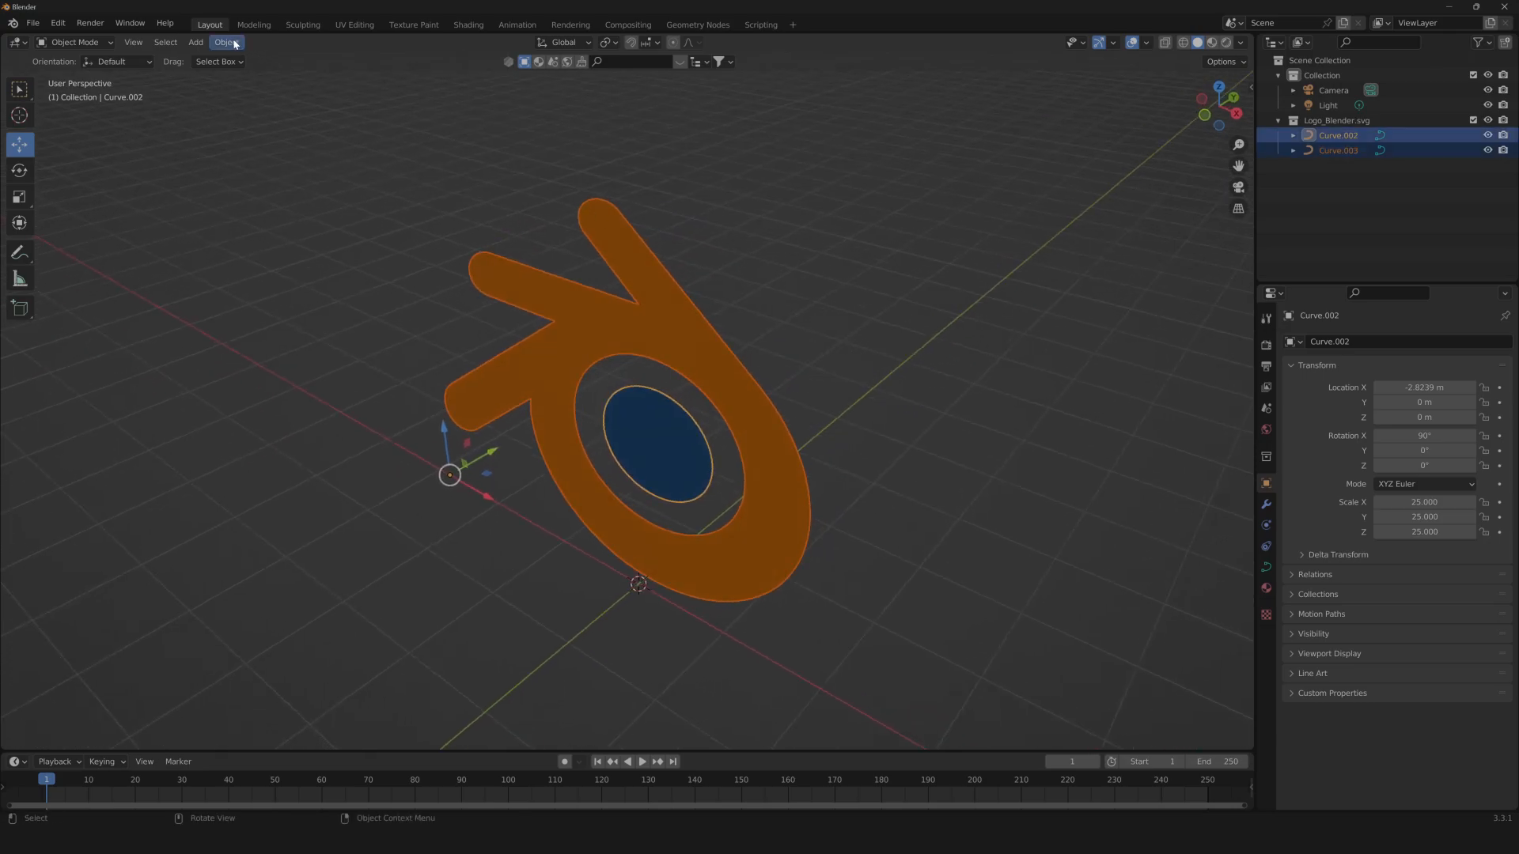
Convert both logo curves to meshes via Object > Convert > Mesh.
left_click(226, 43)
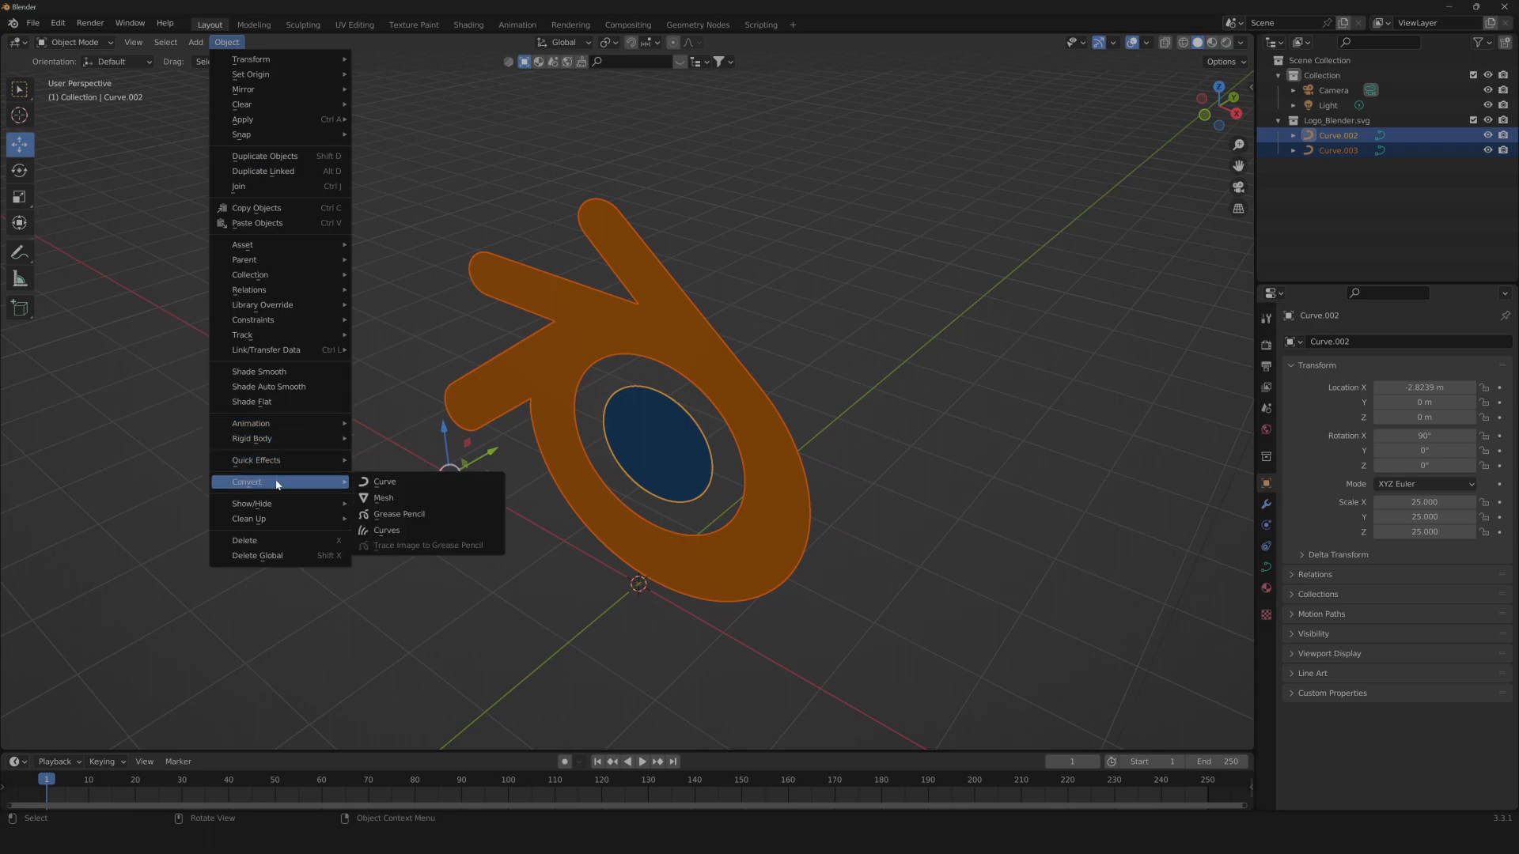
left_click(384, 498)
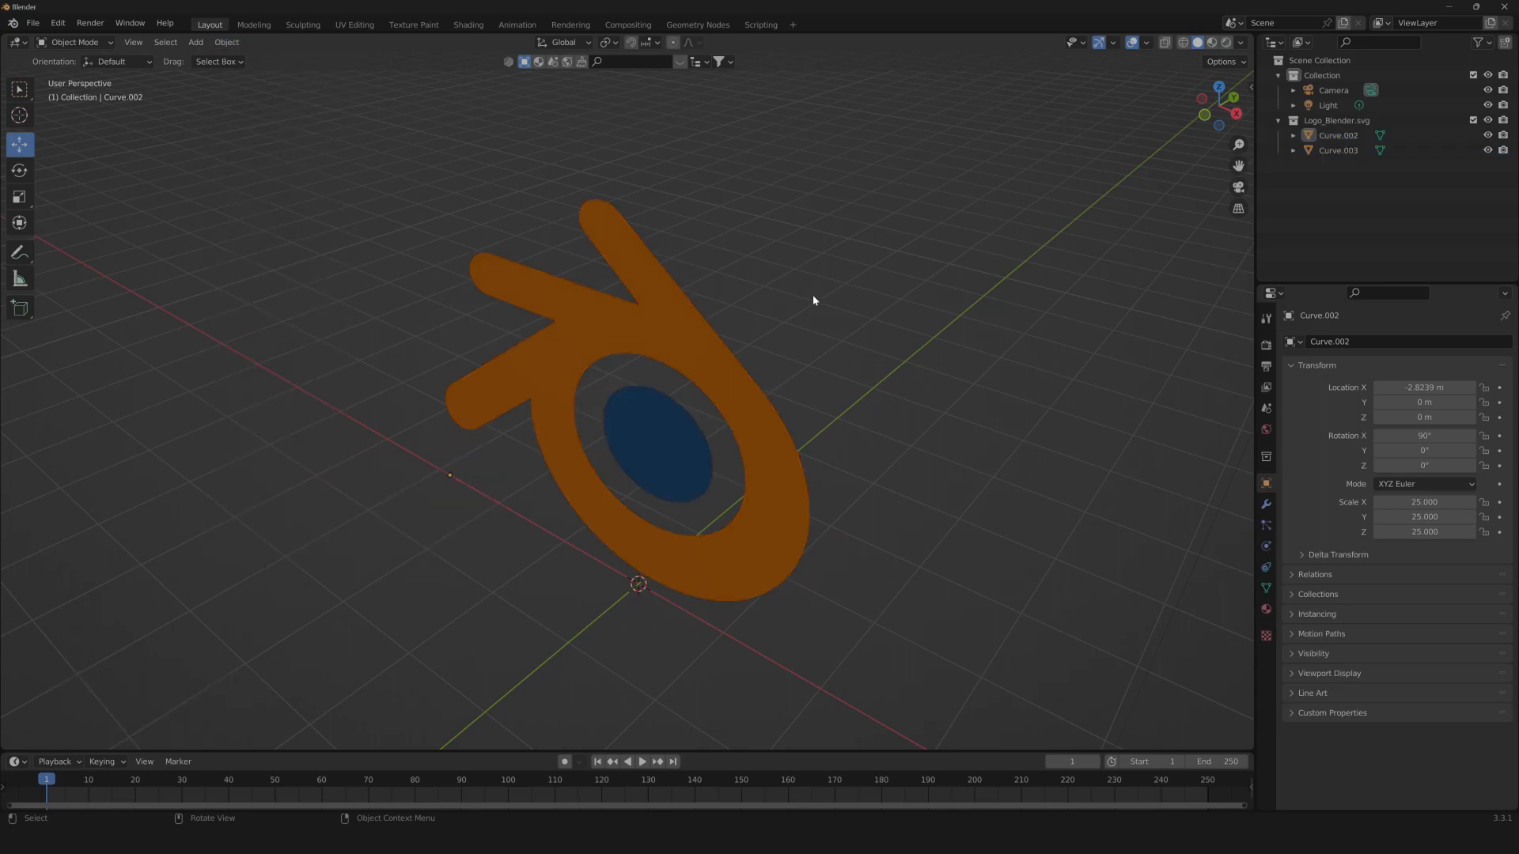
key("Tab")
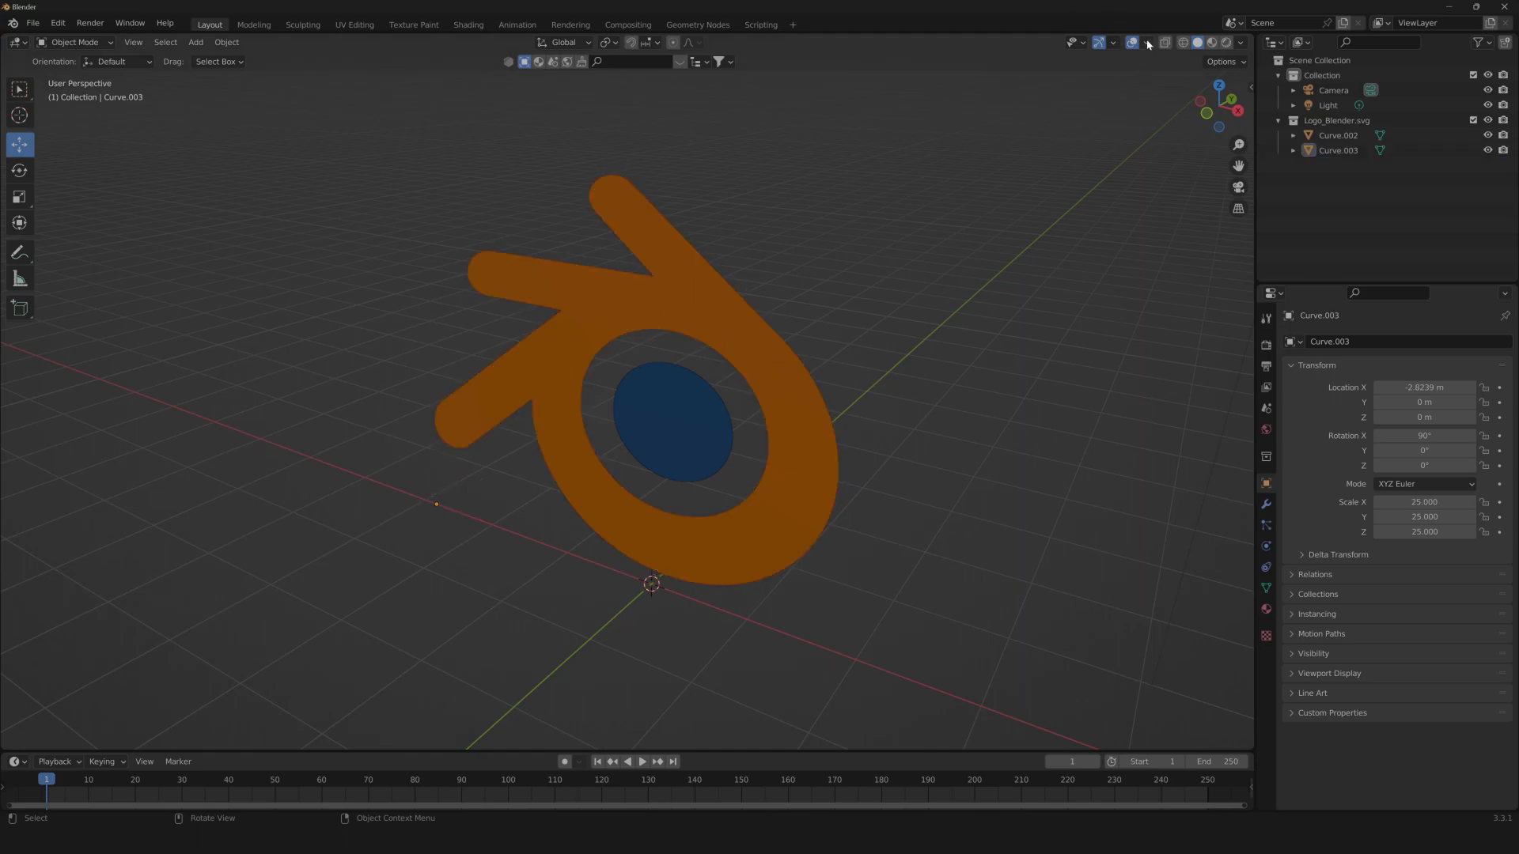
Turn on the Wireframe overlay and zoom in to inspect the dense mesh triangles.
left_click(1147, 43)
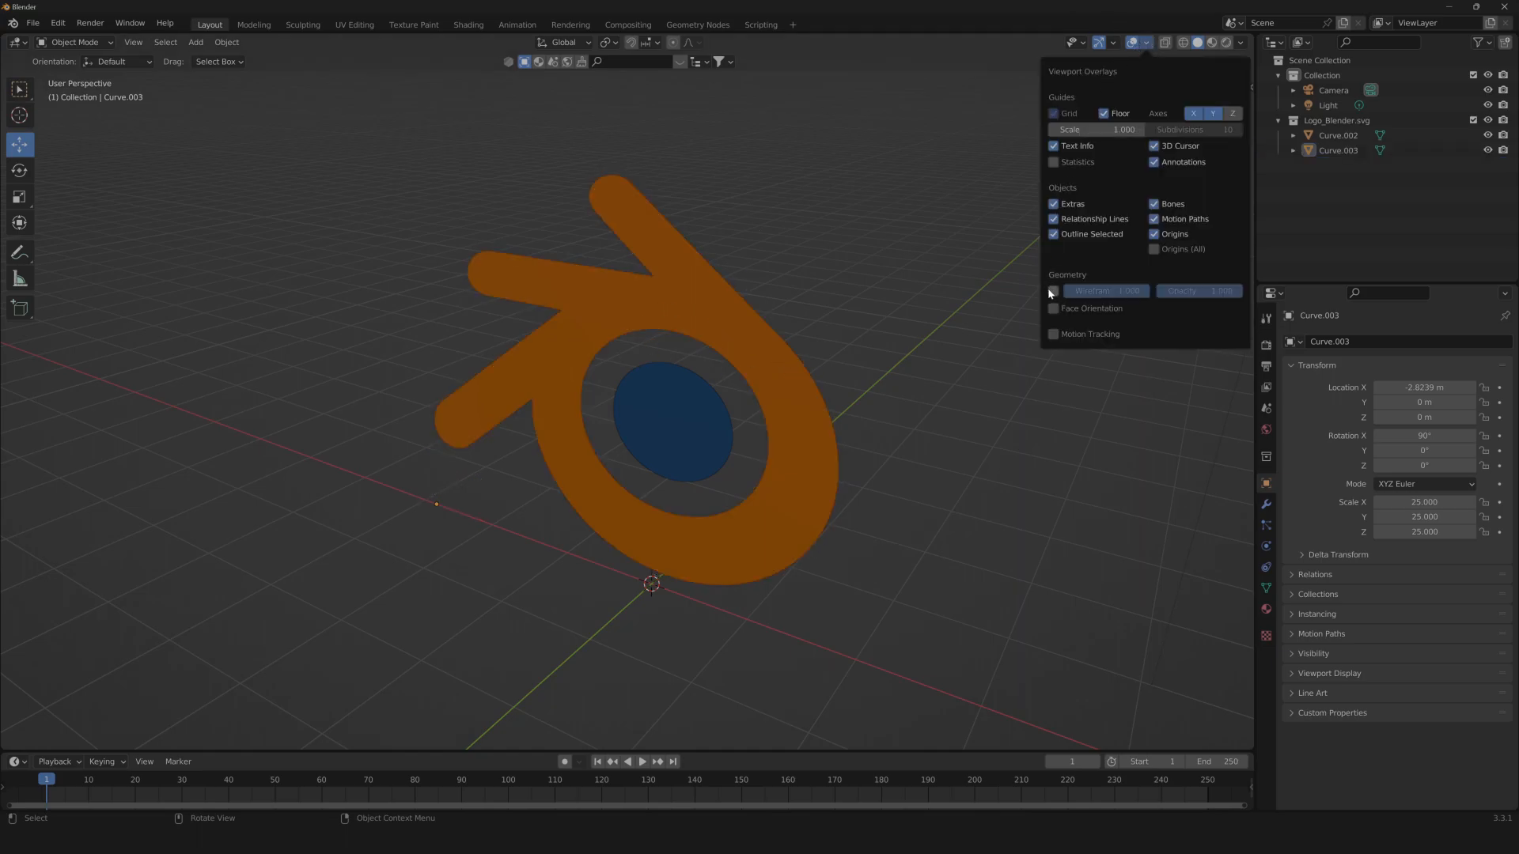
left_click(1053, 290)
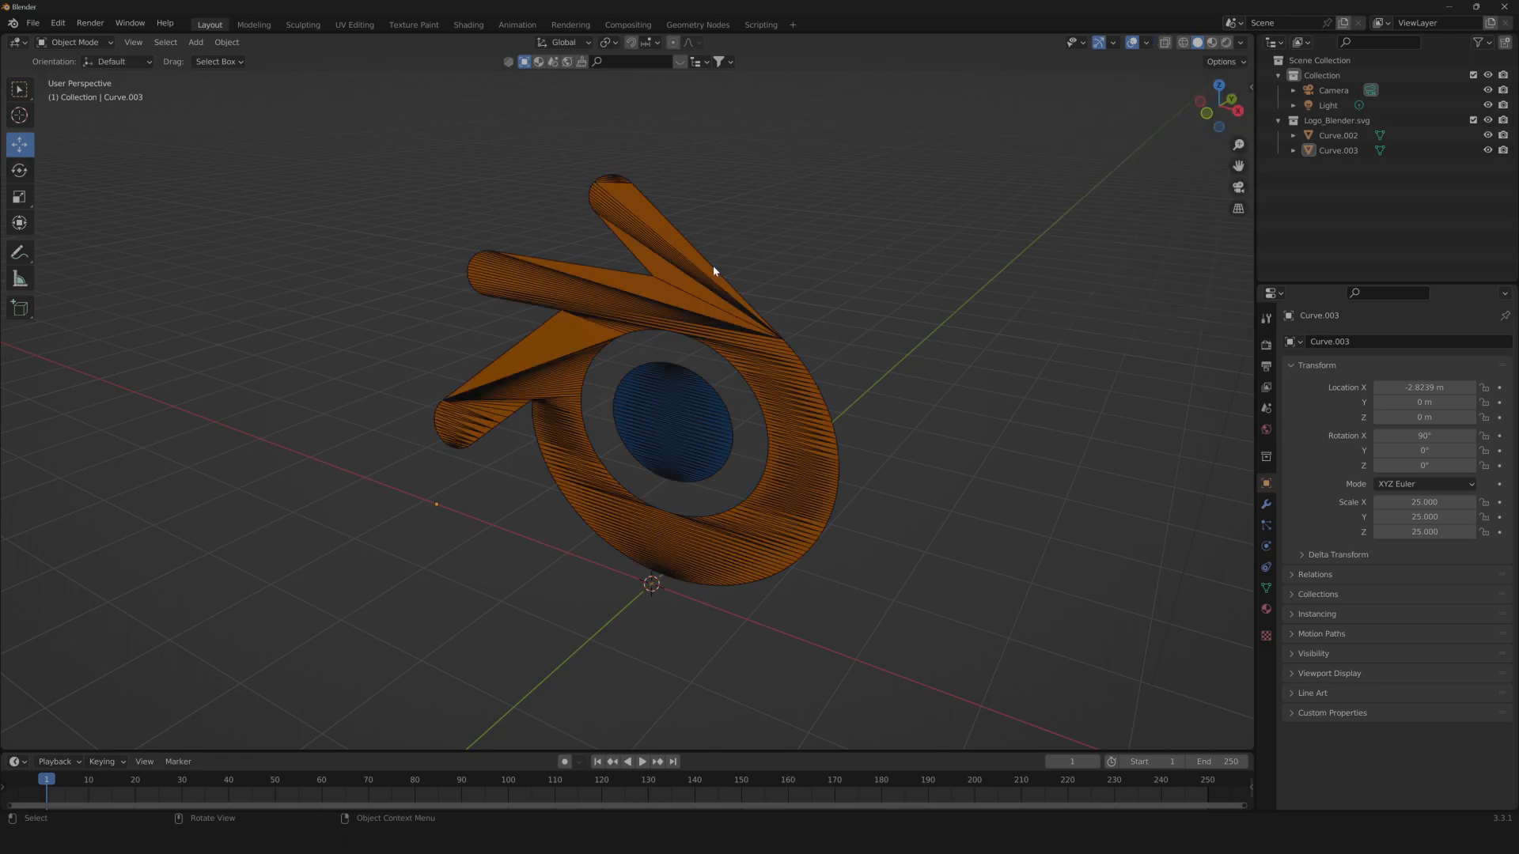
left_click_drag(714, 271, 864, 255)
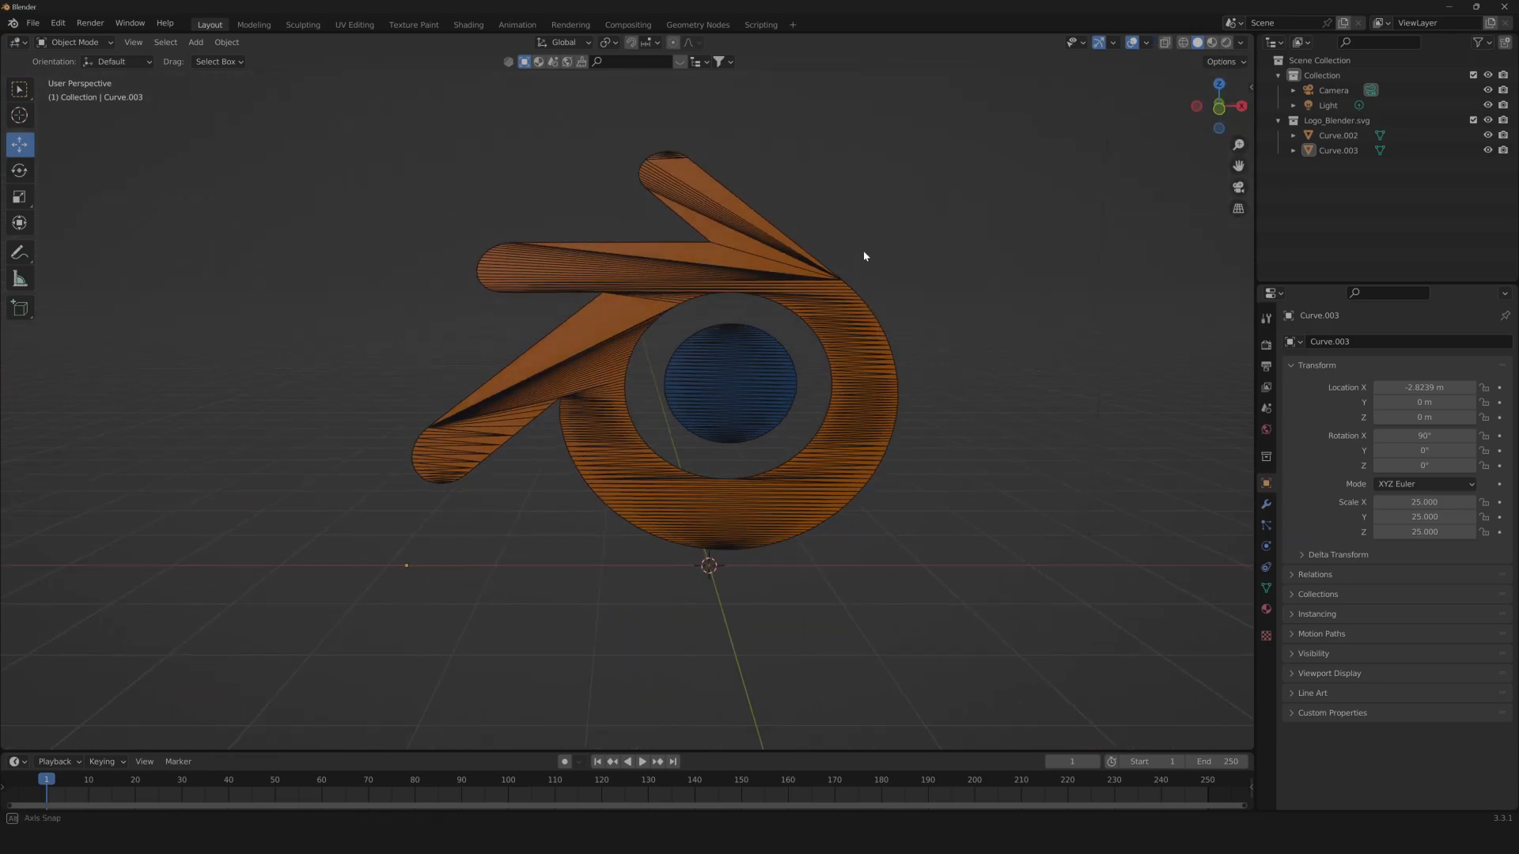
scroll("up", 3)
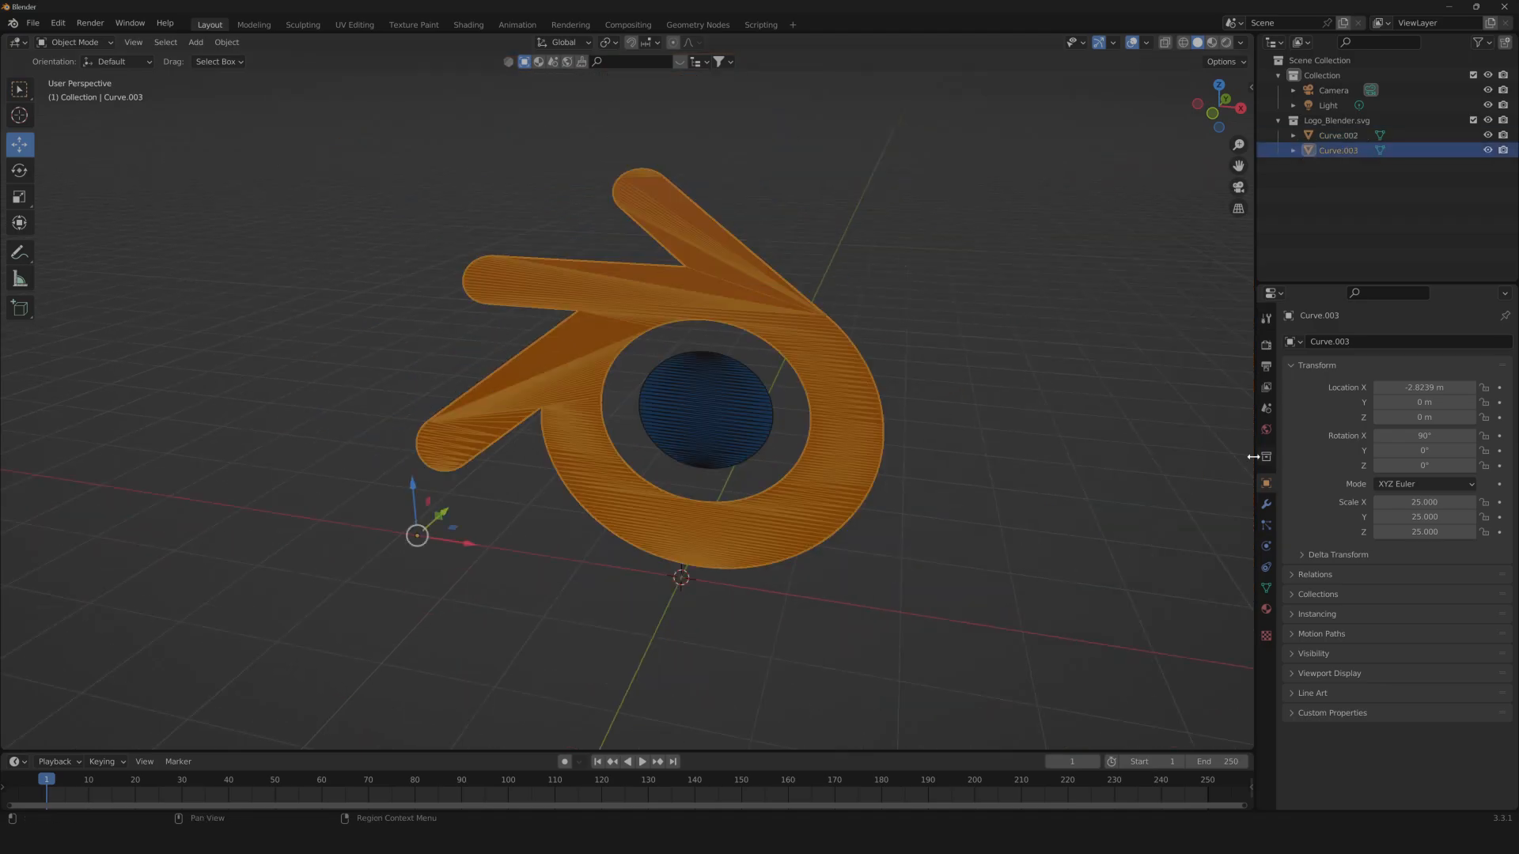
Add a Decimate modifier to the outer logo piece.
left_click(1265, 504)
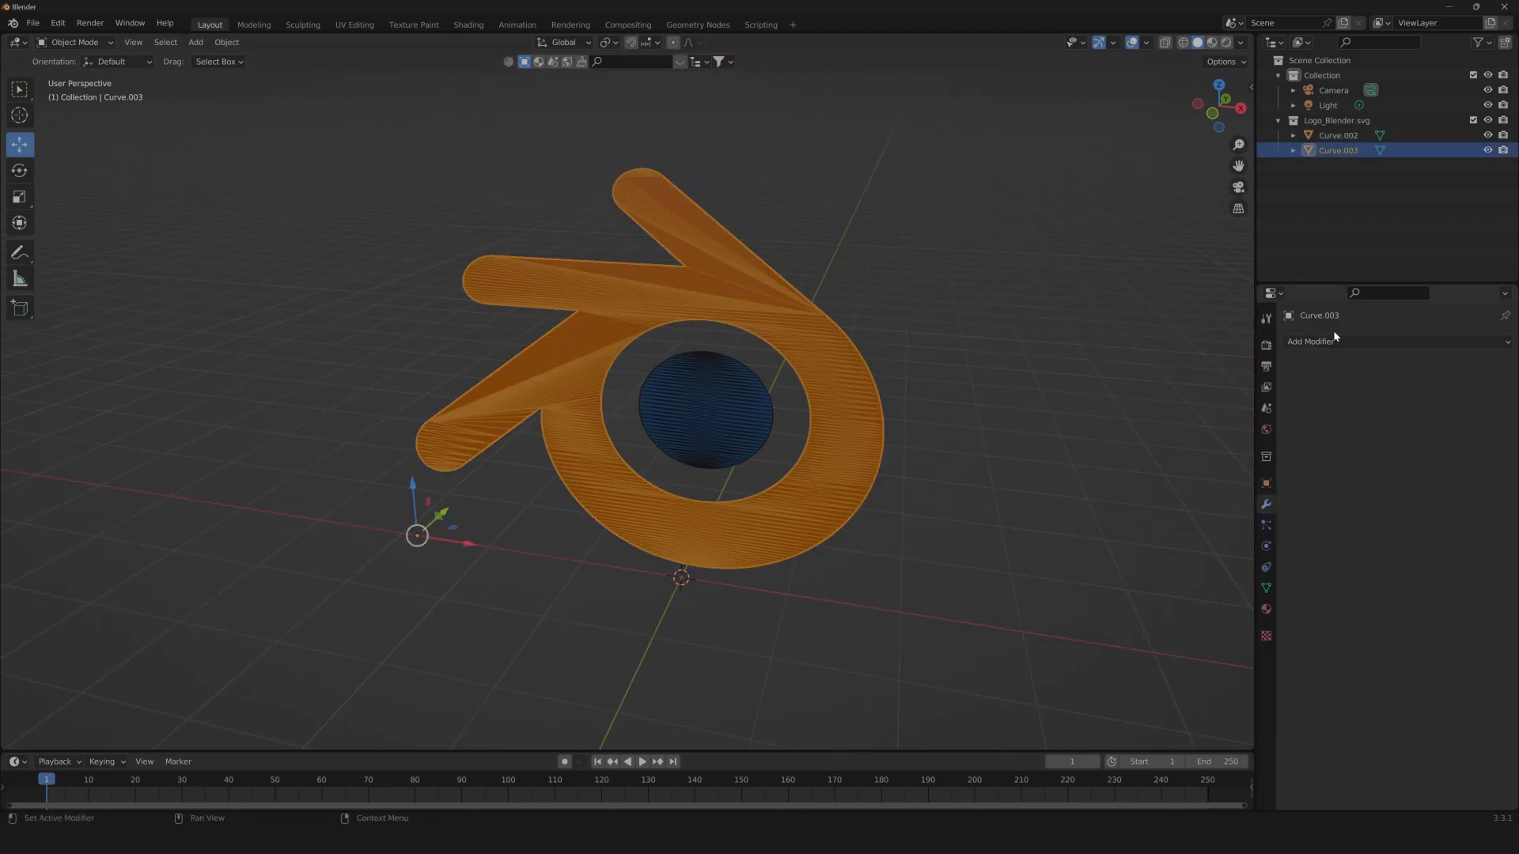
left_click(1311, 341)
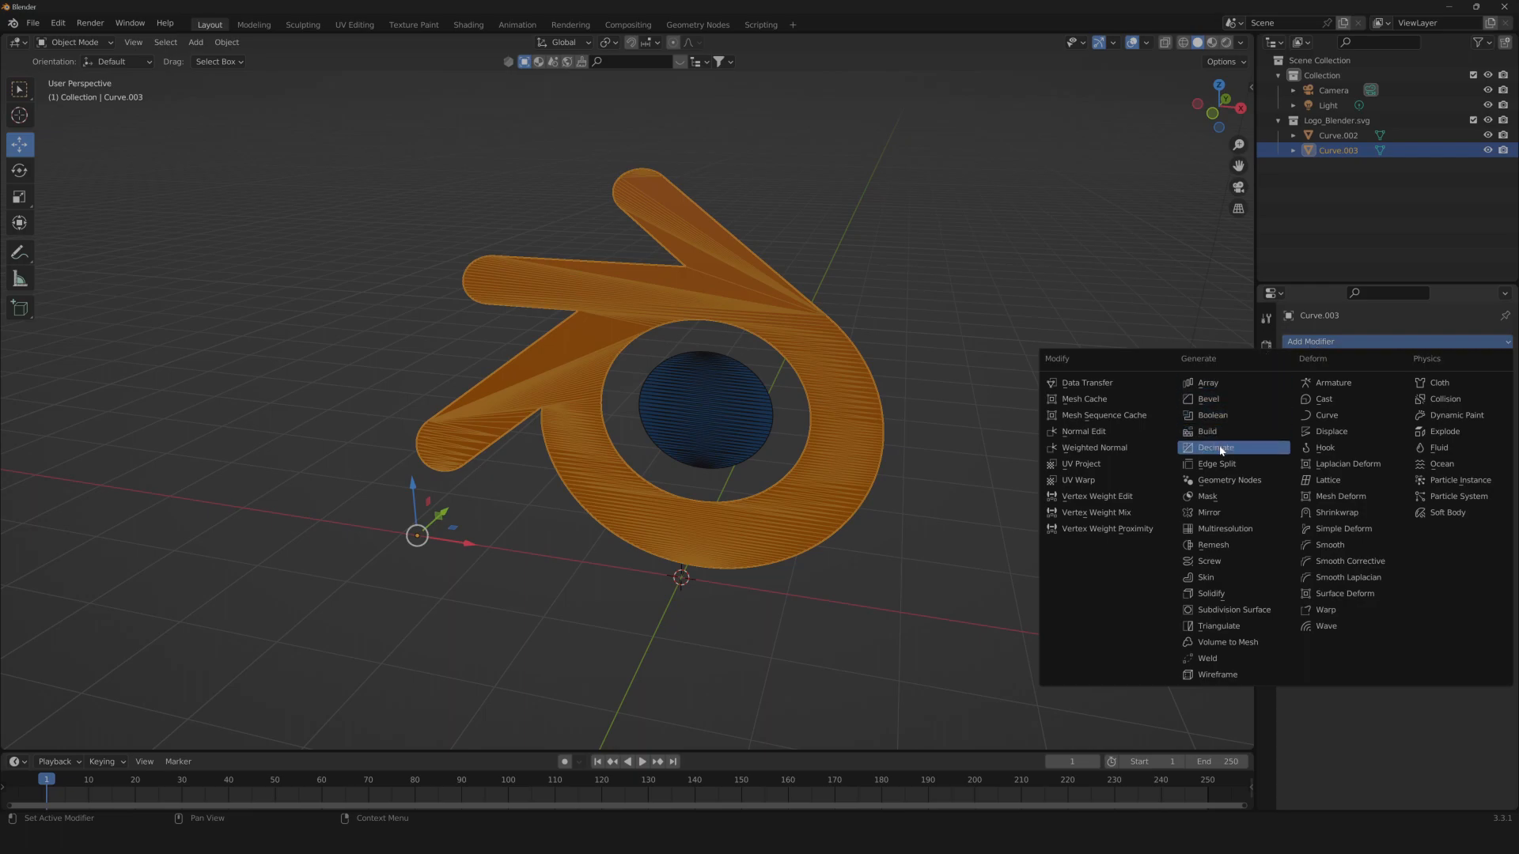
left_click(1218, 448)
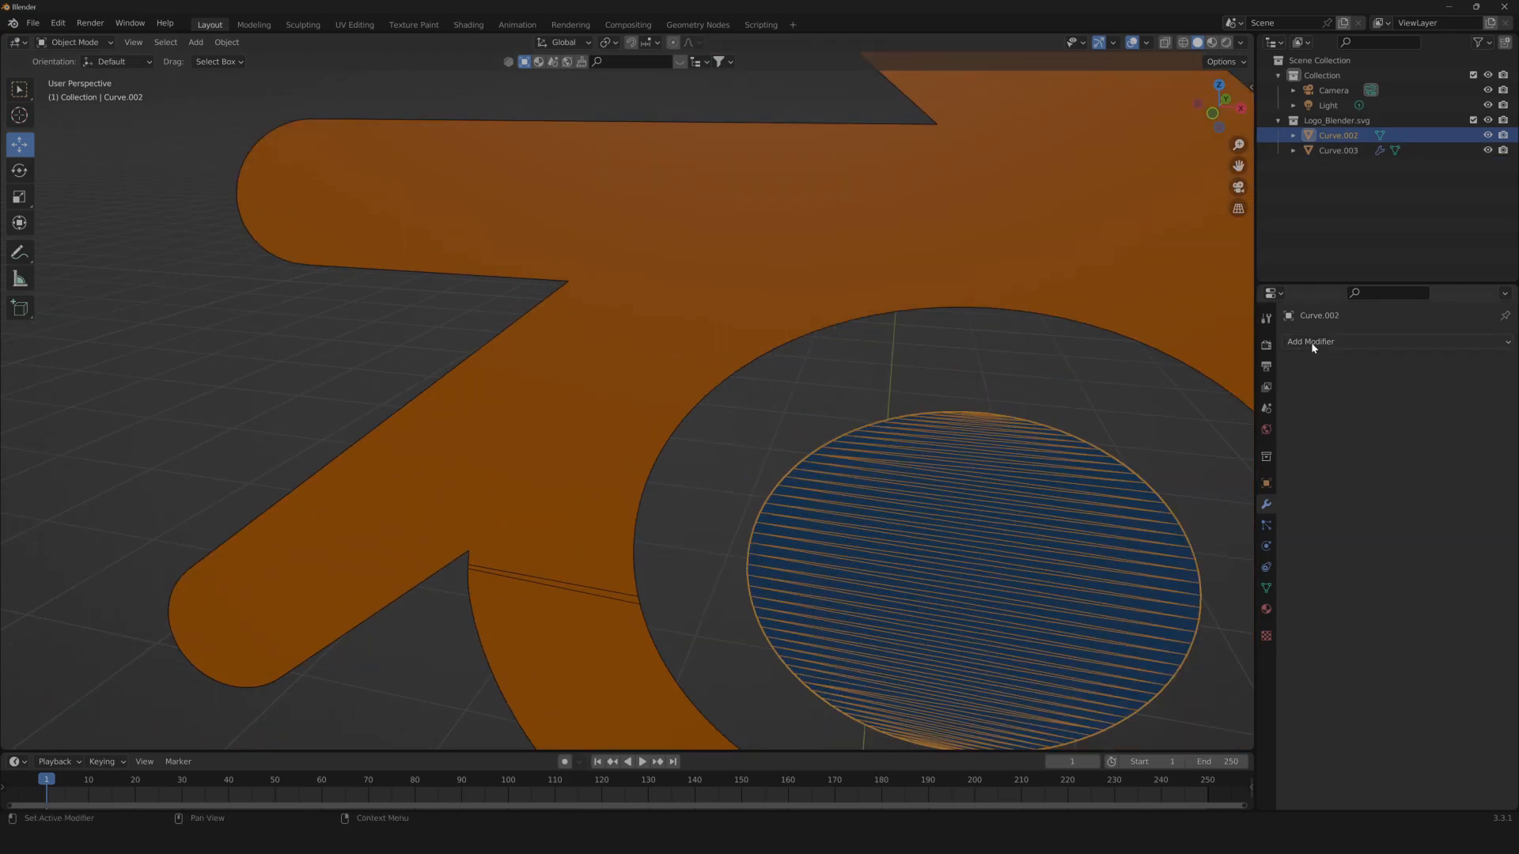
Add a Planar Decimate modifier to the inner disc and check the simplified faces.
left_click(1311, 342)
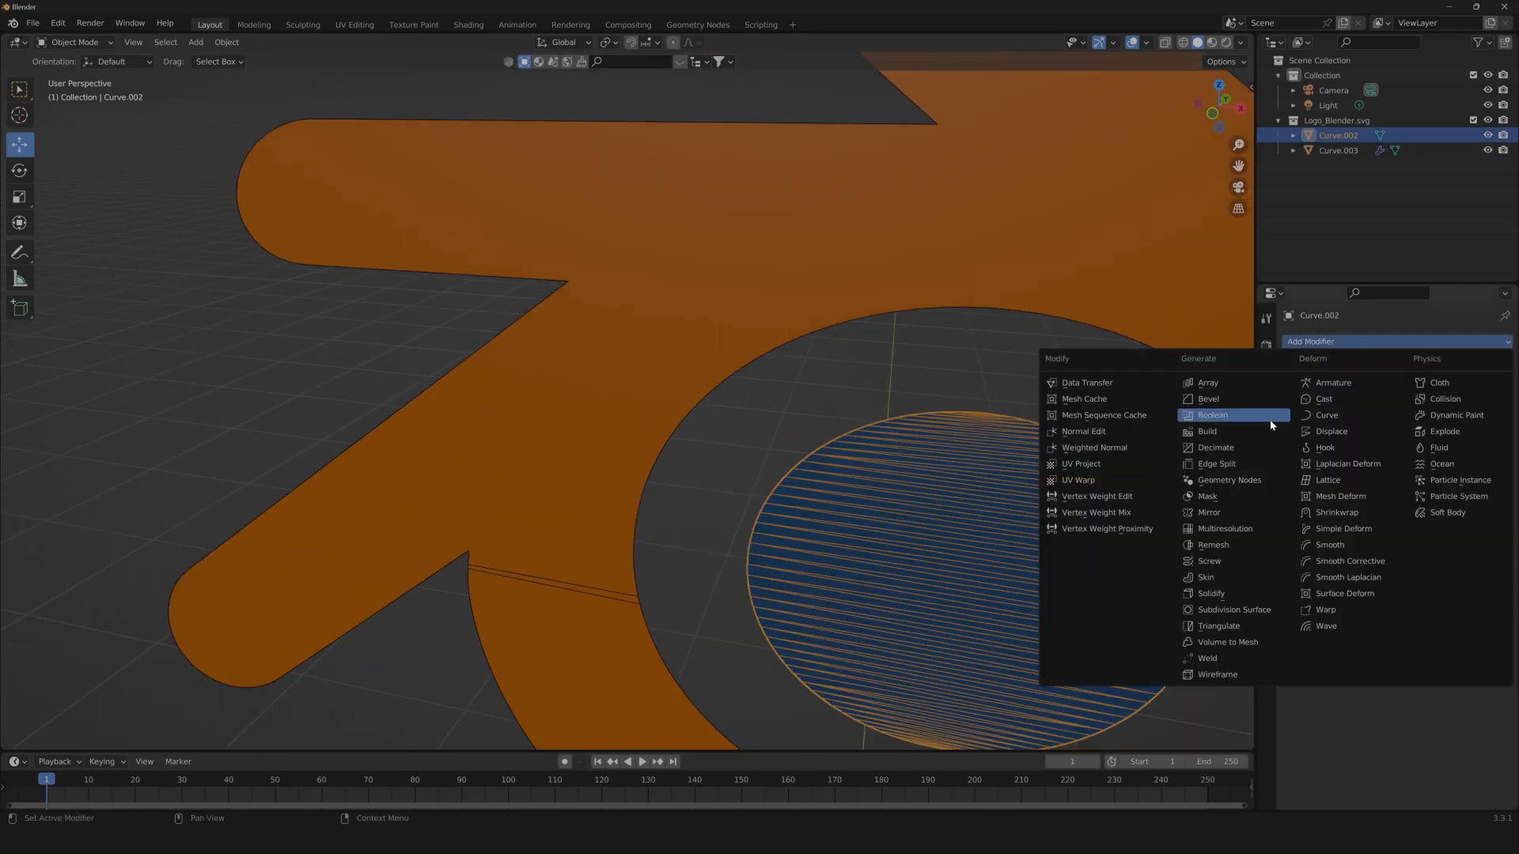
left_click(1212, 448)
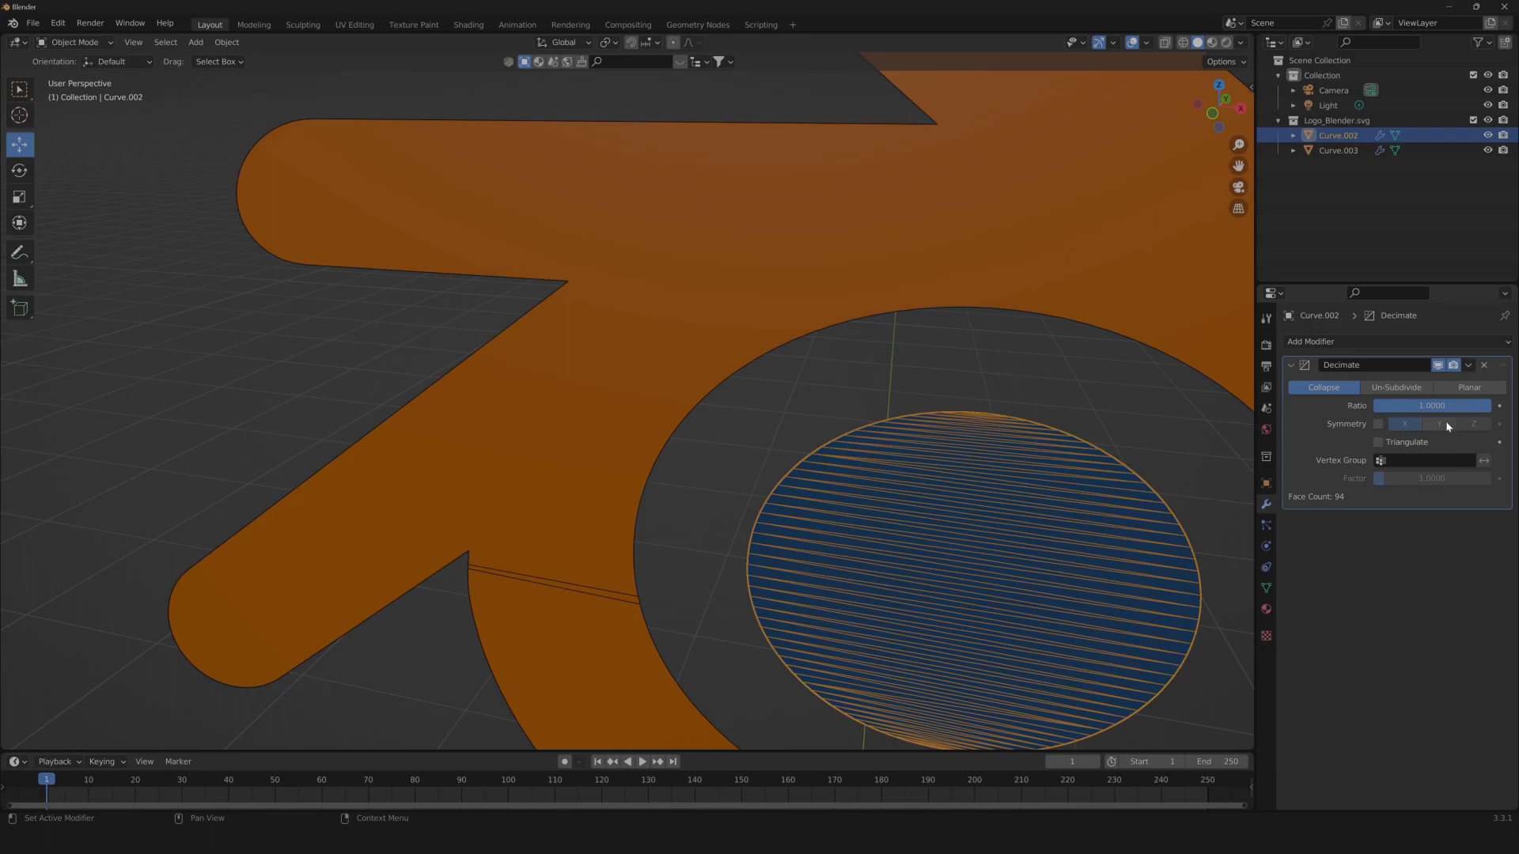
left_click(1469, 388)
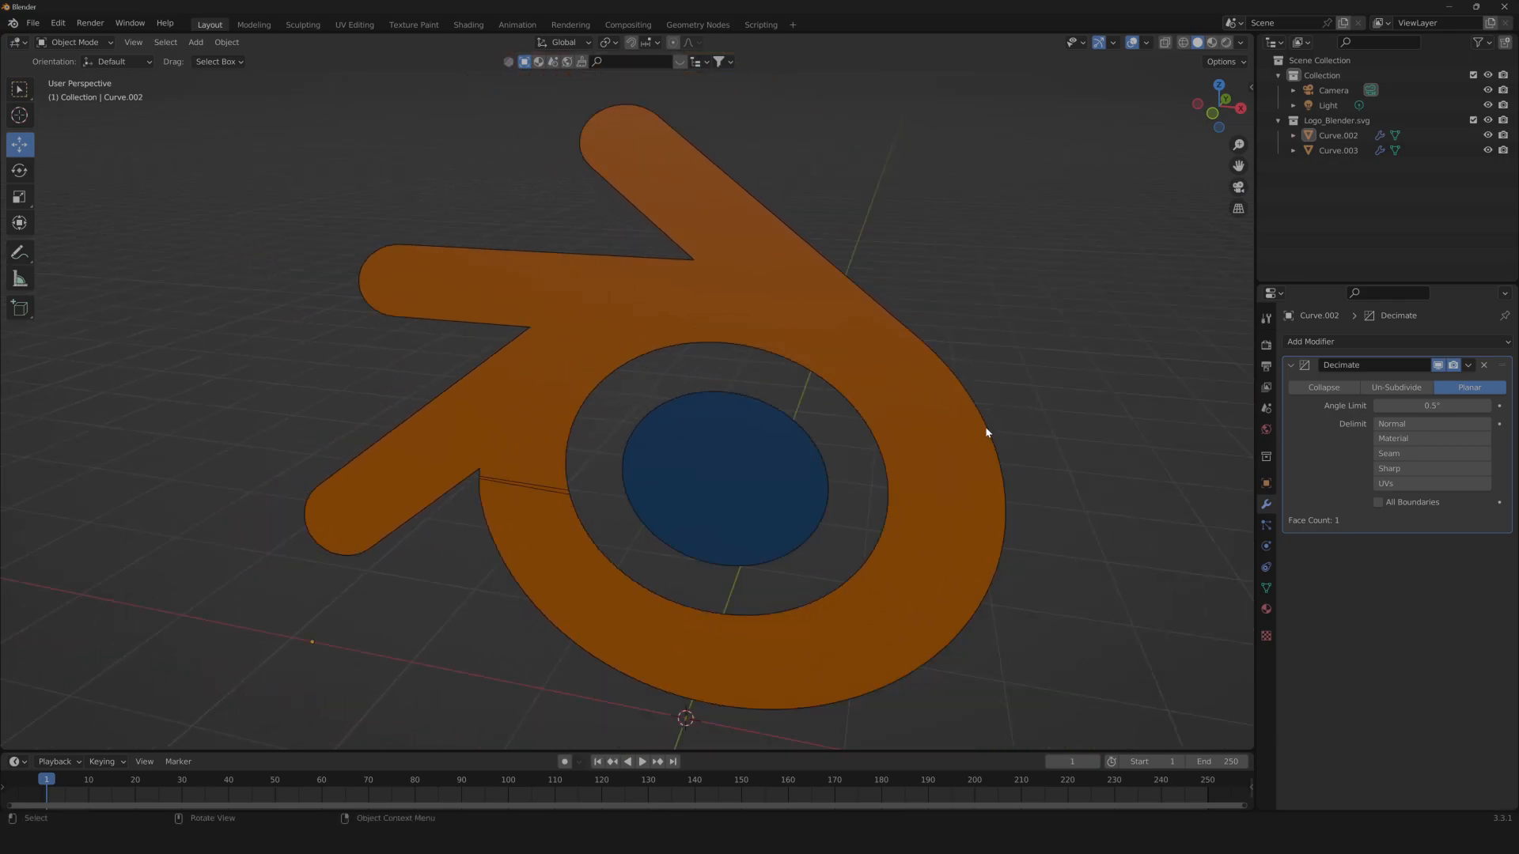
left_click_drag(987, 433, 768, 363)
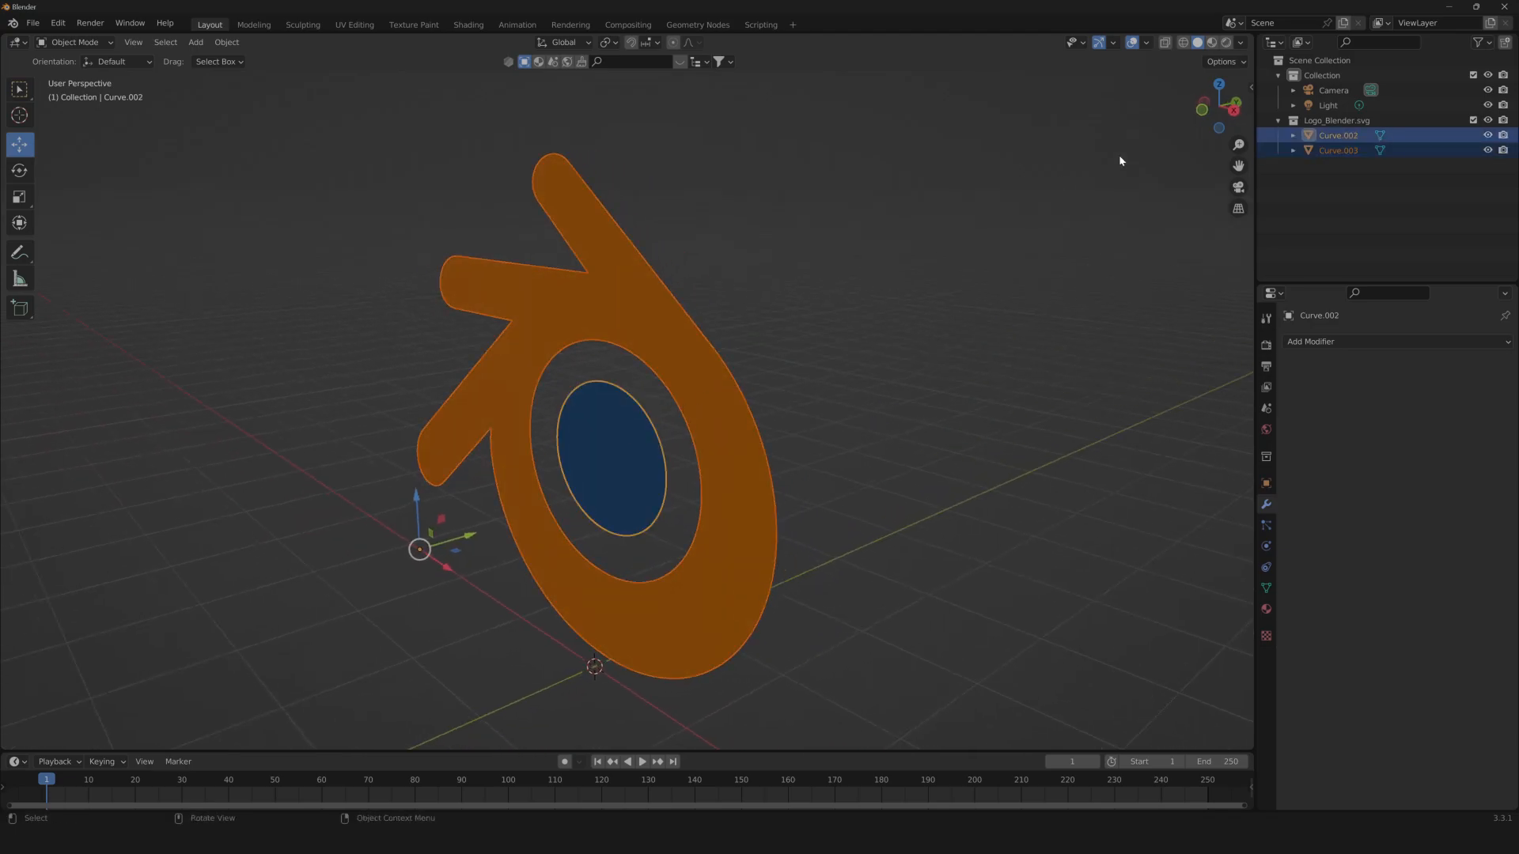
Return to Object Mode with the extruded logo meshes.
key("Tab")
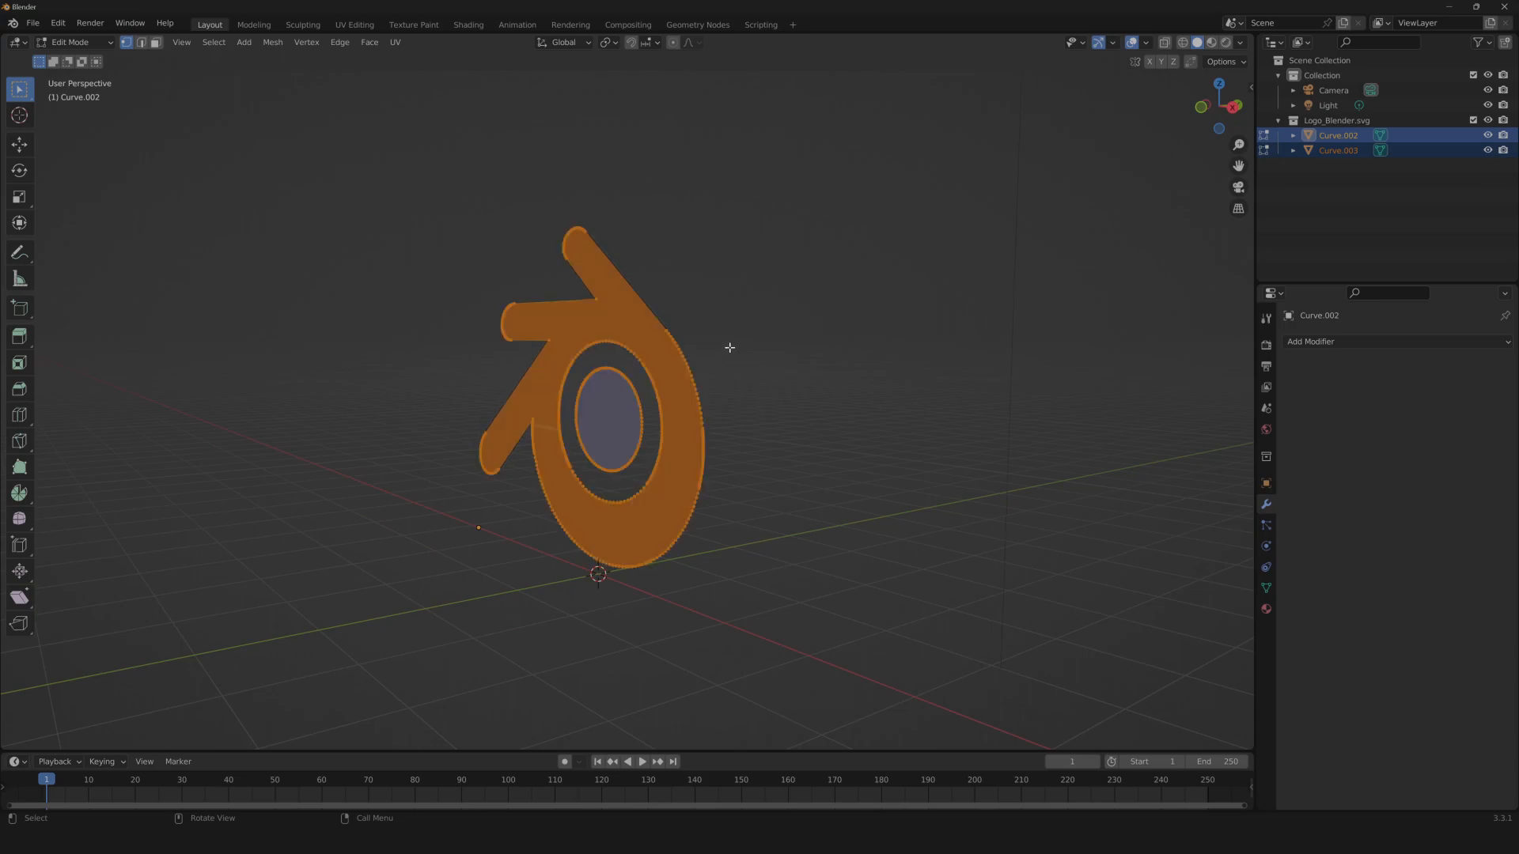
mouse_move(1231, 111)
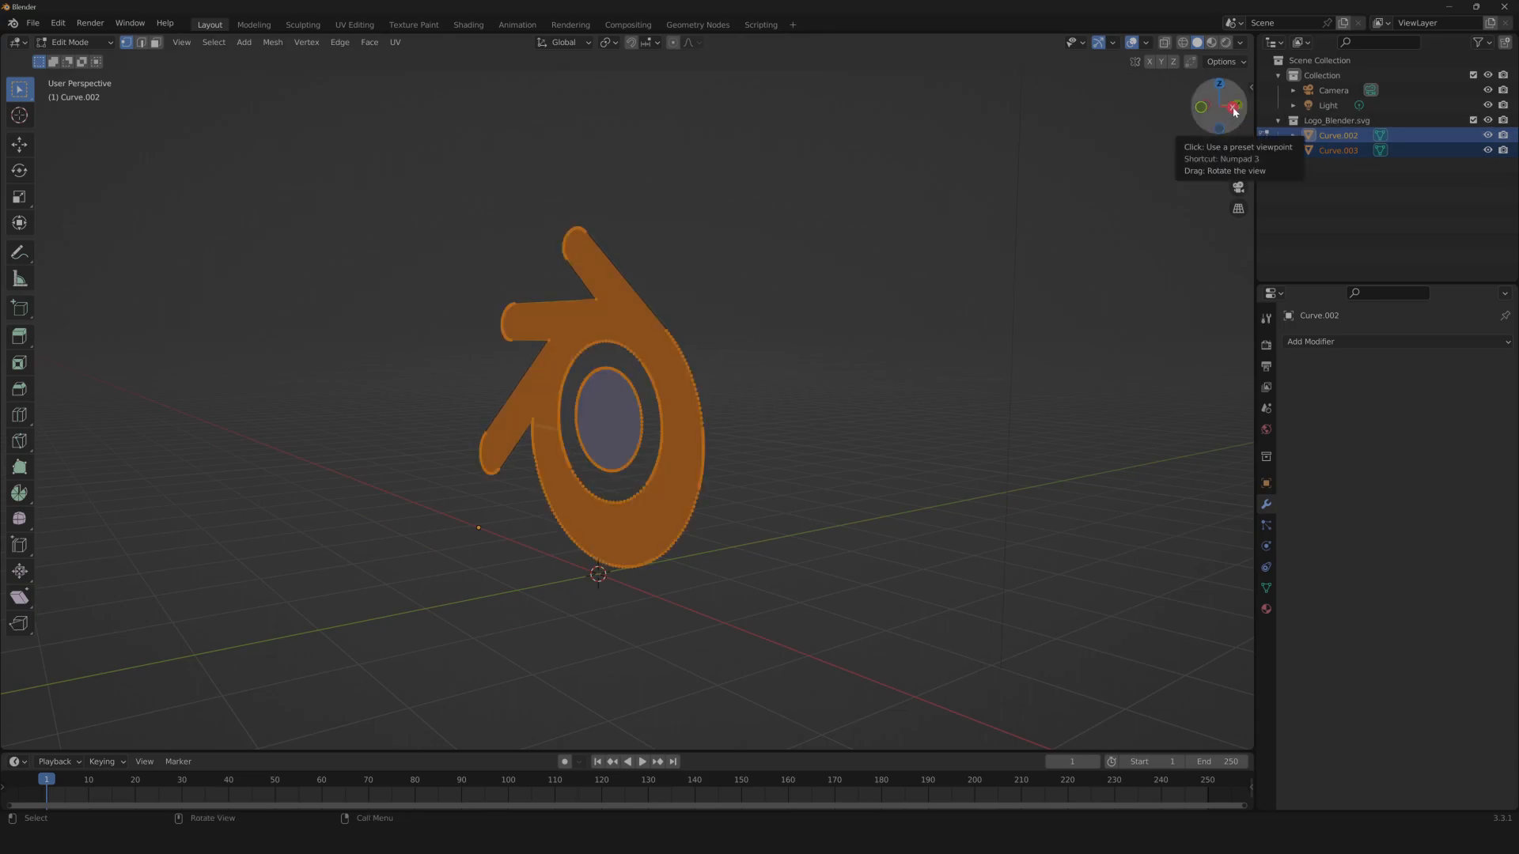
left_click(1230, 105)
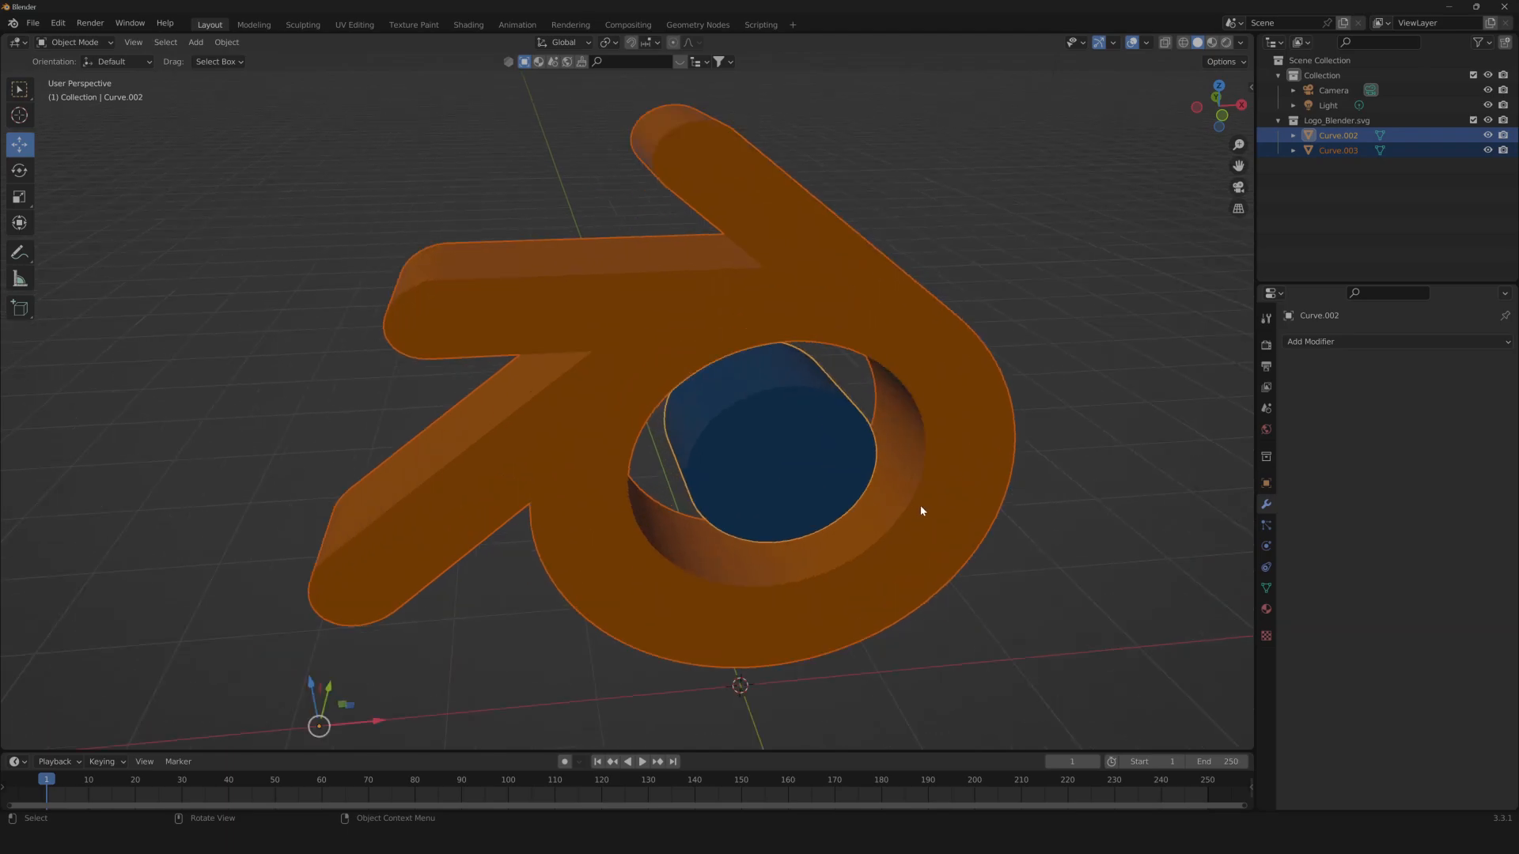
Apply Shade Auto Smooth to the logo from its right-click context menu.
right_click(922, 510)
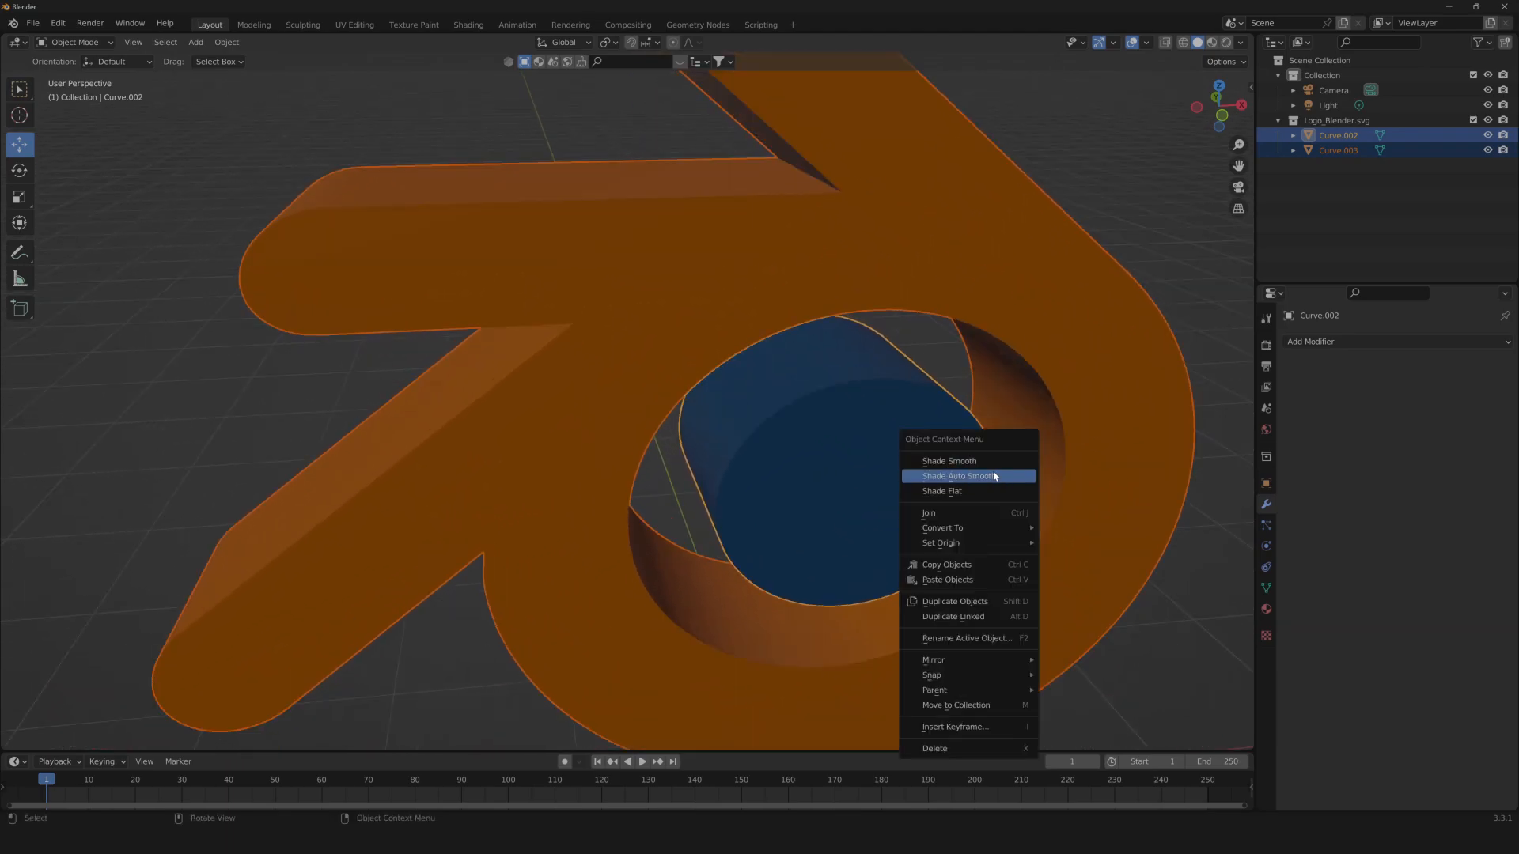
left_click(963, 475)
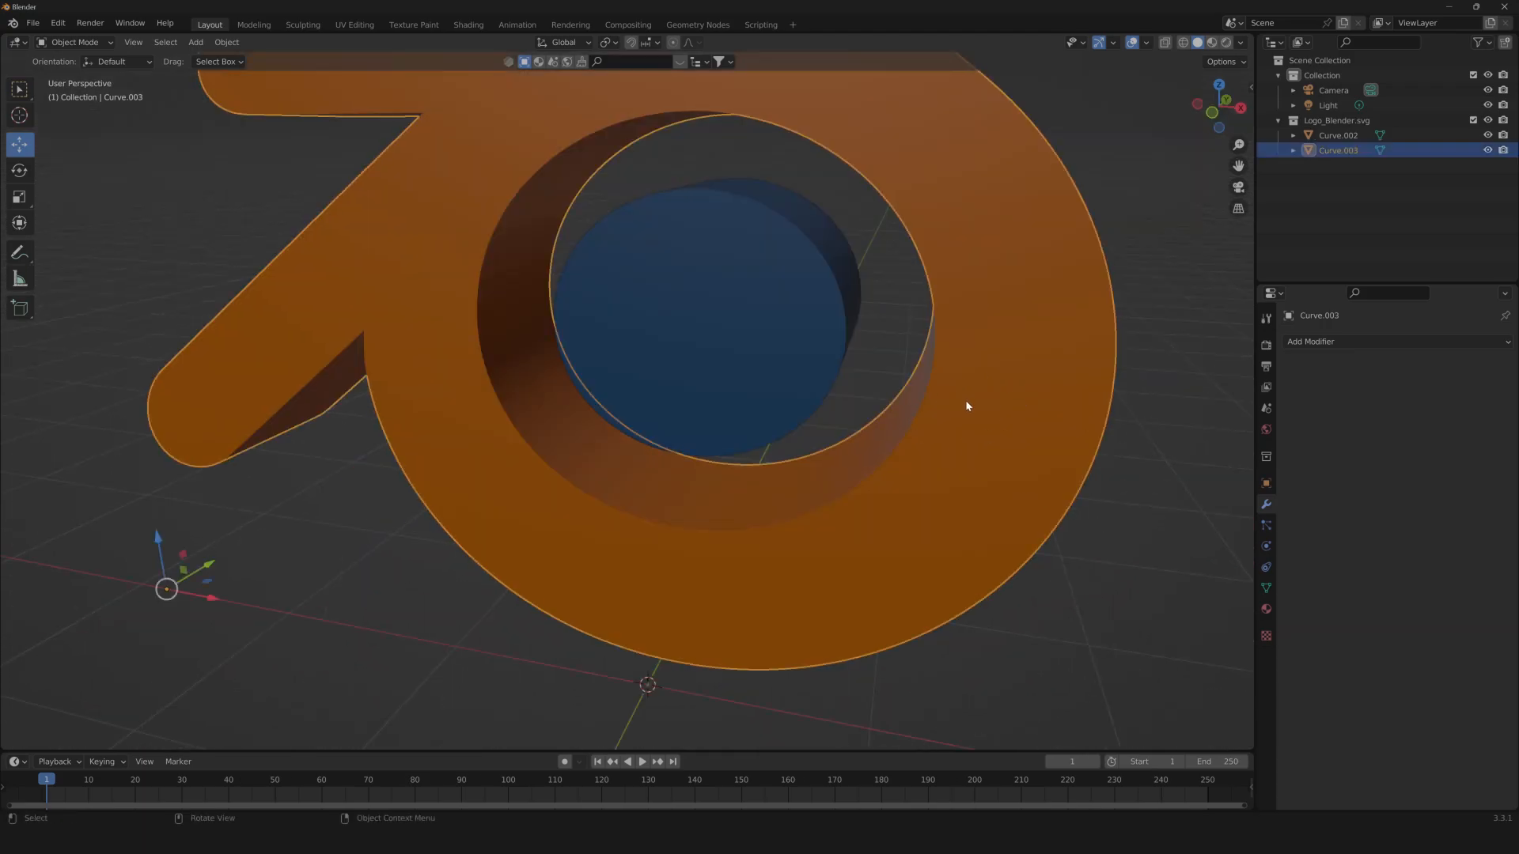
Bevel the edges of the orange ring and then the blue center disc in Edit Mode.
key("Tab")
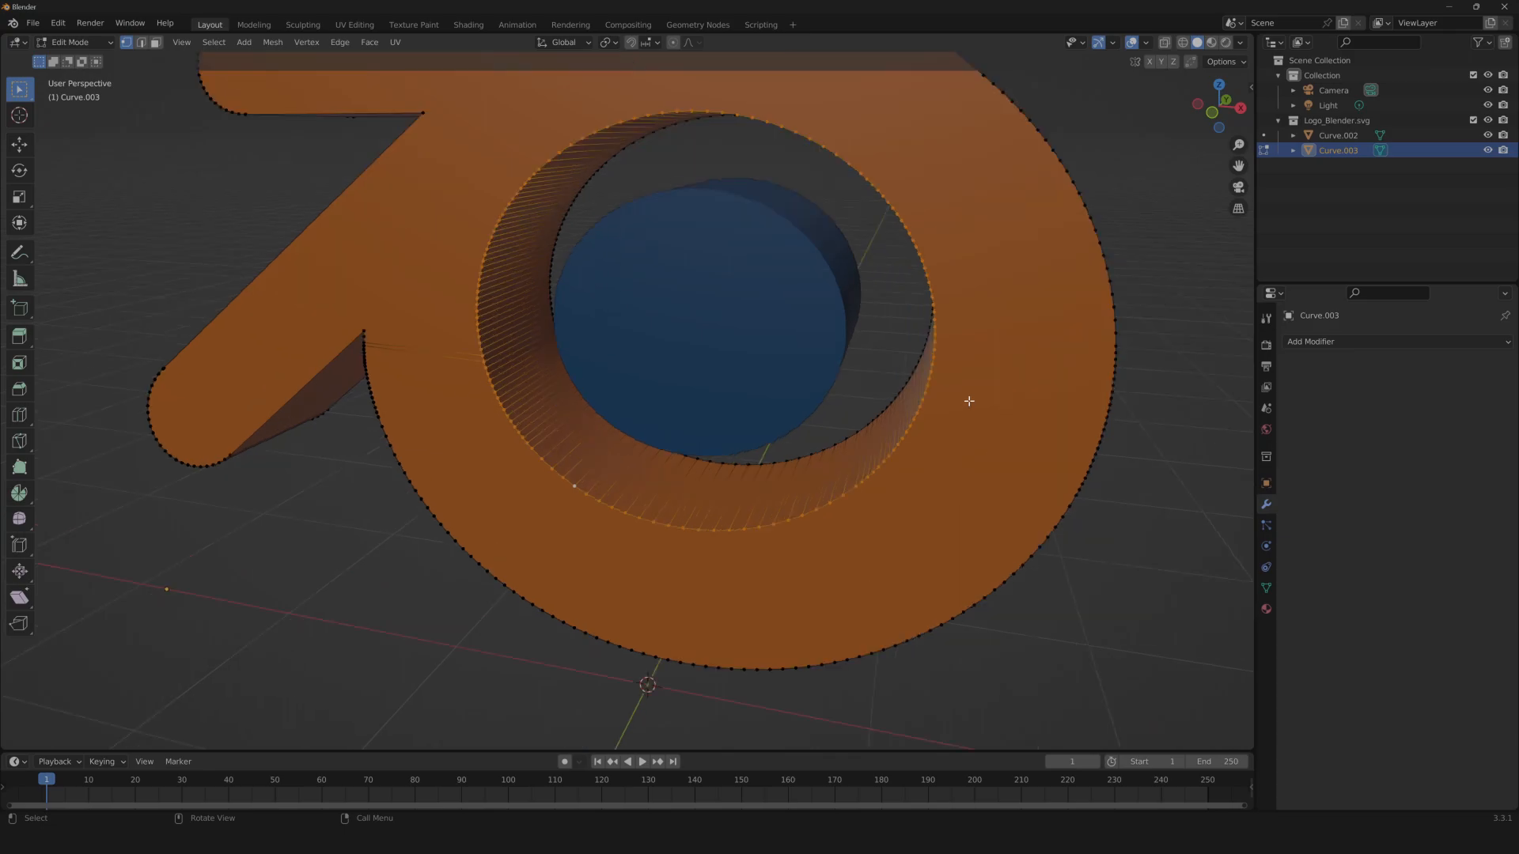
key("b")
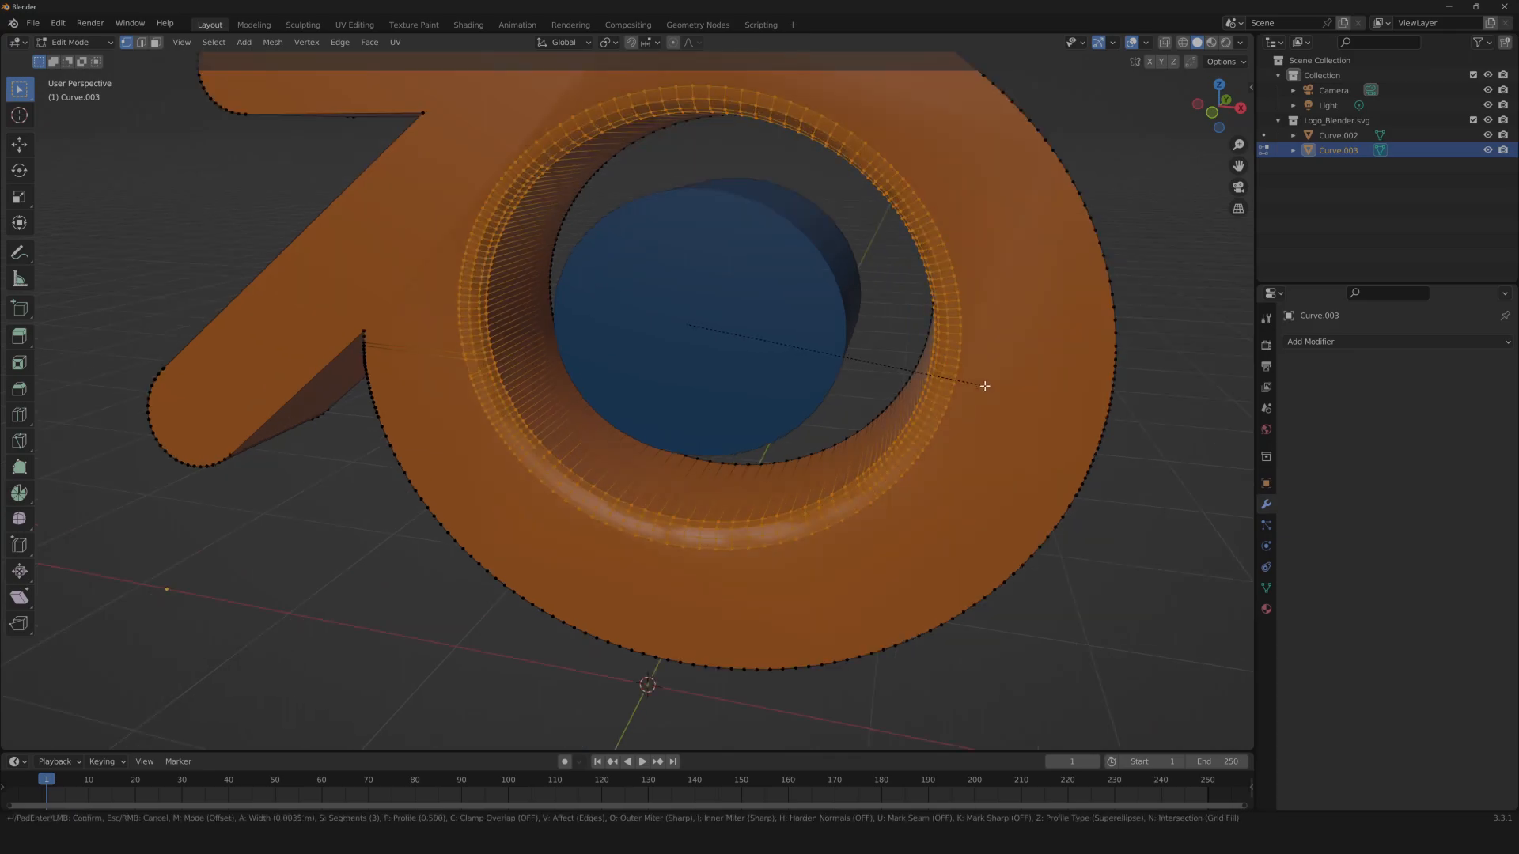
mouse_move(984, 385)
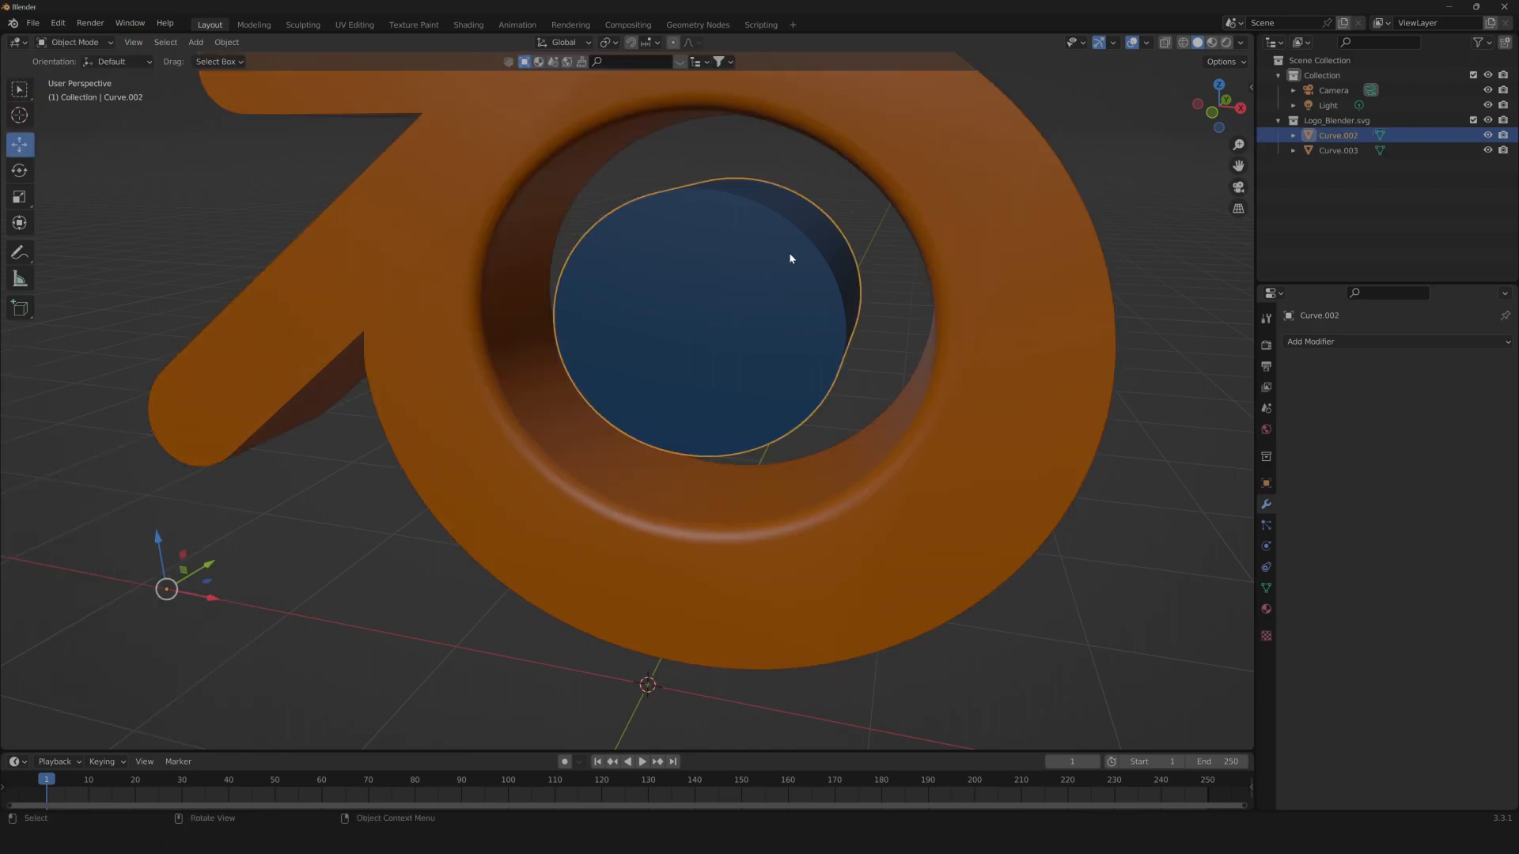
key("Tab")
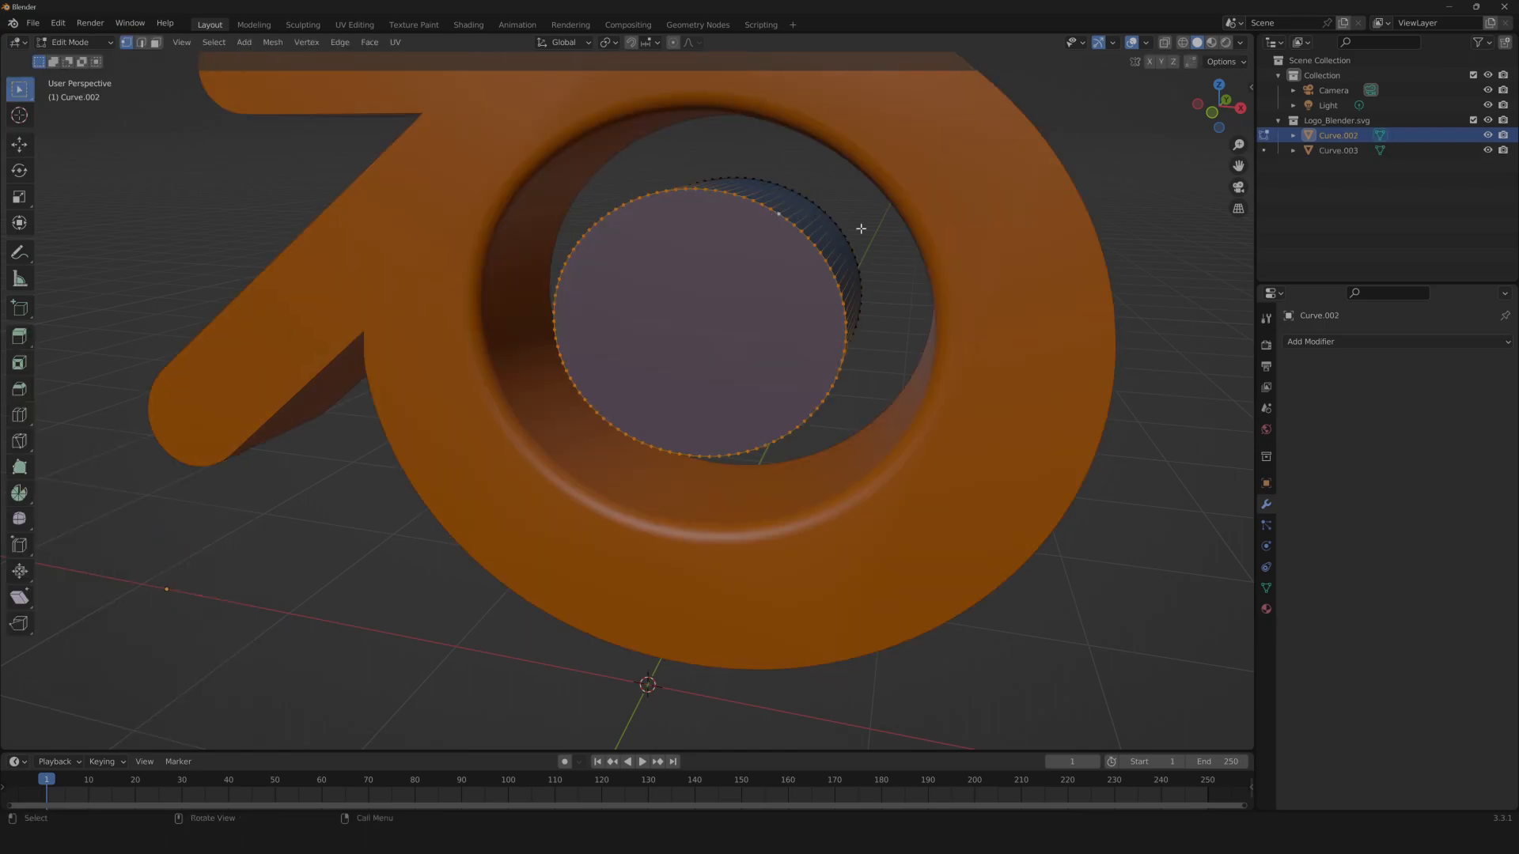
key("b")
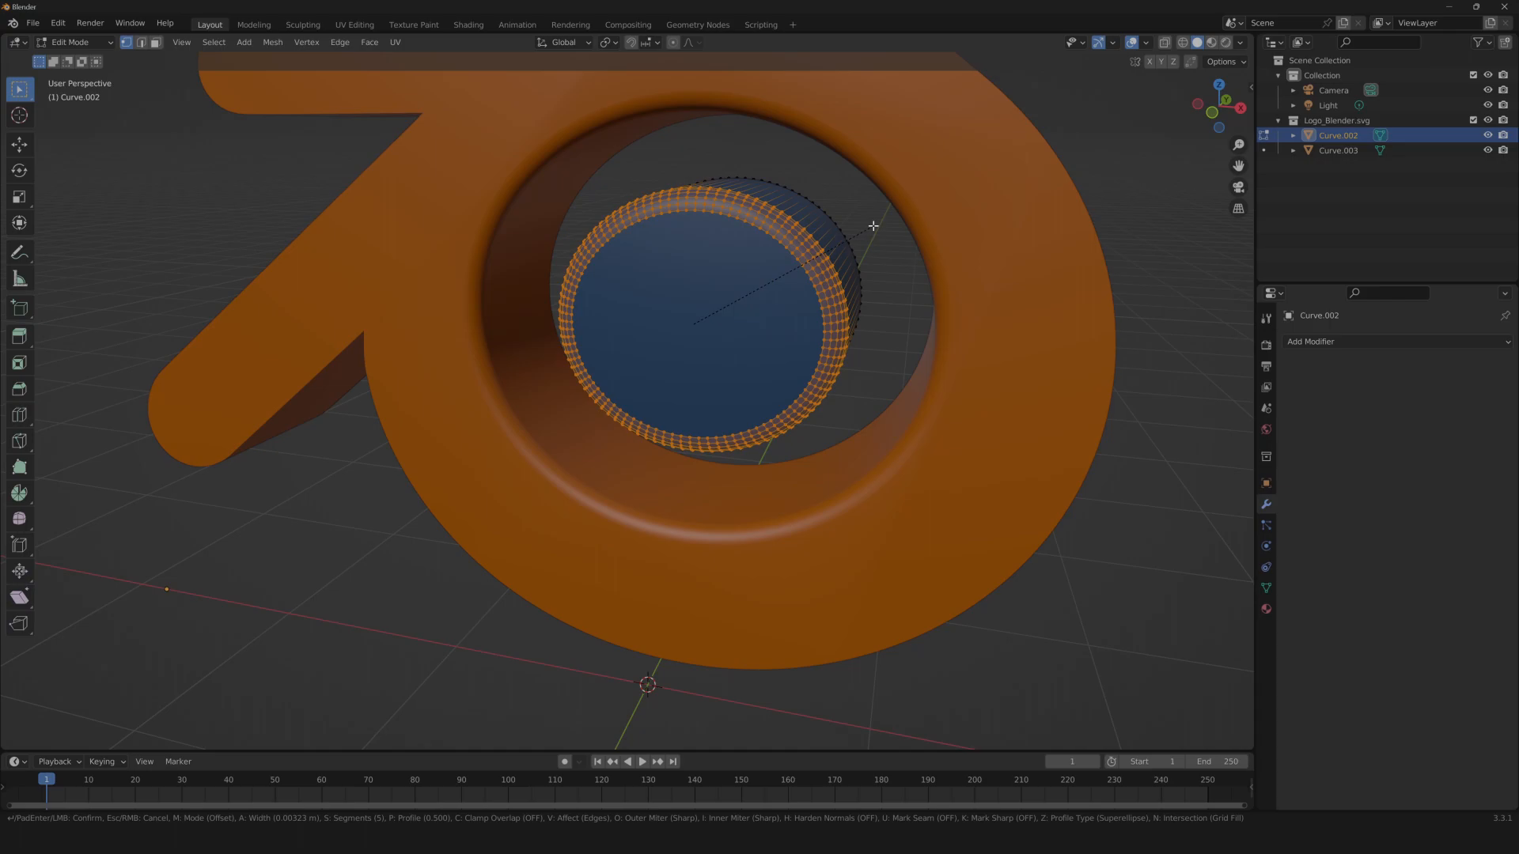
key("Tab")
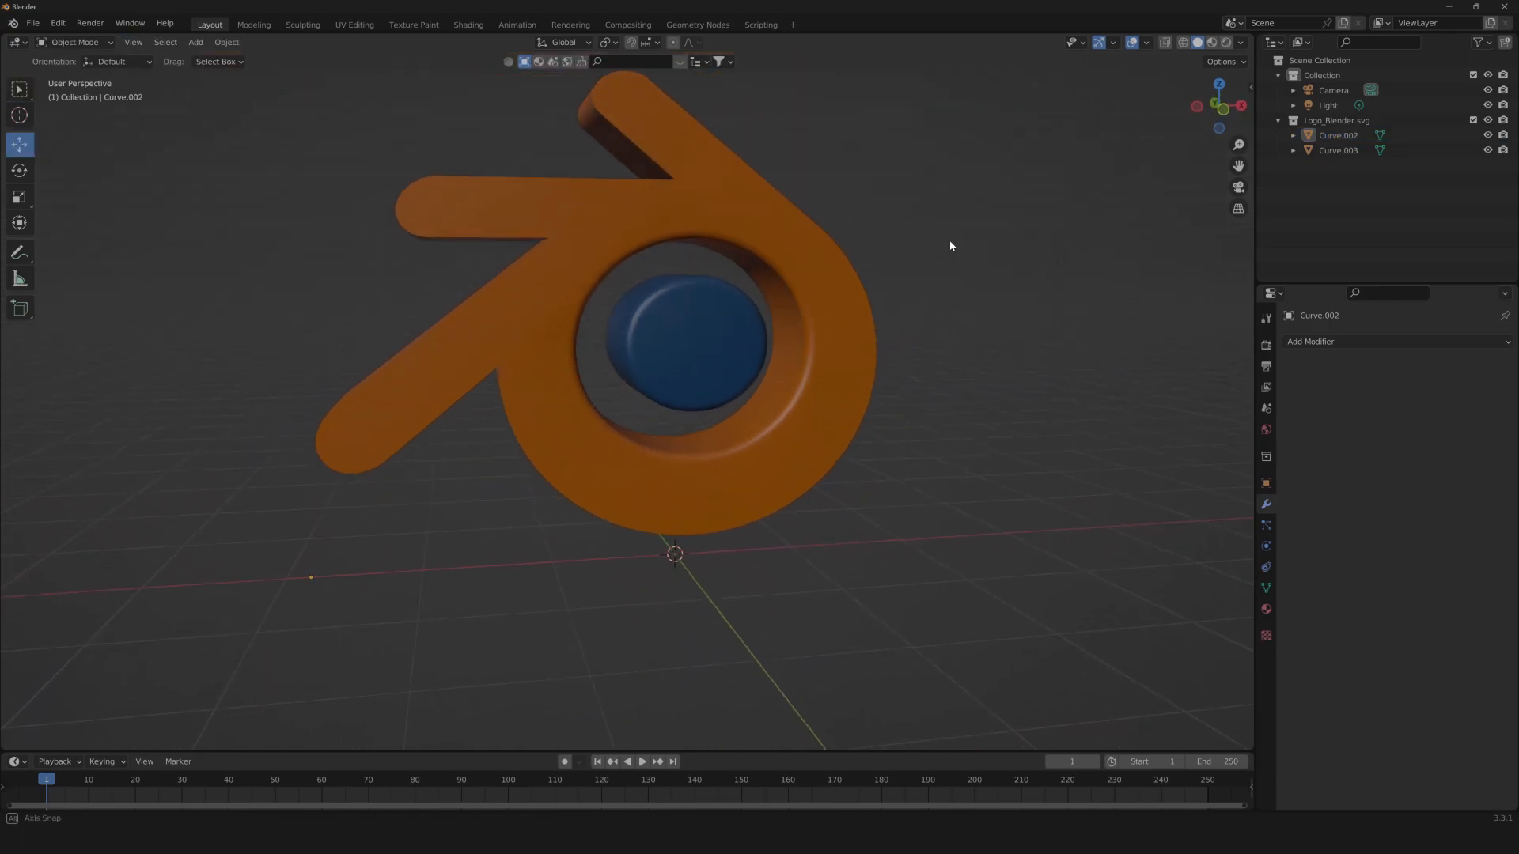
Apply all transforms to the blue center disc, then select the orange ring.
left_click_drag(950, 246, 478, 387)
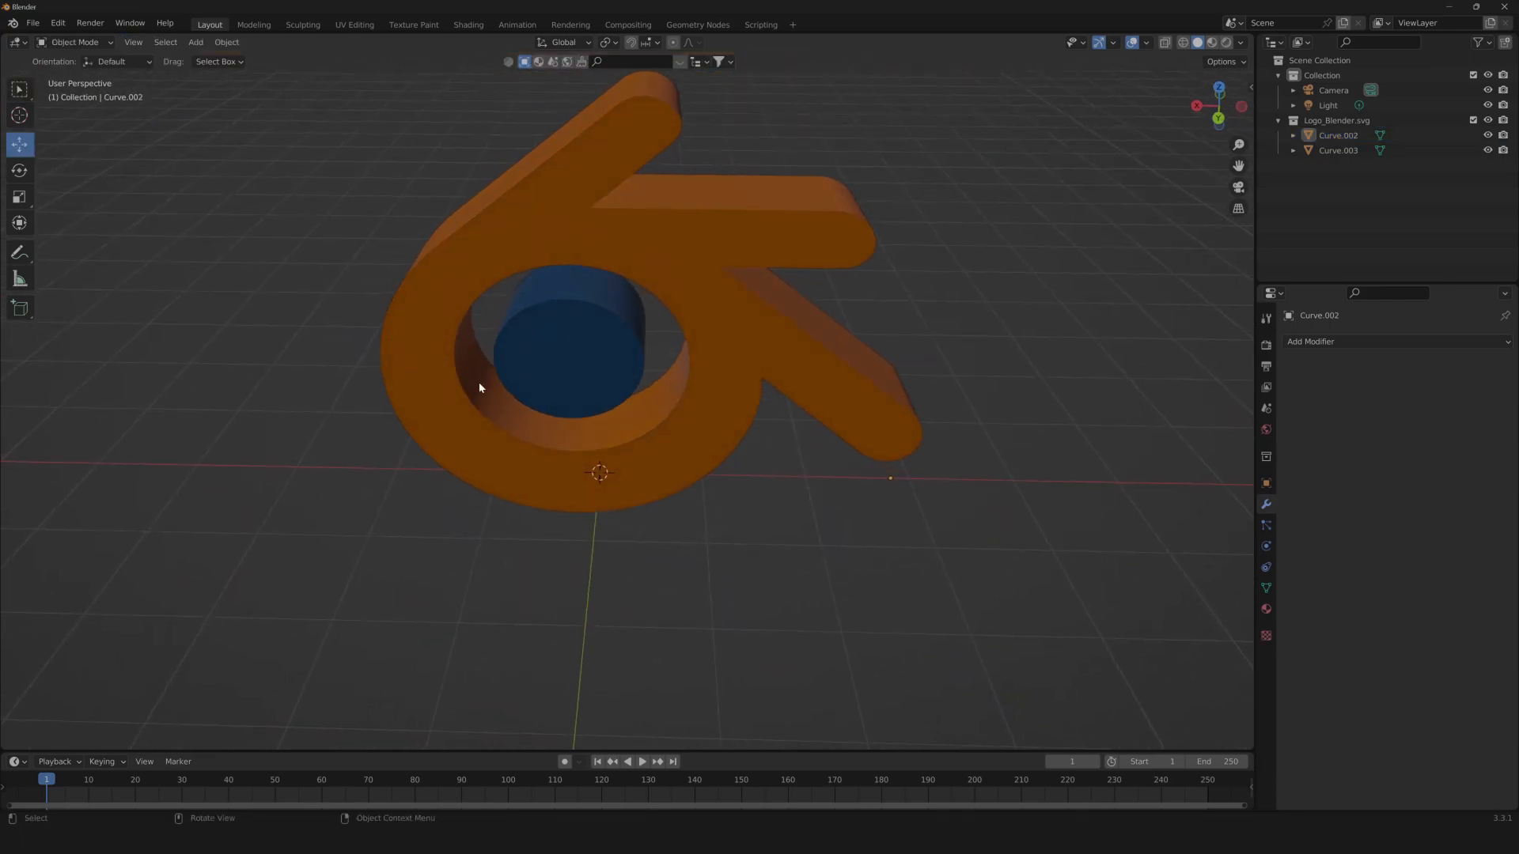
left_click_drag(479, 388, 678, 199)
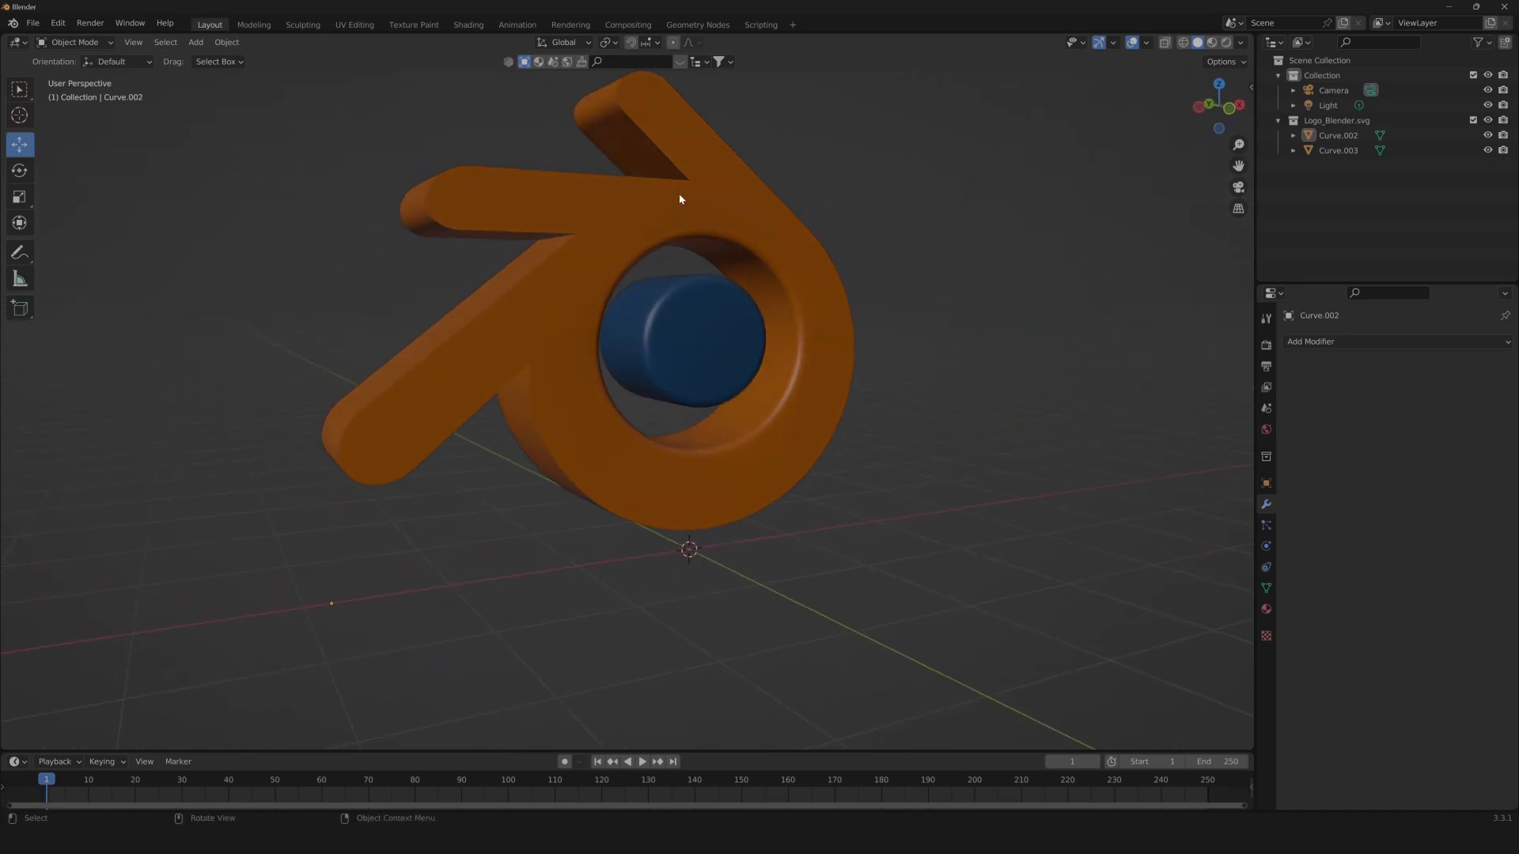
mouse_move(486, 185)
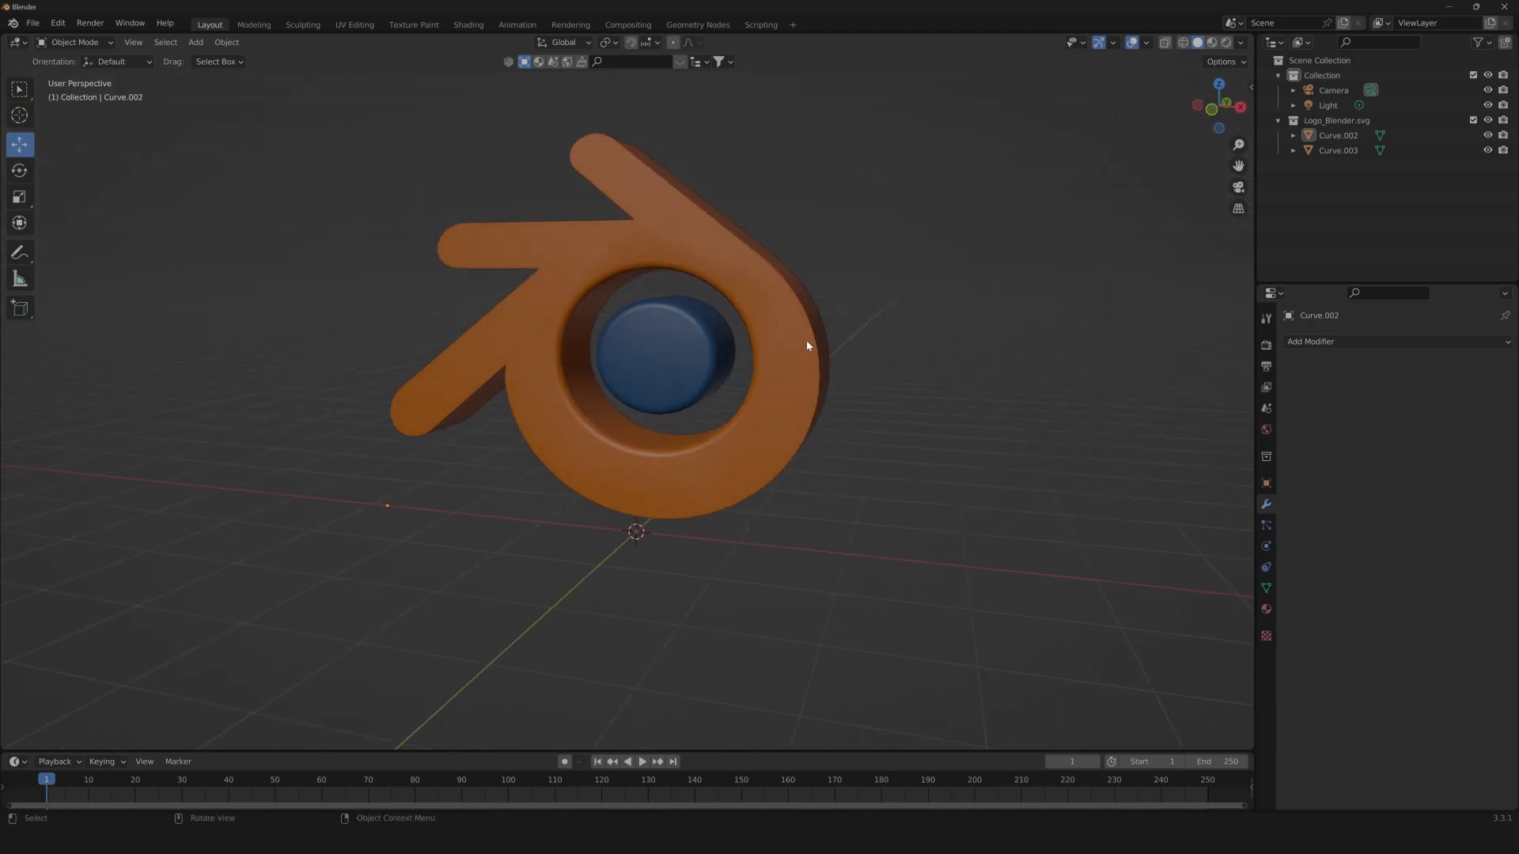
left_click(1338, 150)
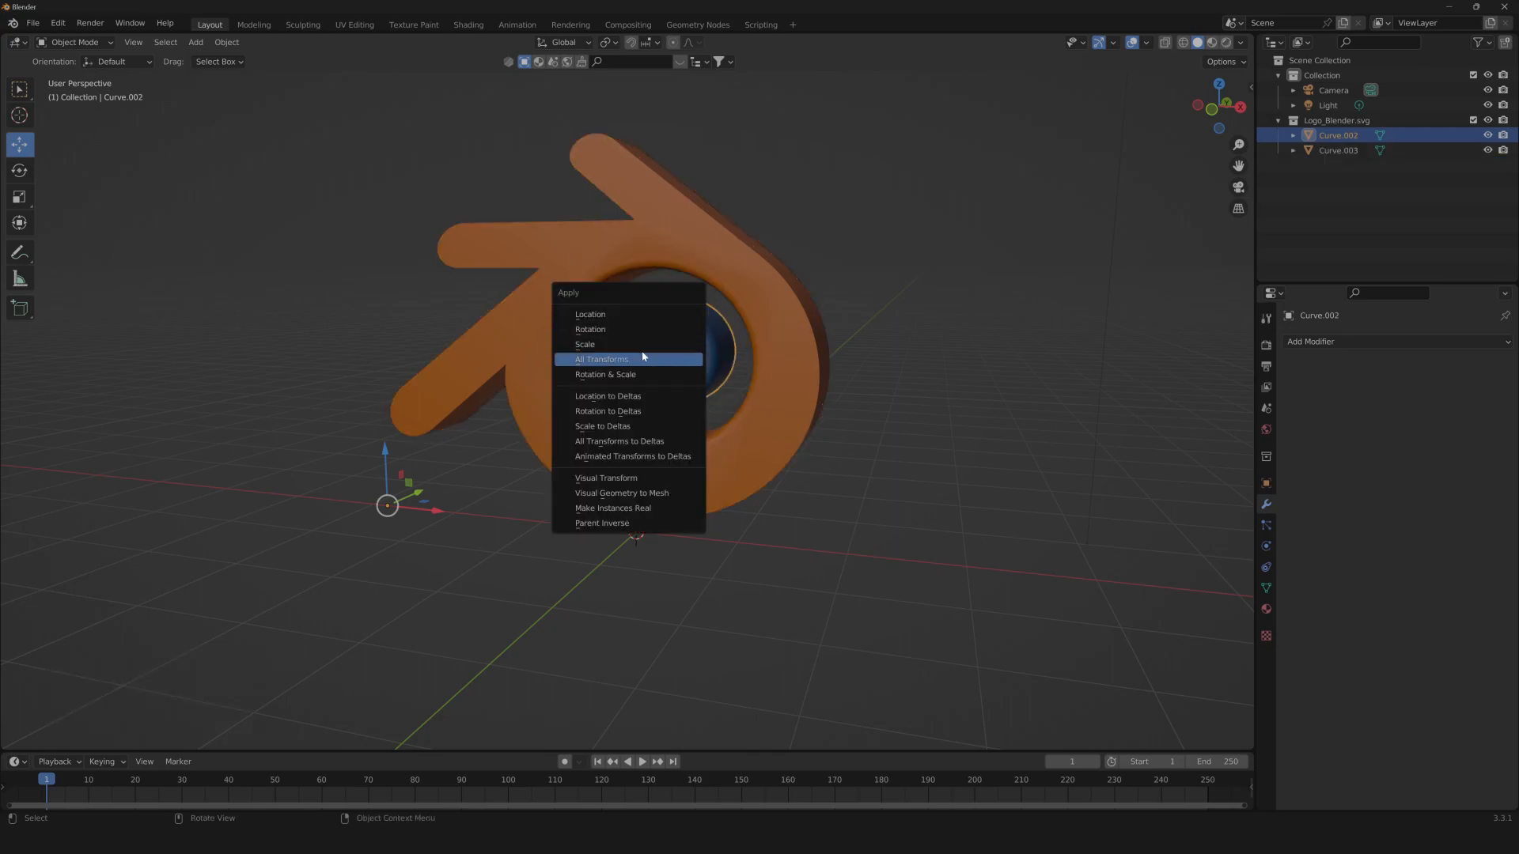
left_click(601, 359)
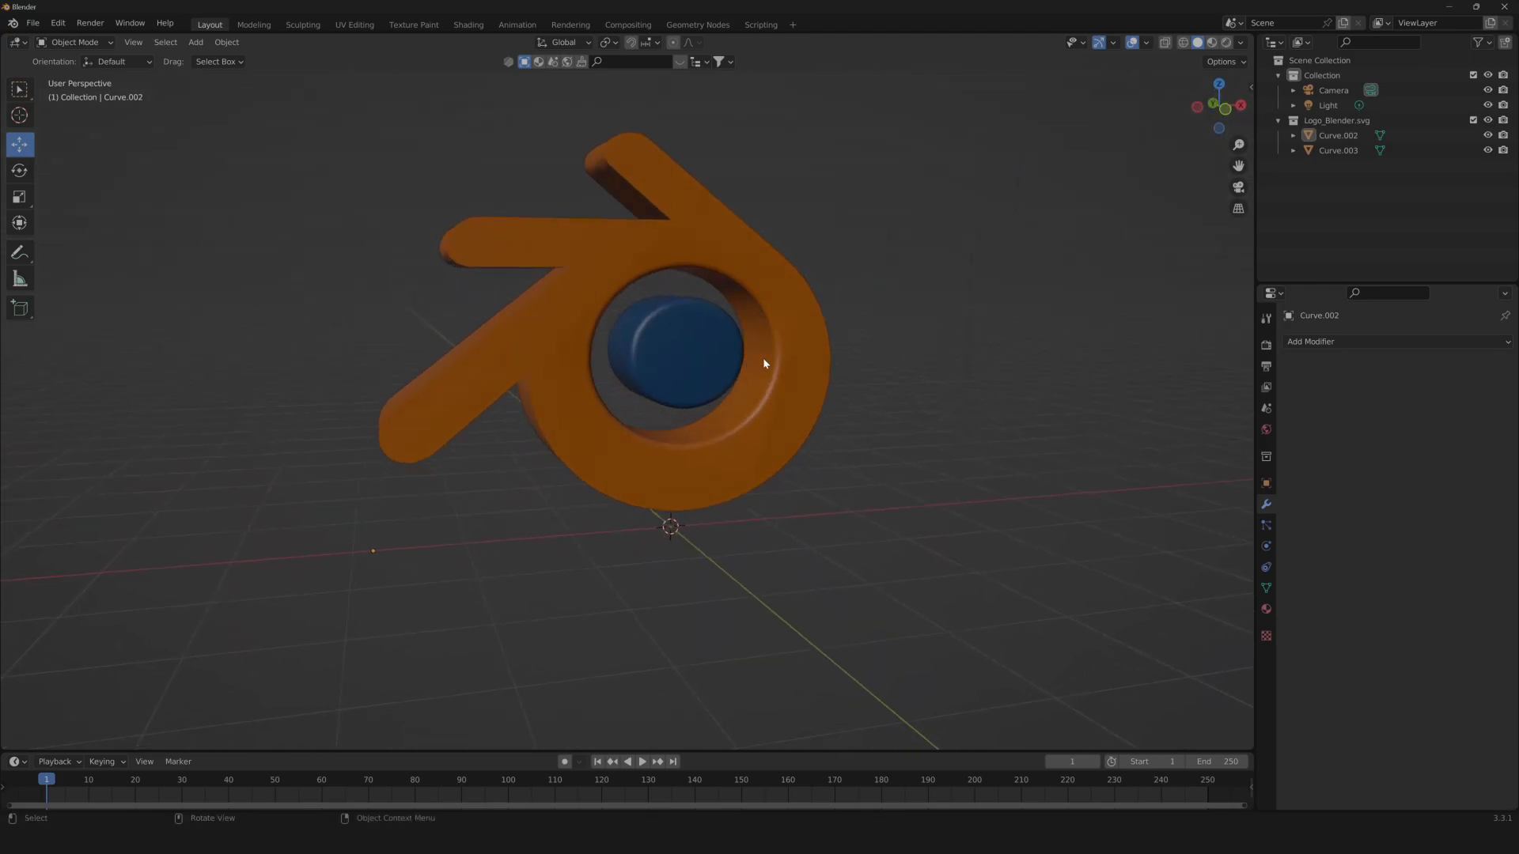
left_click(1338, 151)
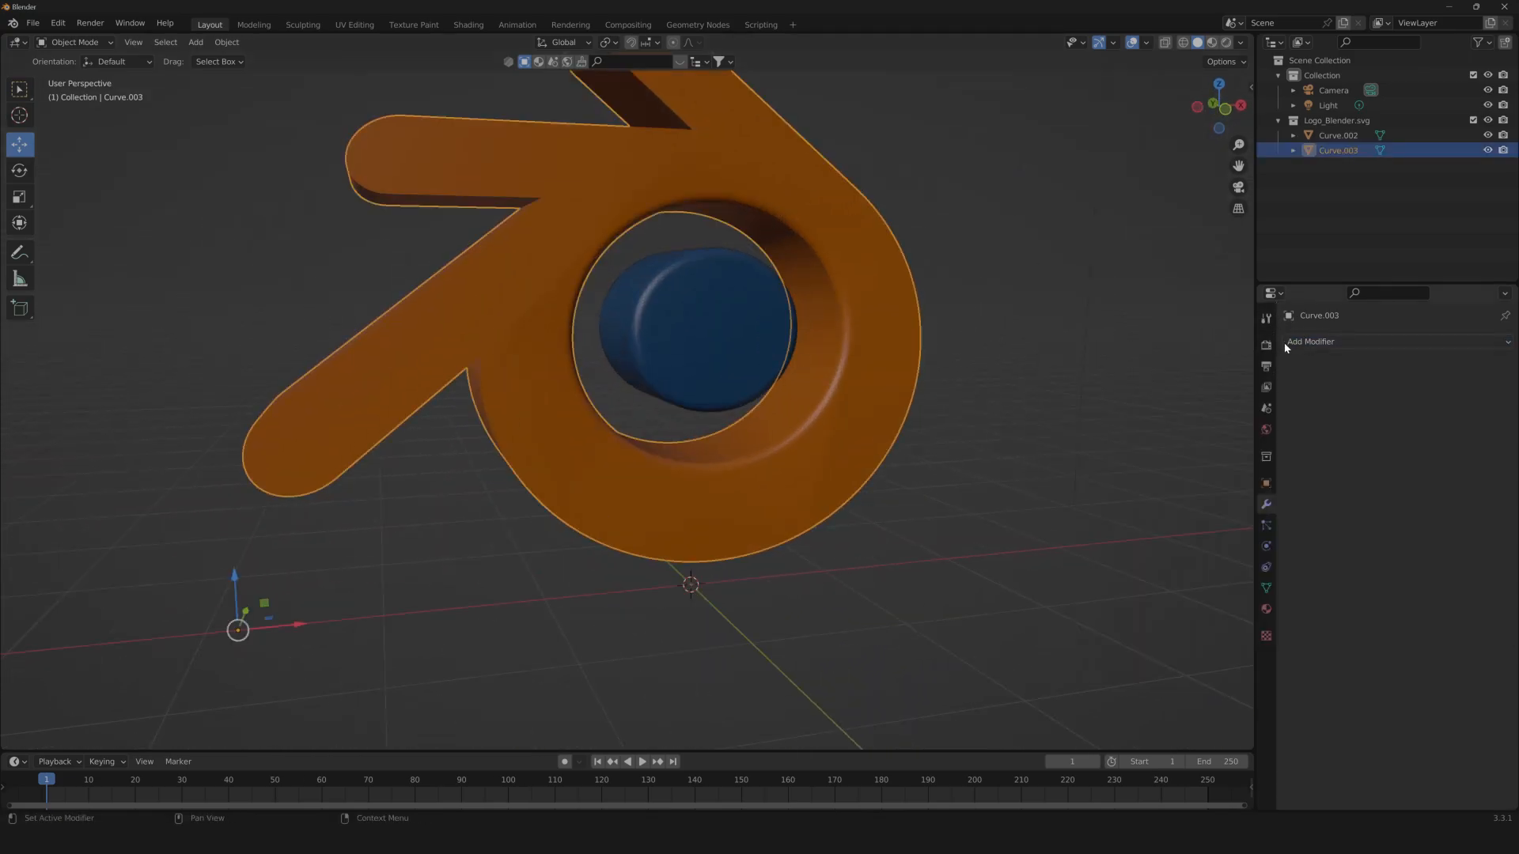
Give the orange ring a Smooth-mode Remesh with smooth shading, and add a Remesh to the disc.
left_click(1311, 342)
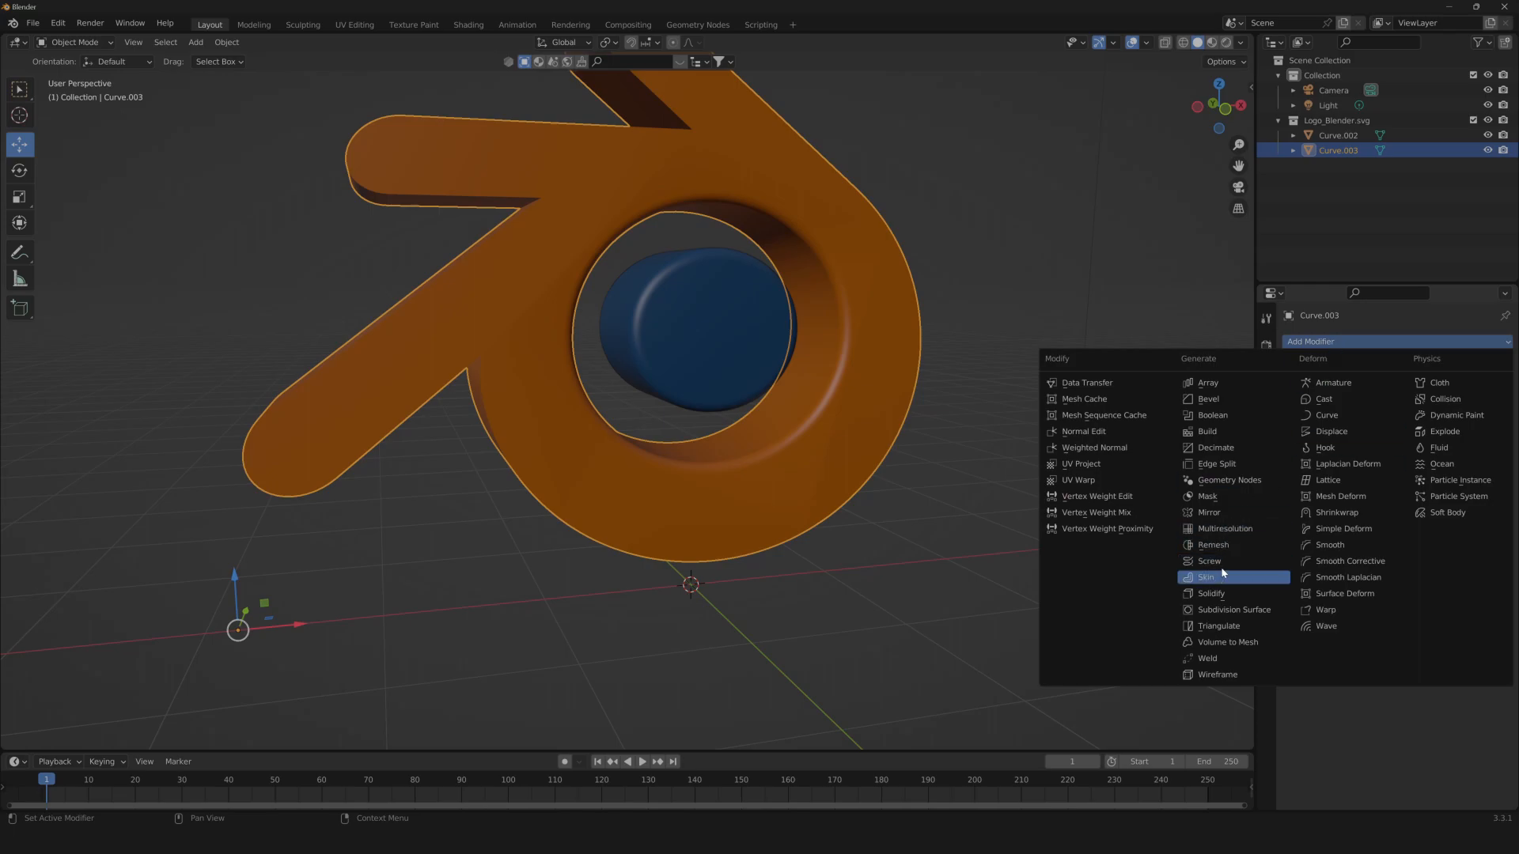
left_click(1208, 545)
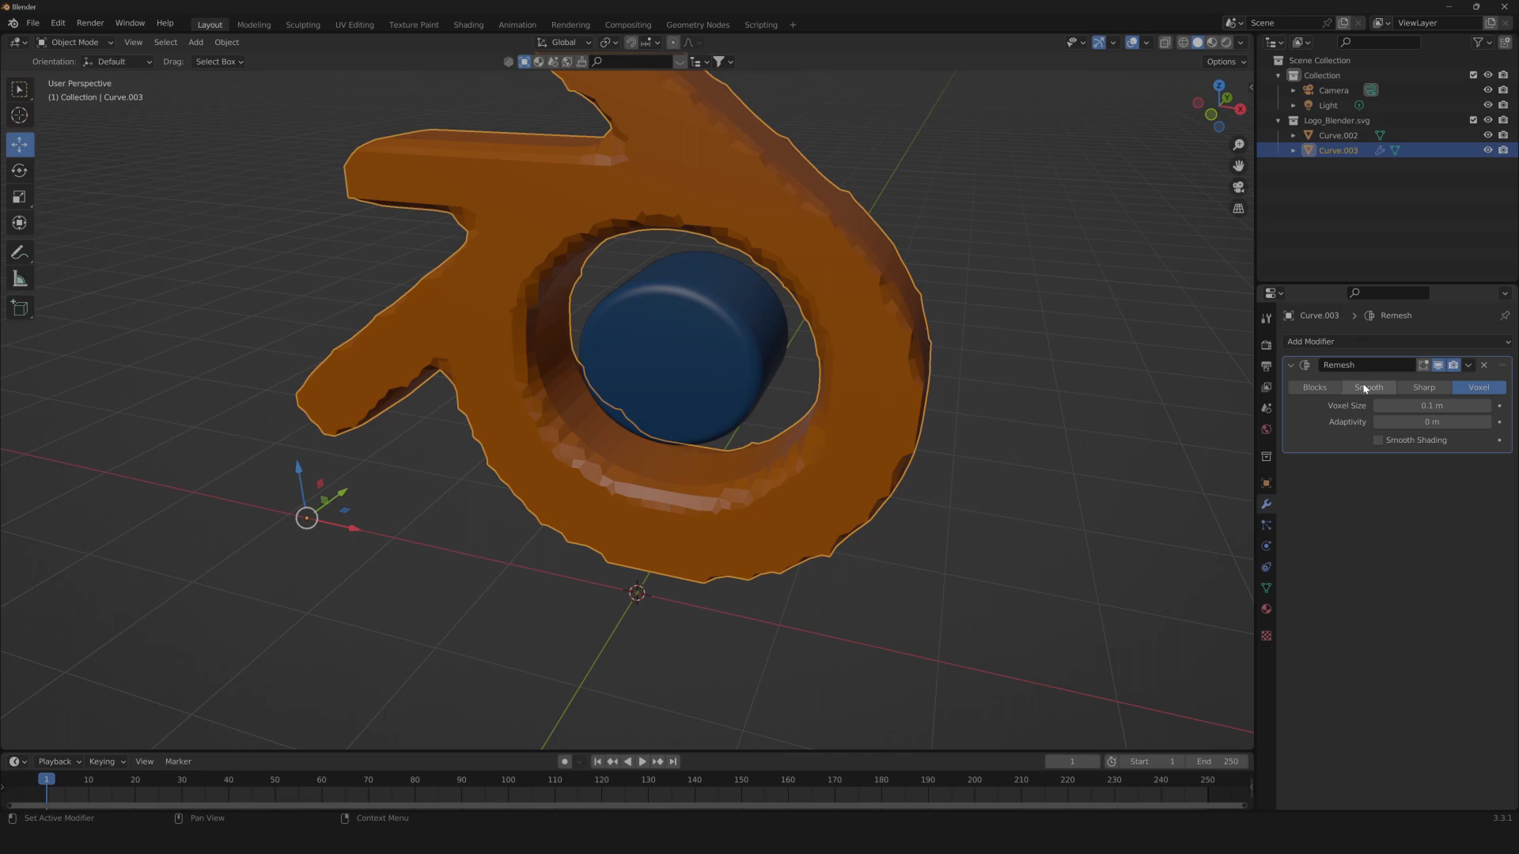
left_click(1369, 387)
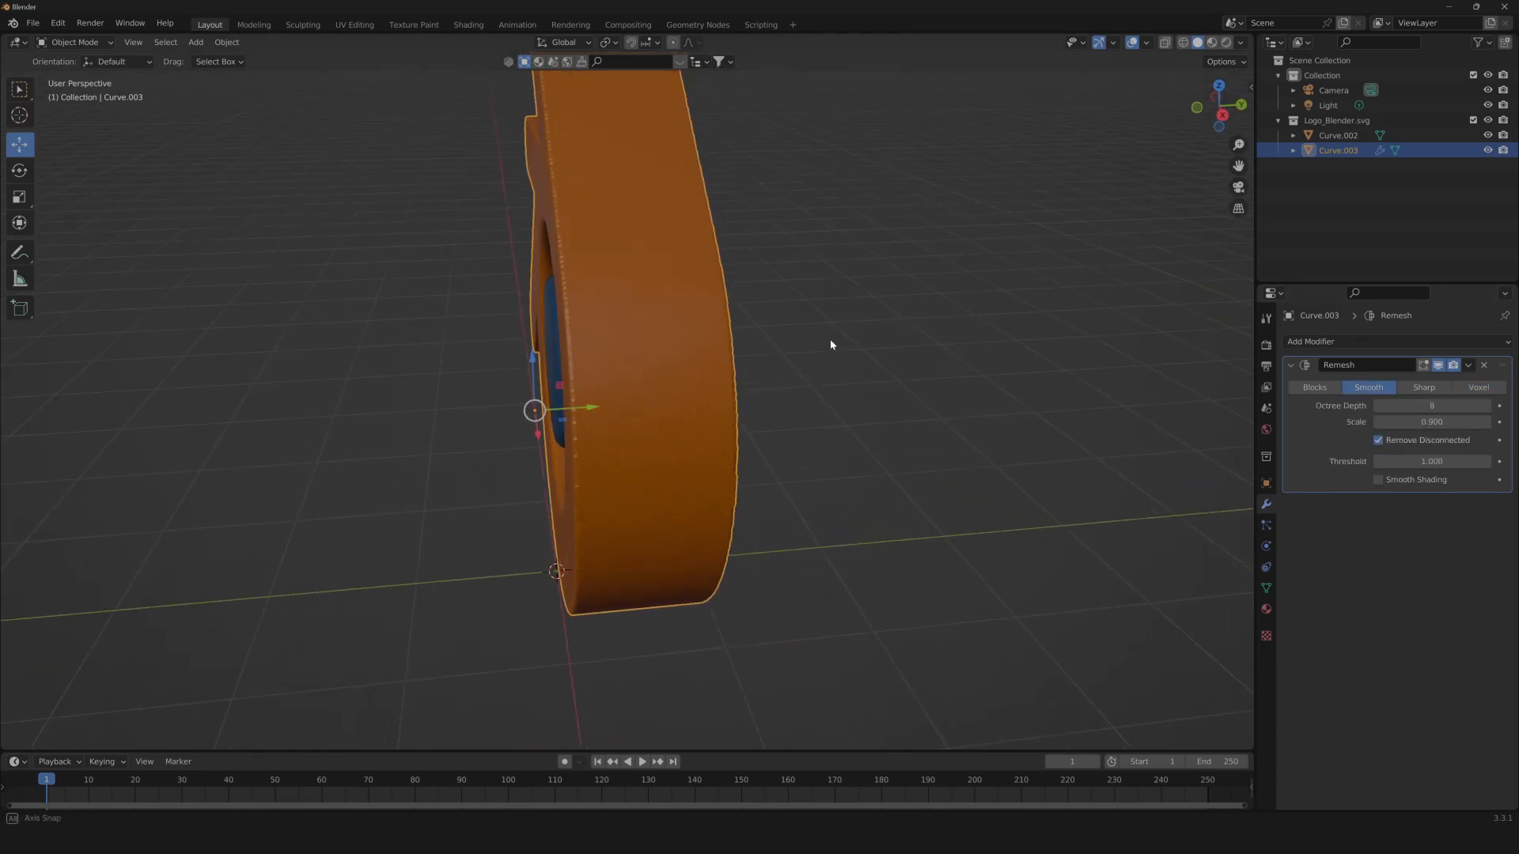
left_click_drag(830, 345, 1121, 314)
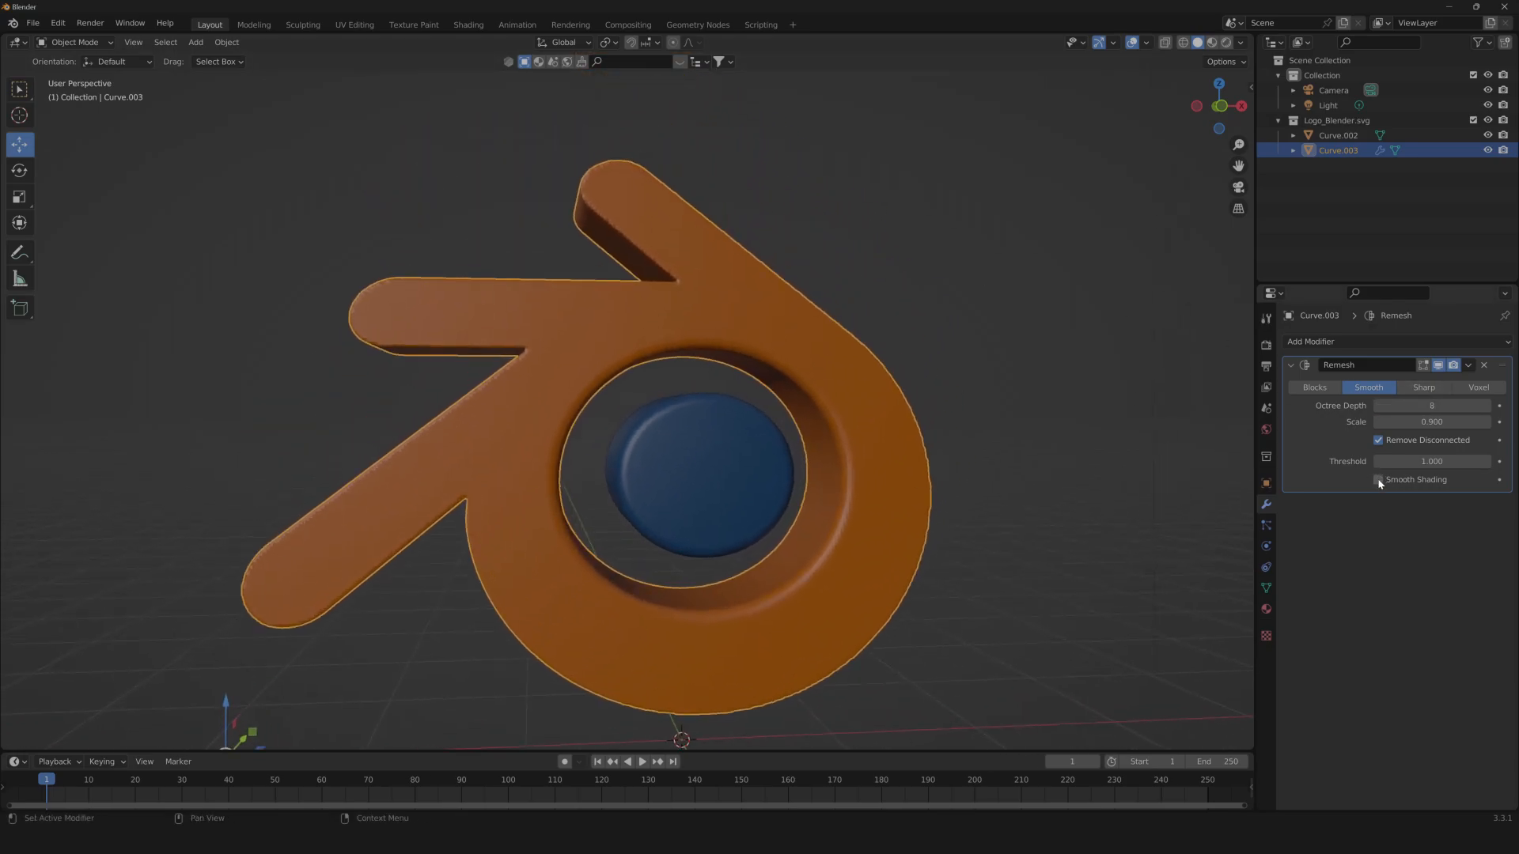
mouse_move(1382, 481)
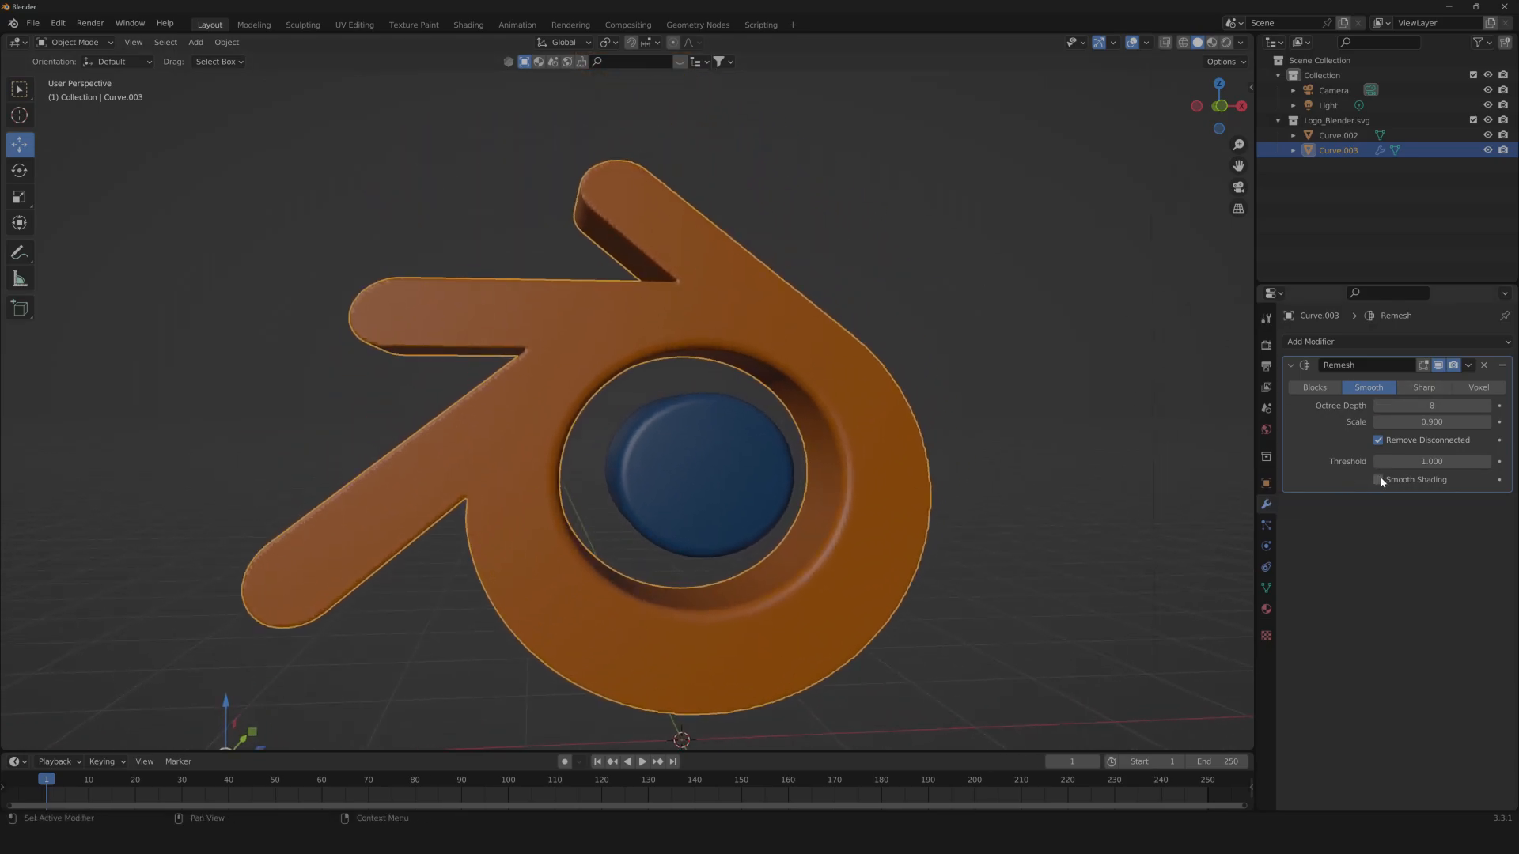
left_click(1378, 480)
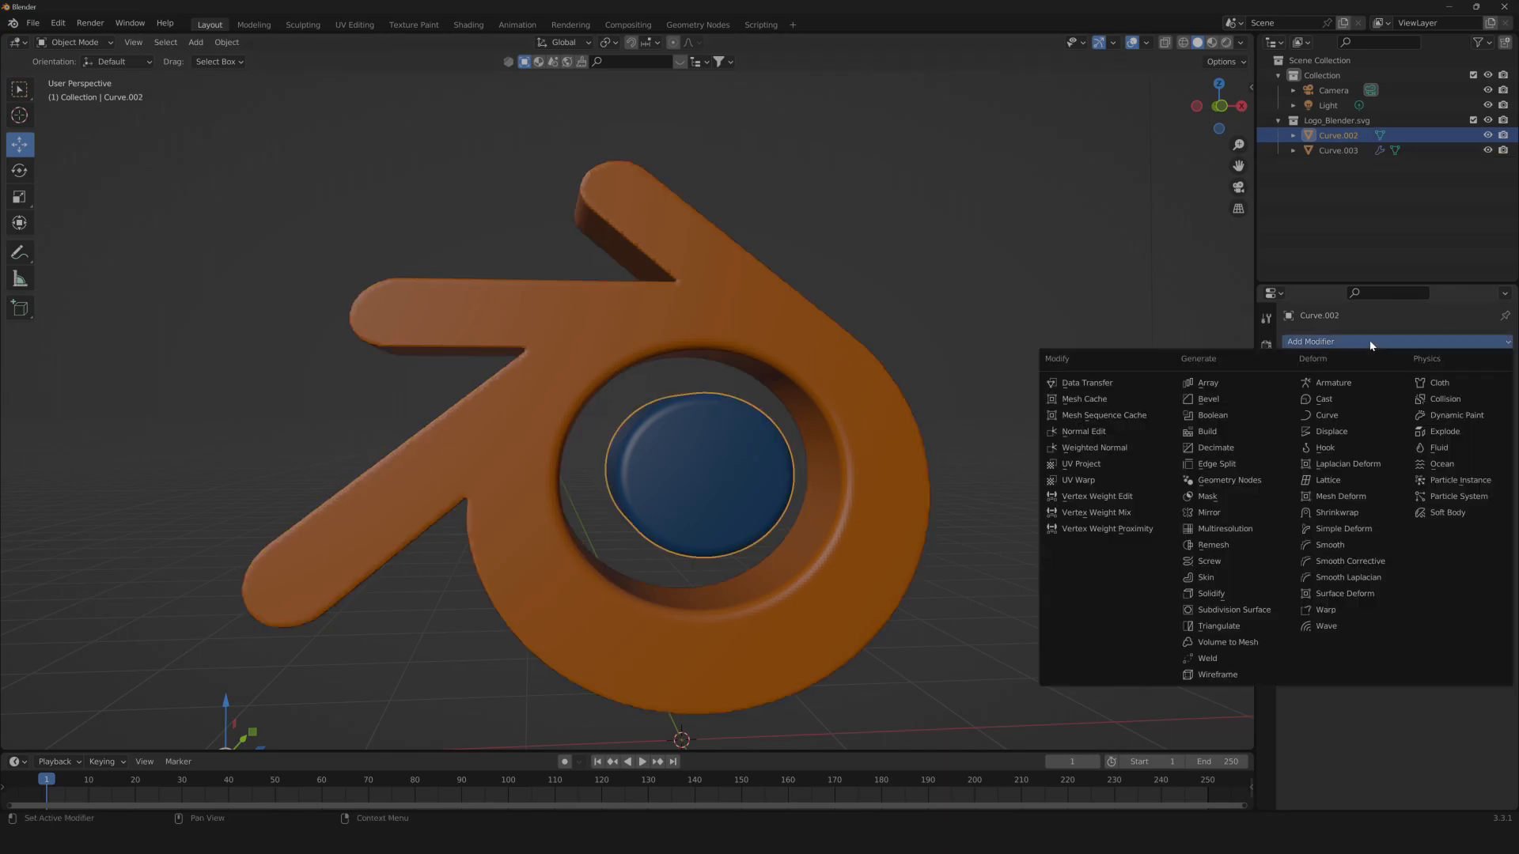
mouse_move(1222, 594)
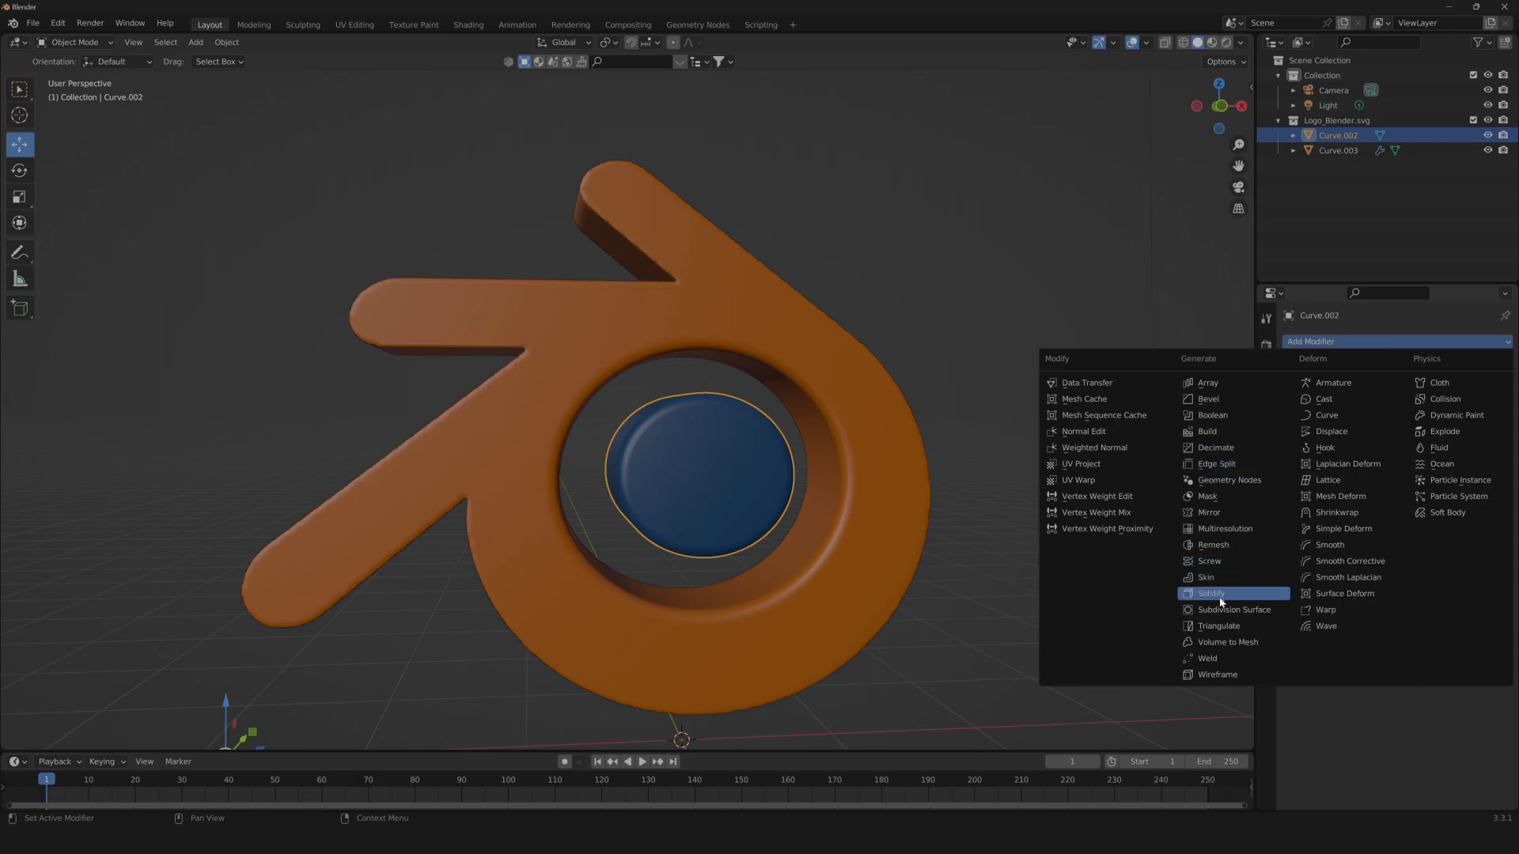
left_click(1213, 545)
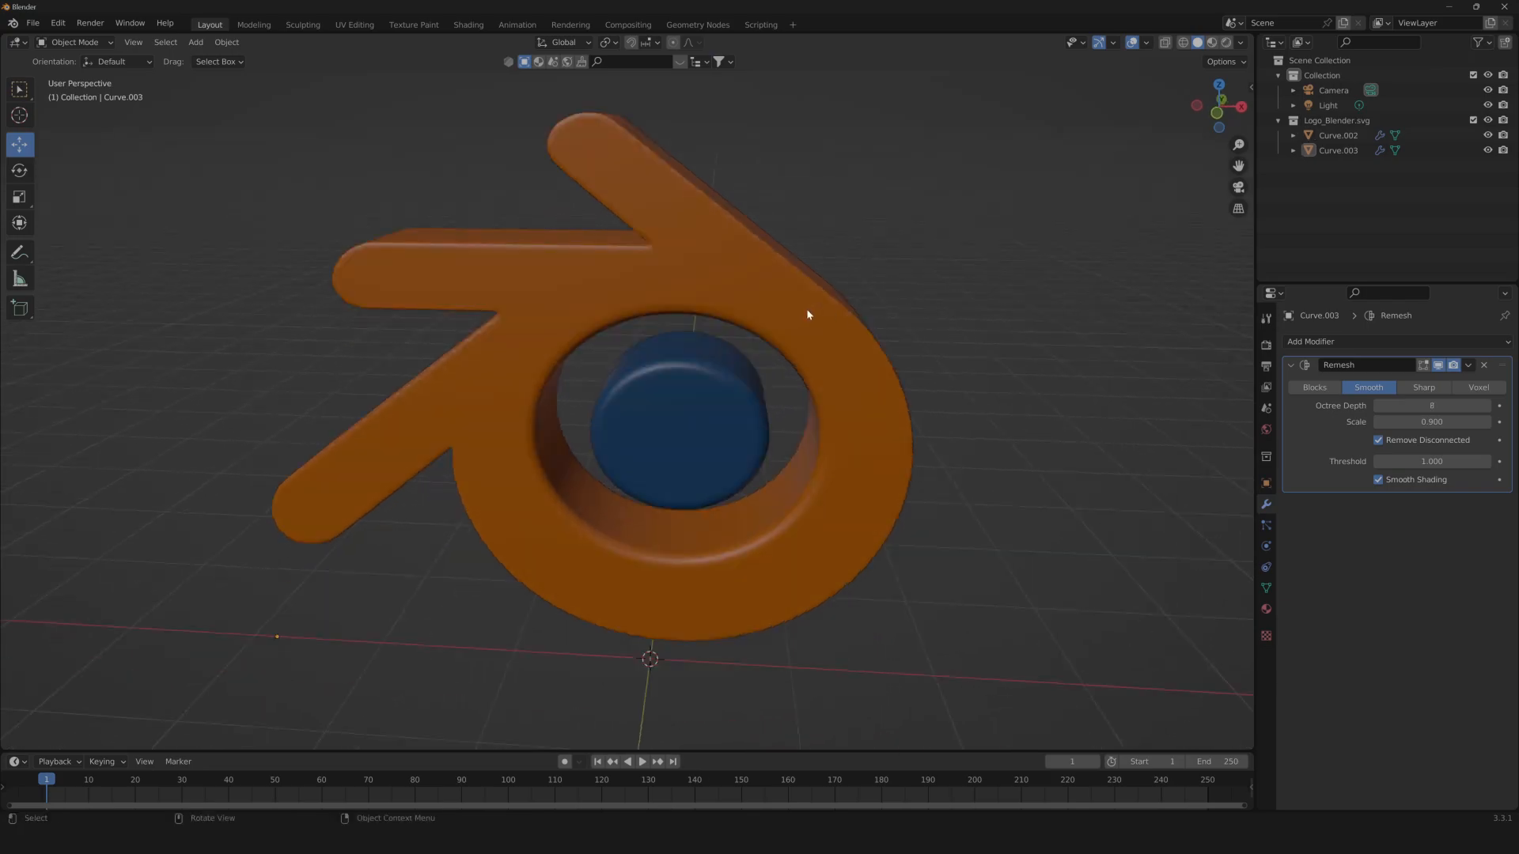
Apply the blue disc's Remesh modifier, then reselect the orange ring Curve.003.
left_click(1291, 365)
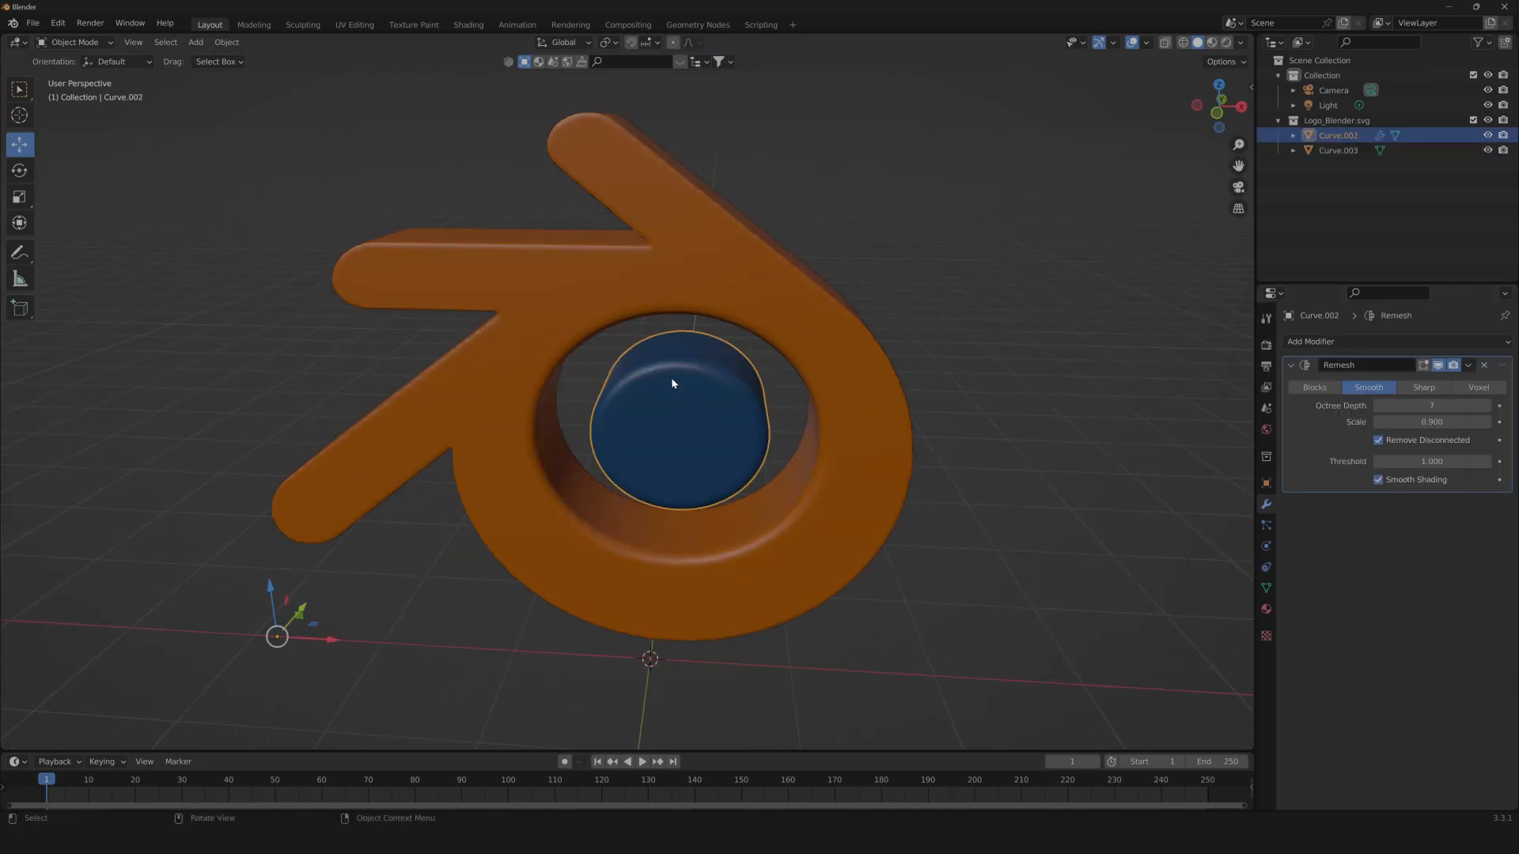
left_click(1484, 365)
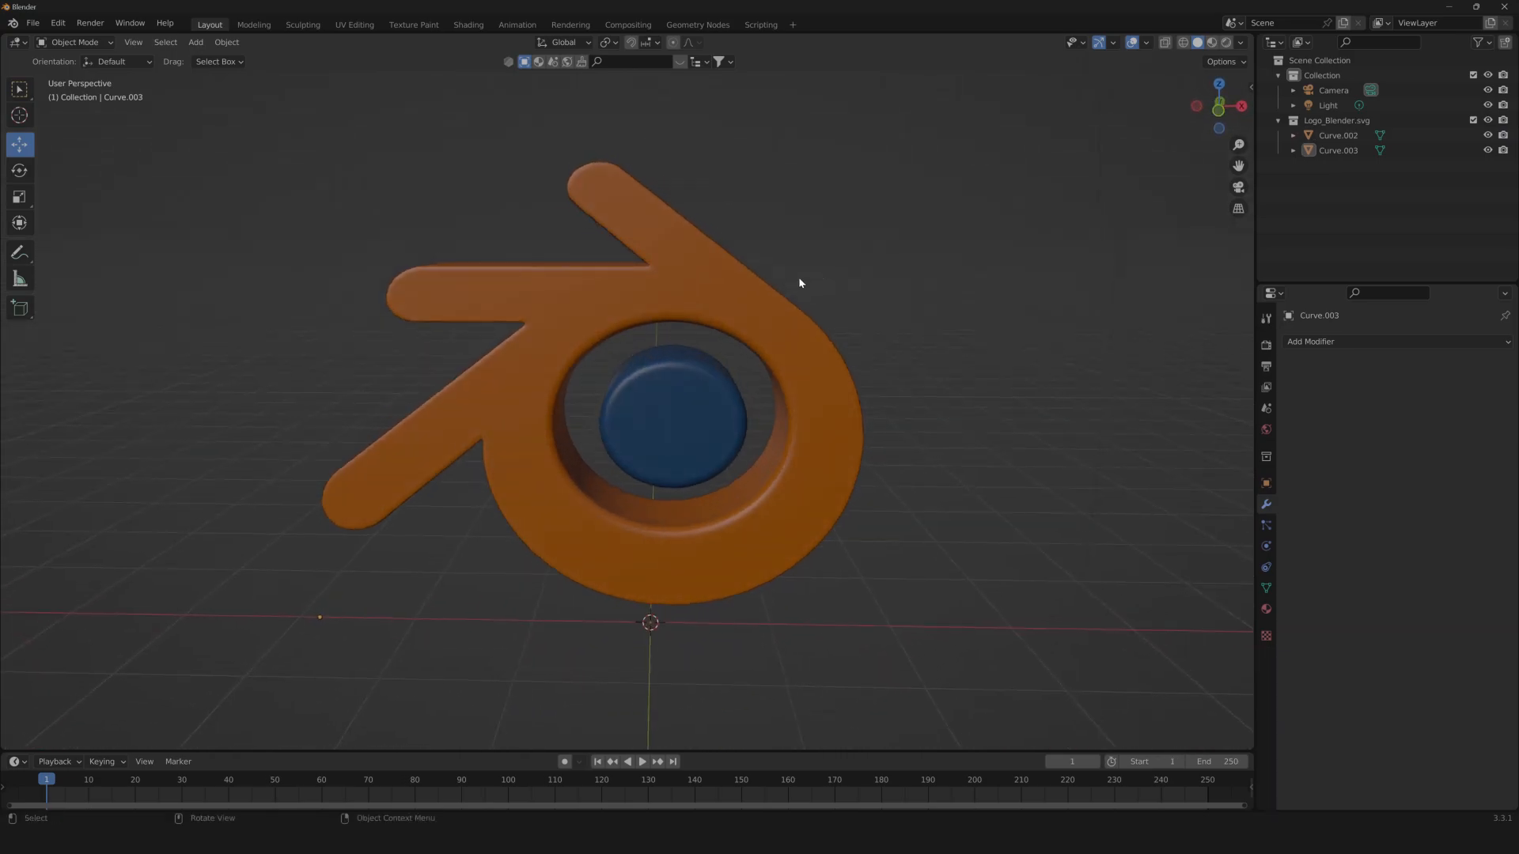
left_click(1338, 151)
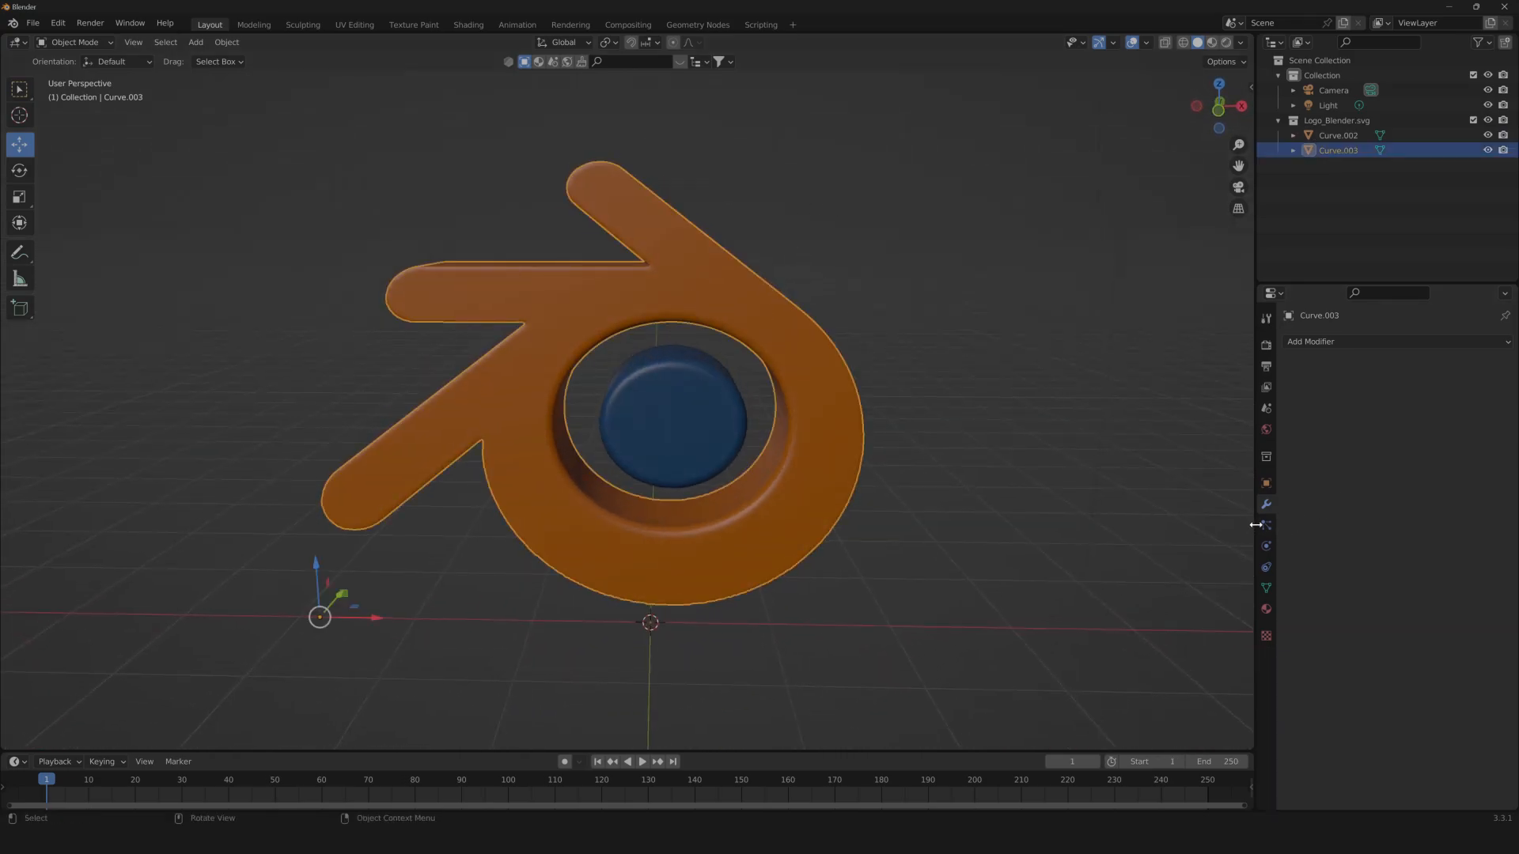
Switch the orange ring's particle system to Hair with 10000 strands at 0.06 m length.
left_click(1266, 525)
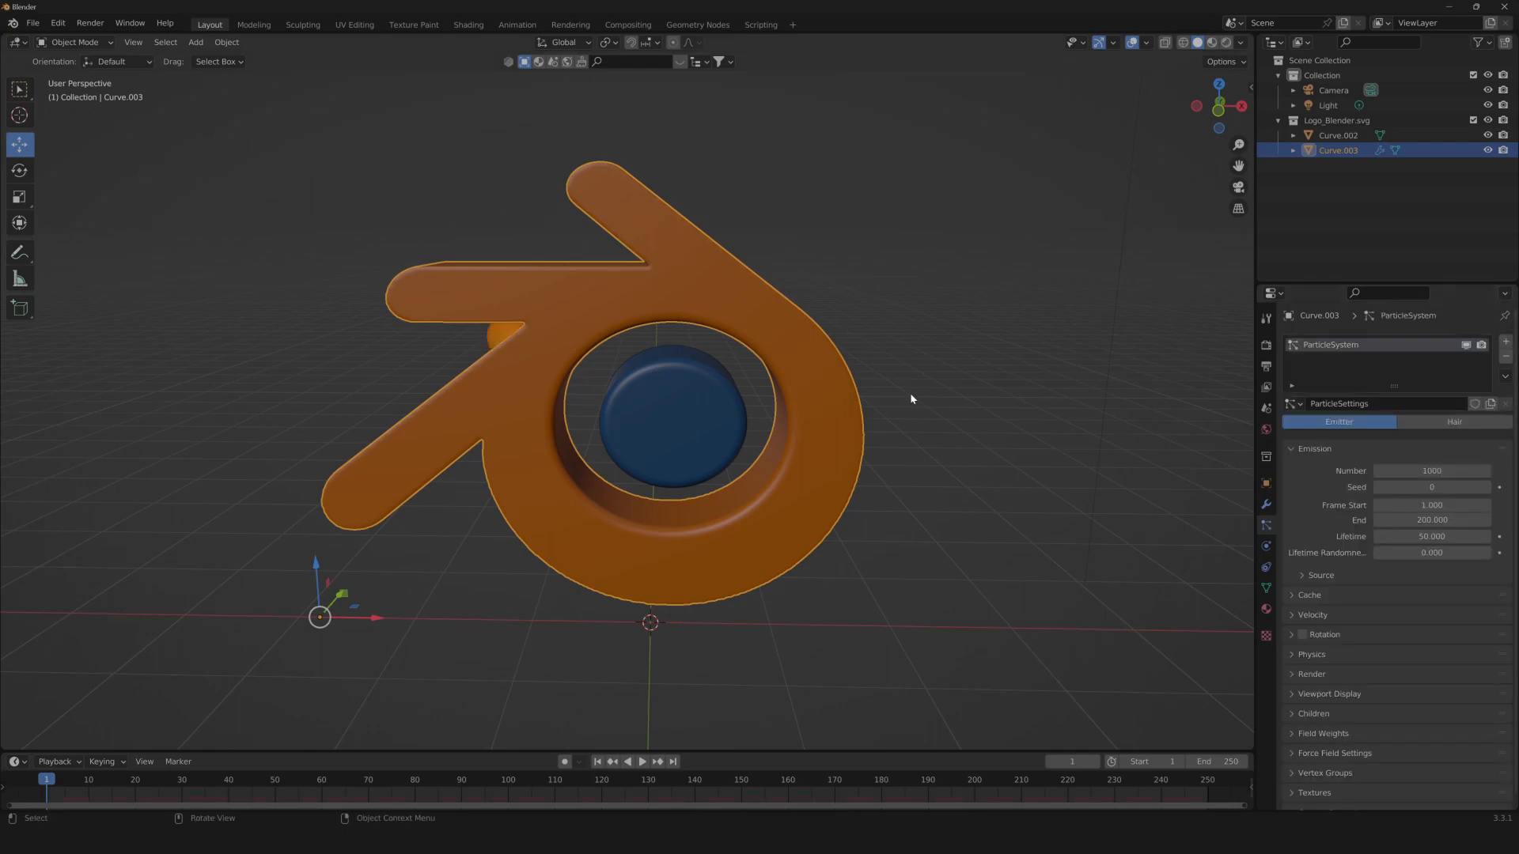
left_click(1454, 422)
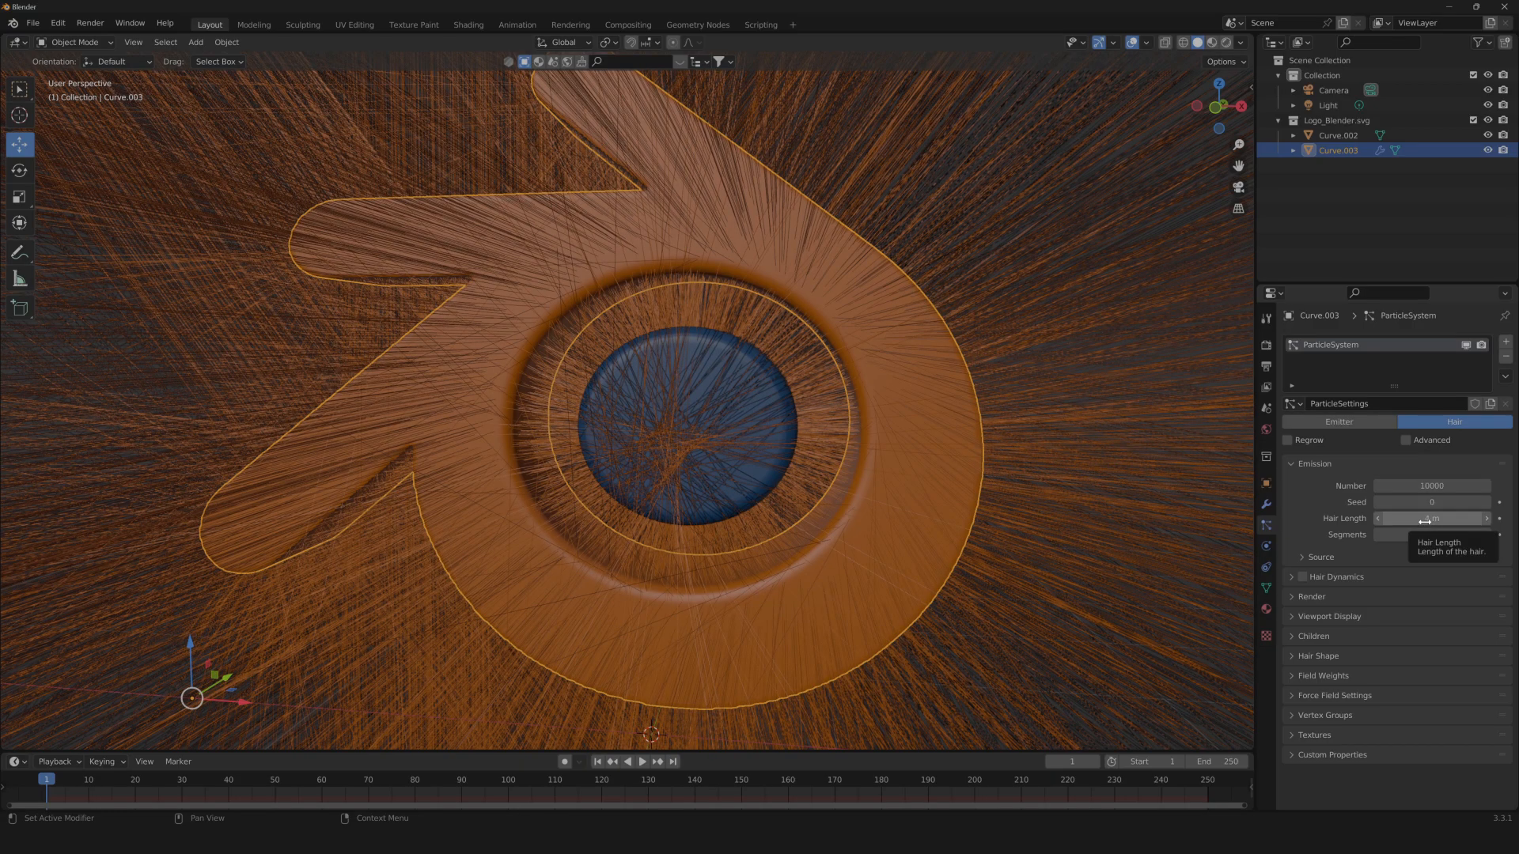
left_click(1431, 518)
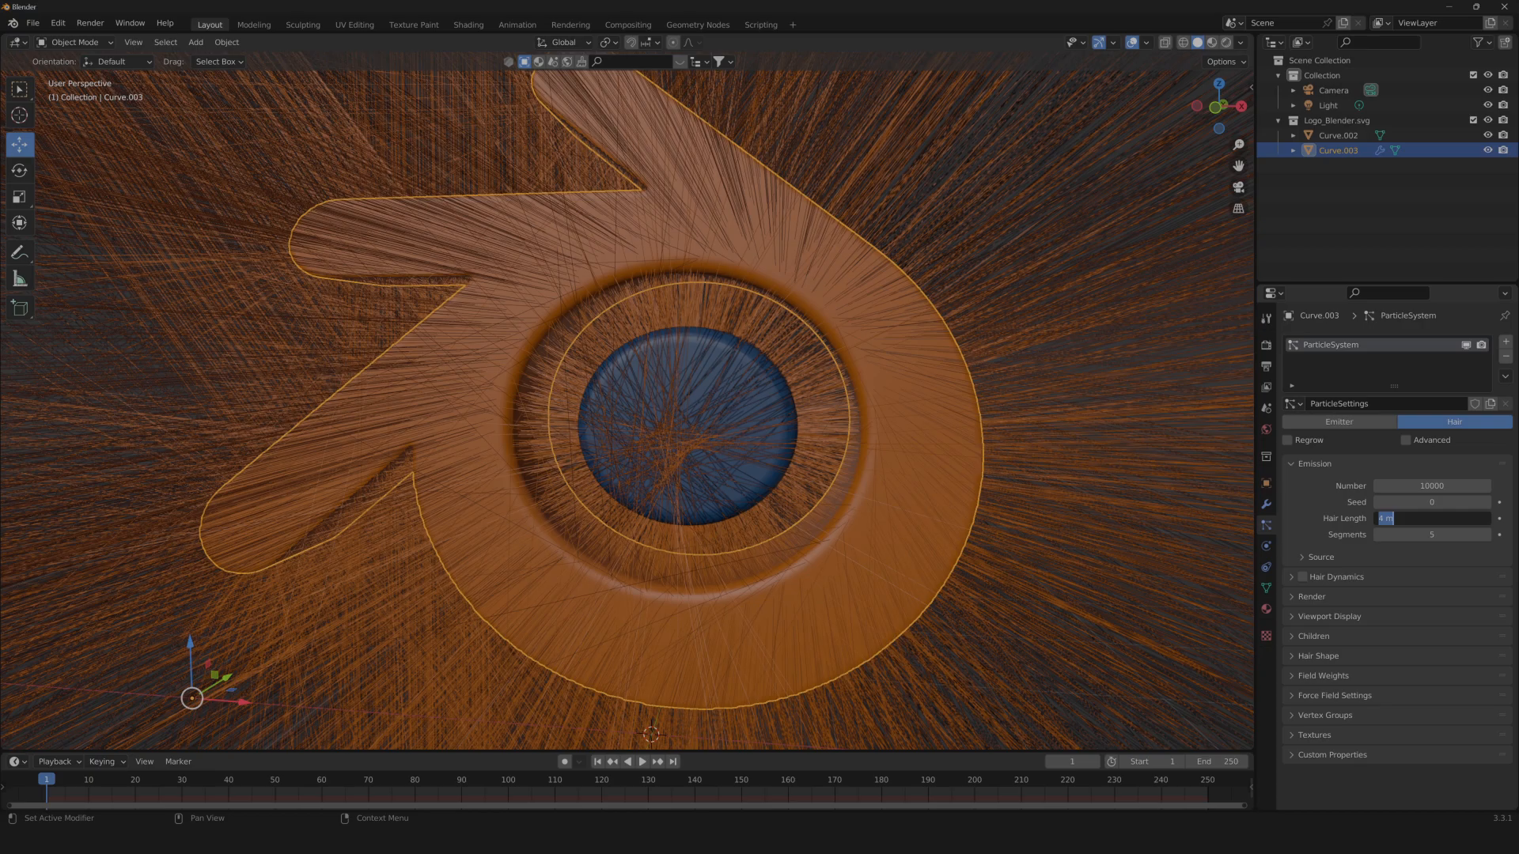
type("0.06")
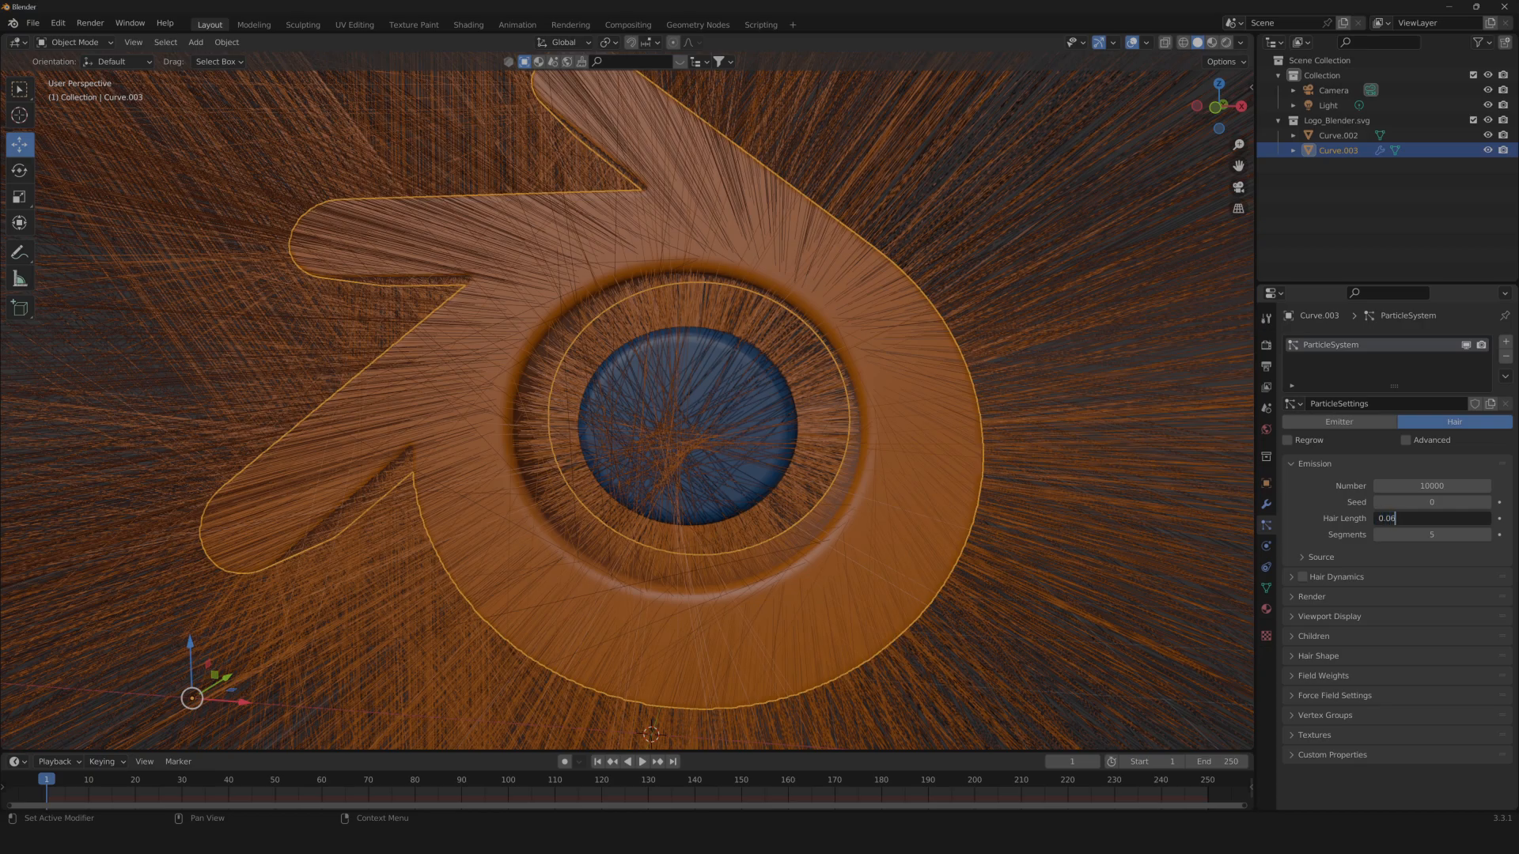
key("Return")
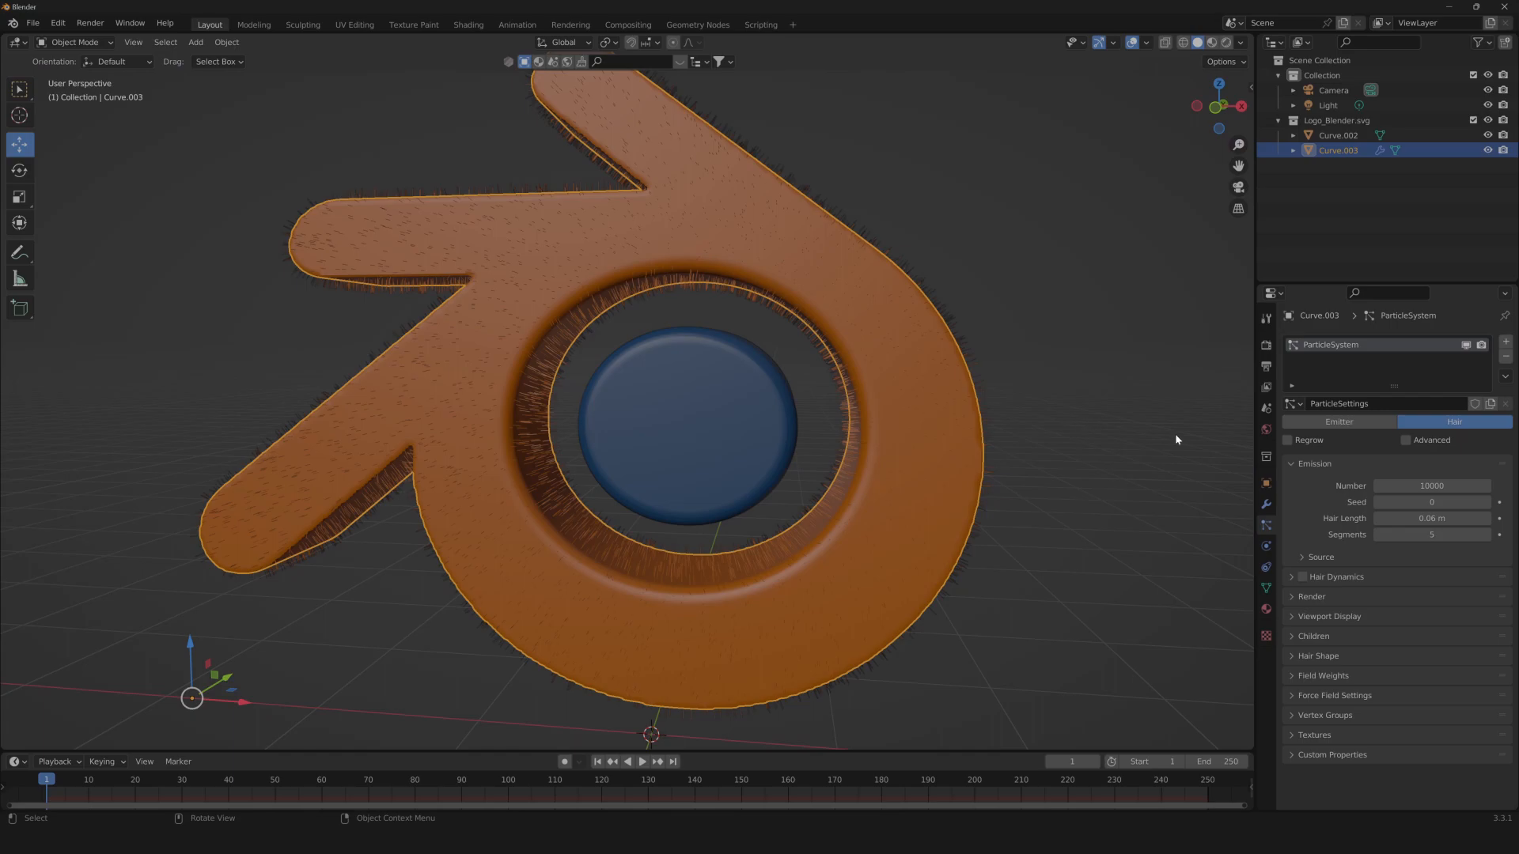
left_click(1330, 617)
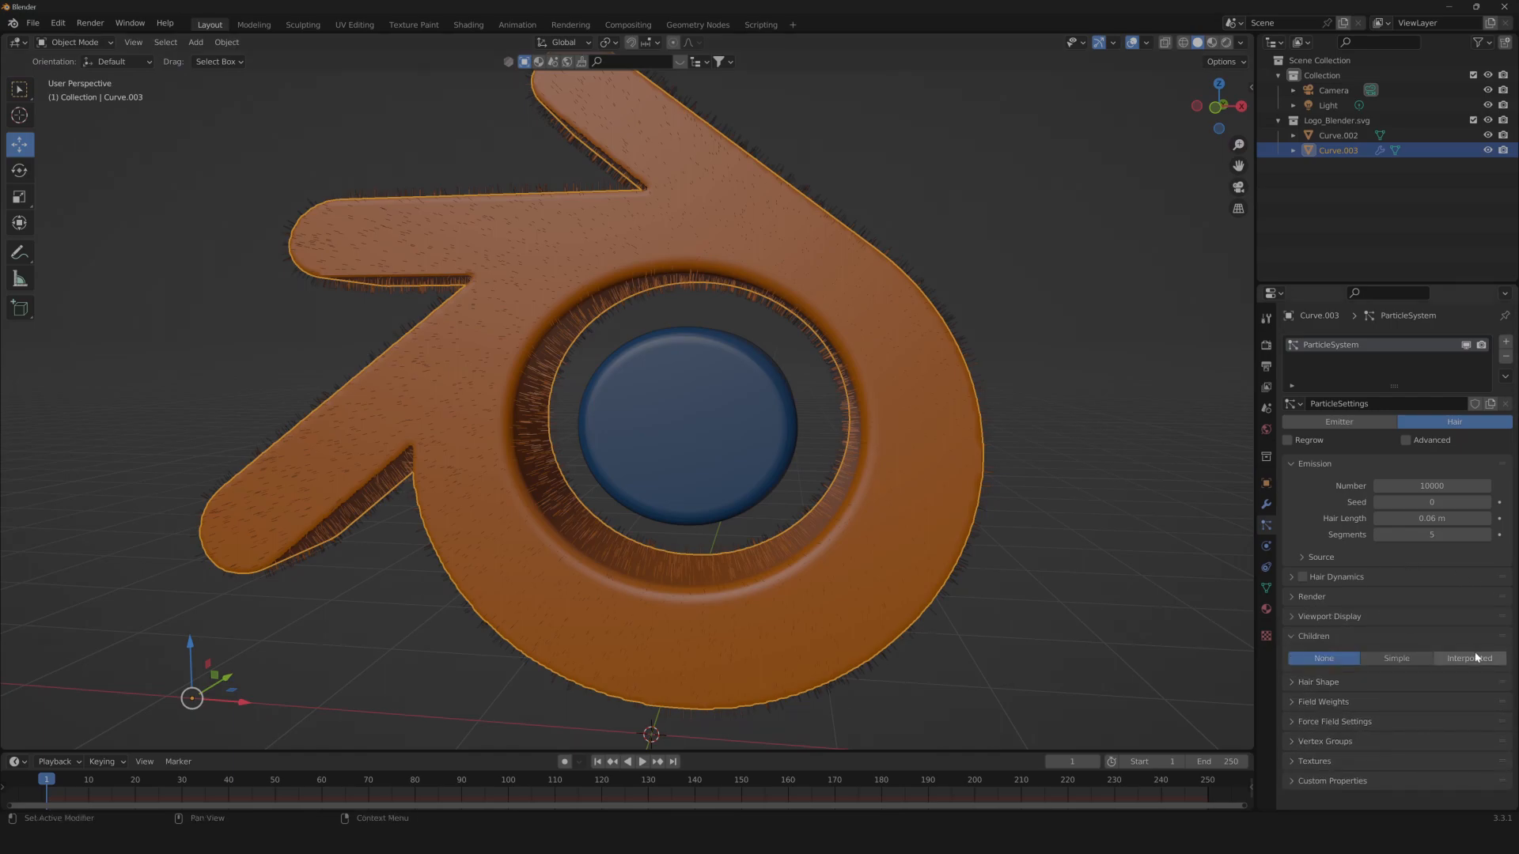
Add Interpolated child hairs at 70 per parent and orbit closer to inspect the fur.
left_click(1469, 658)
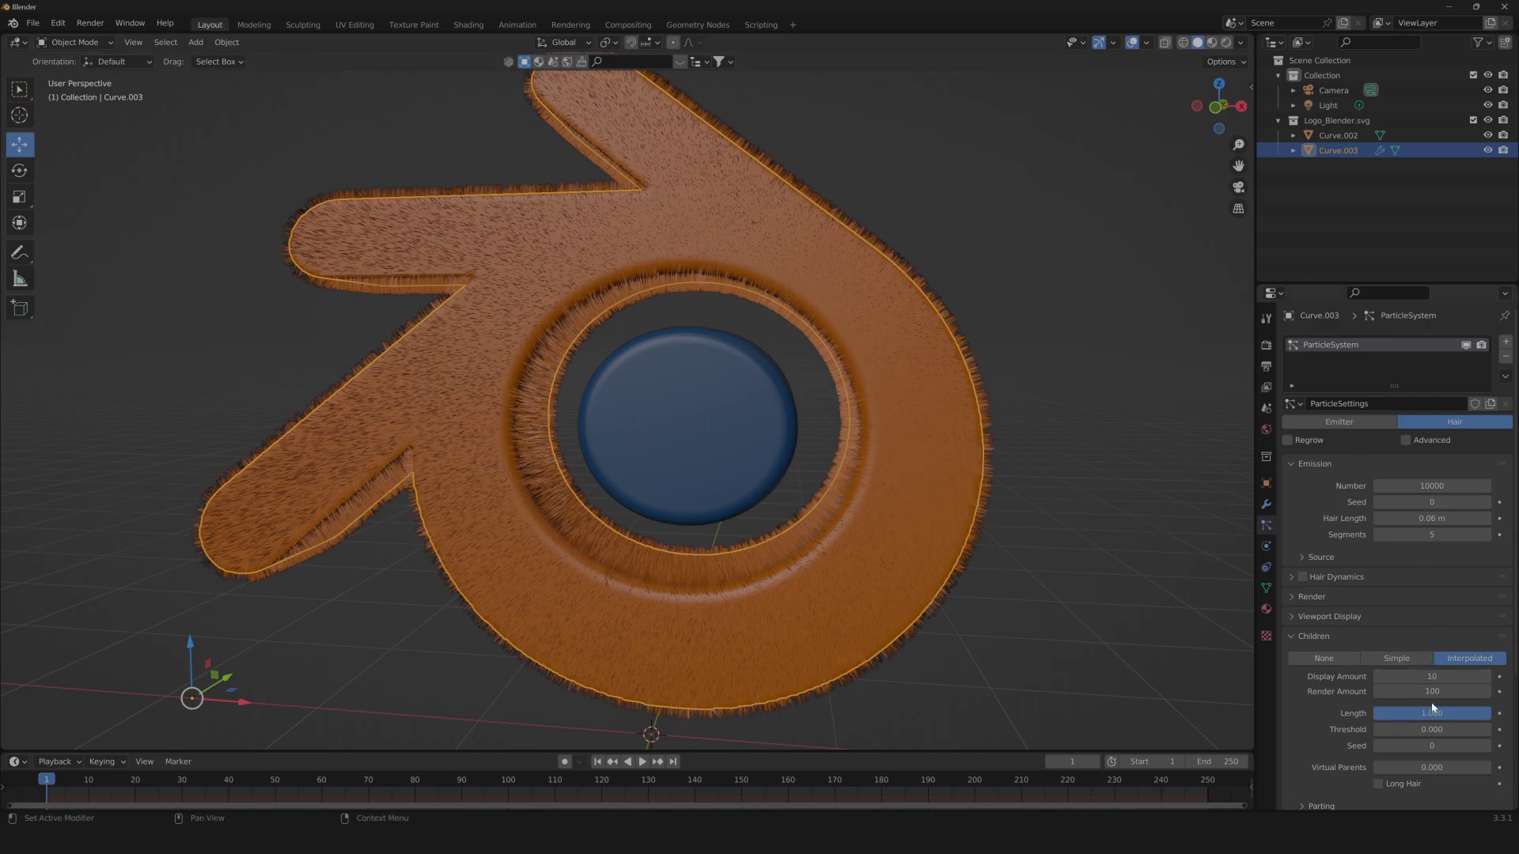
left_click_drag(1432, 691, 1432, 690)
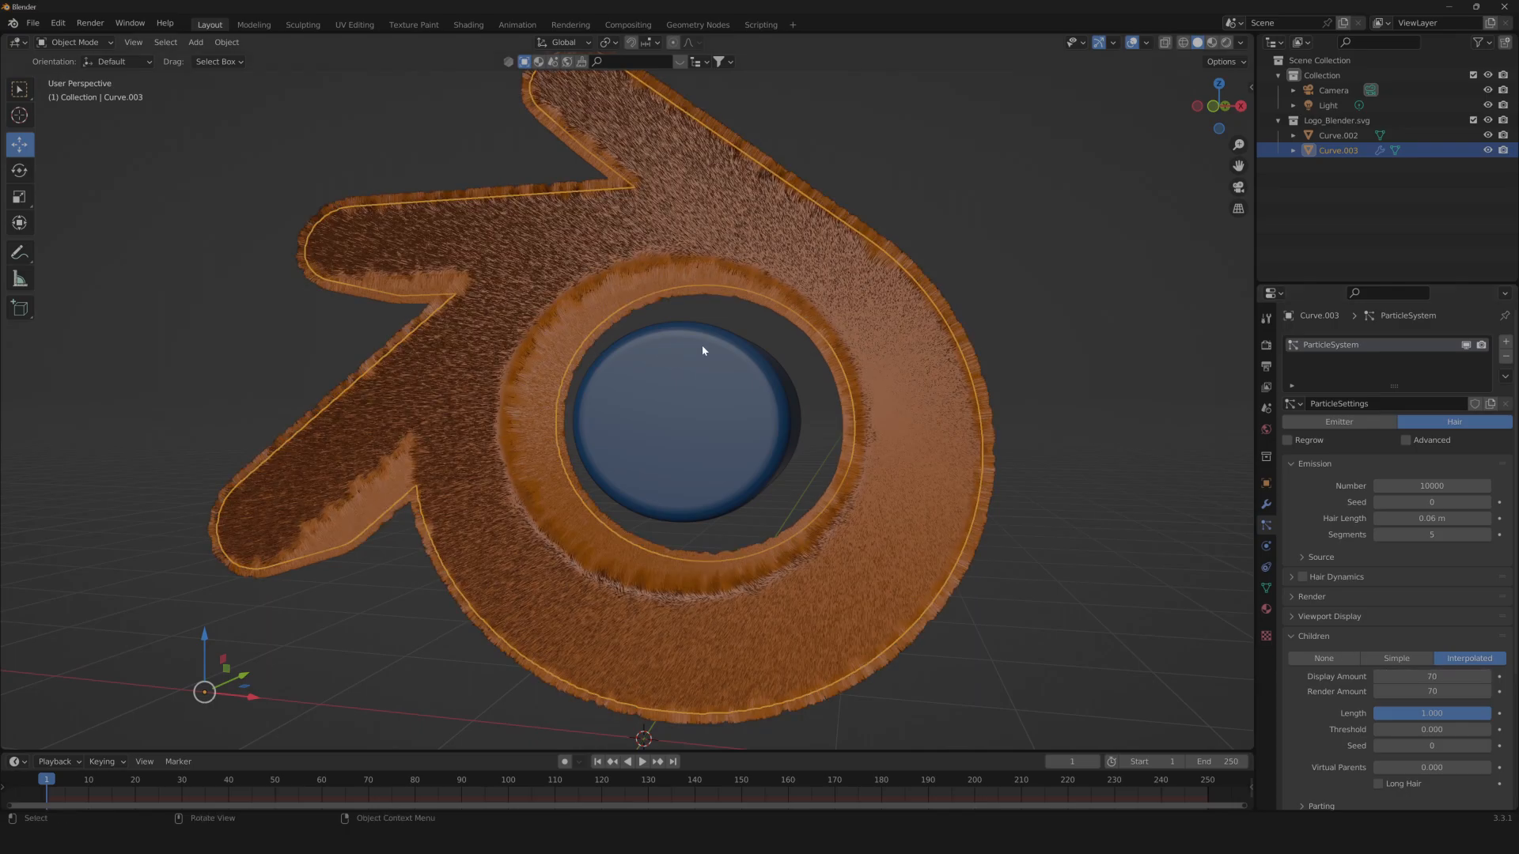
left_click_drag(703, 351, 765, 405)
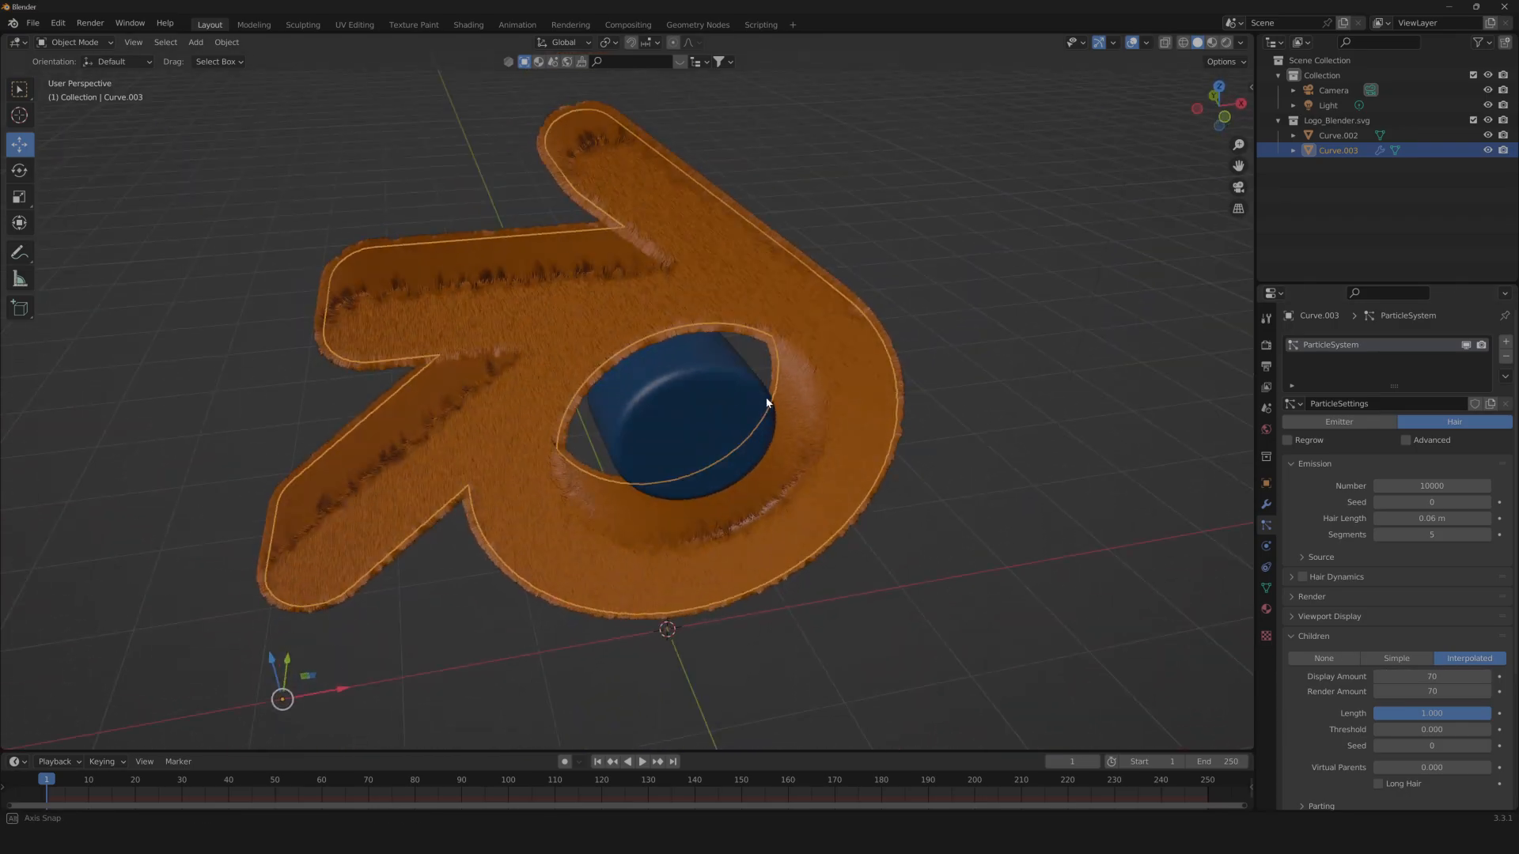
left_click_drag(765, 404, 863, 472)
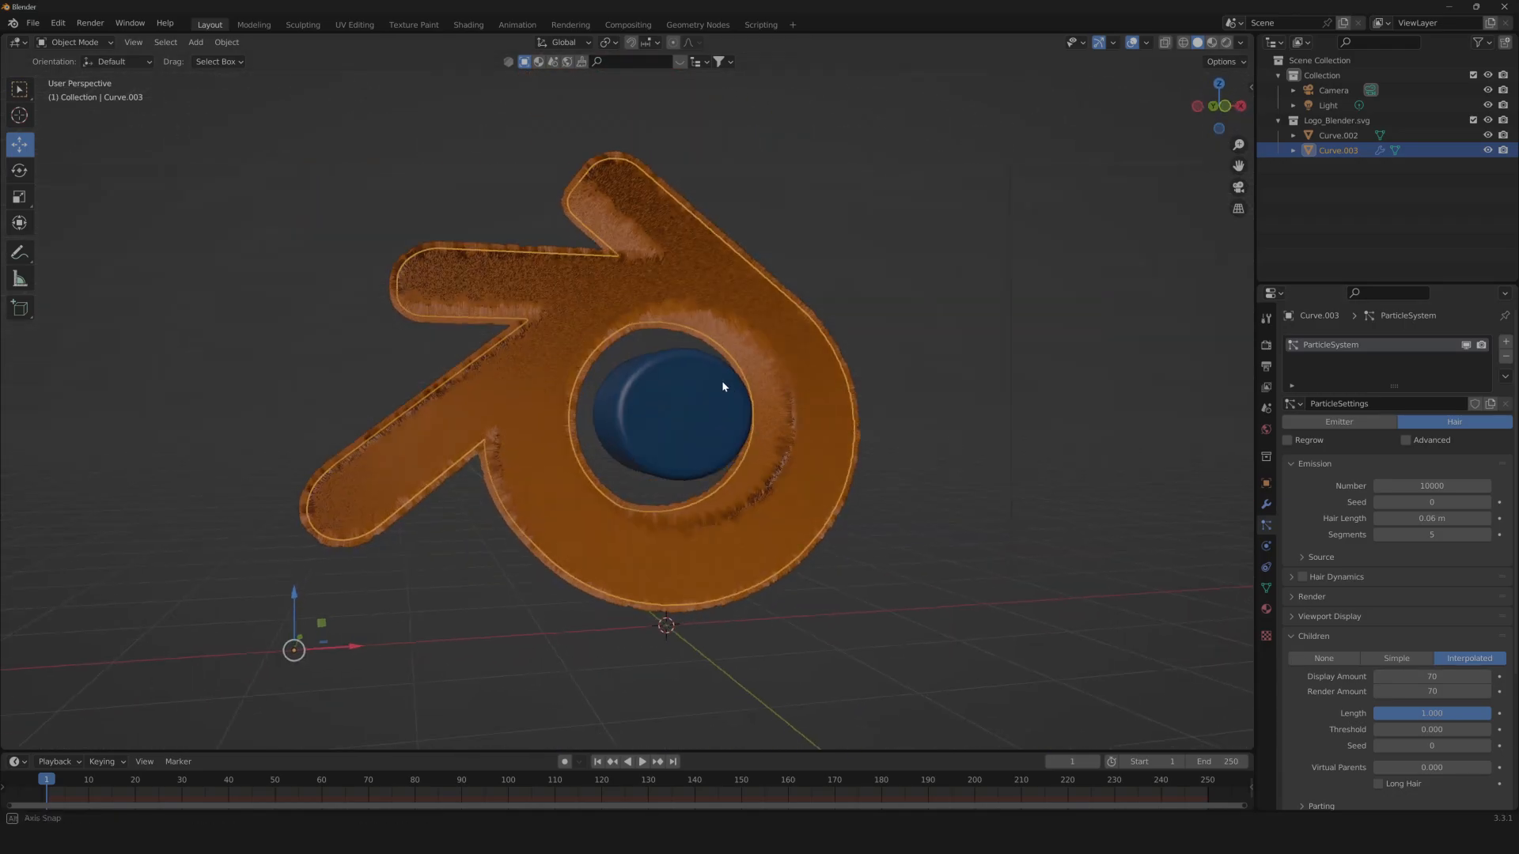
left_click_drag(722, 388, 717, 392)
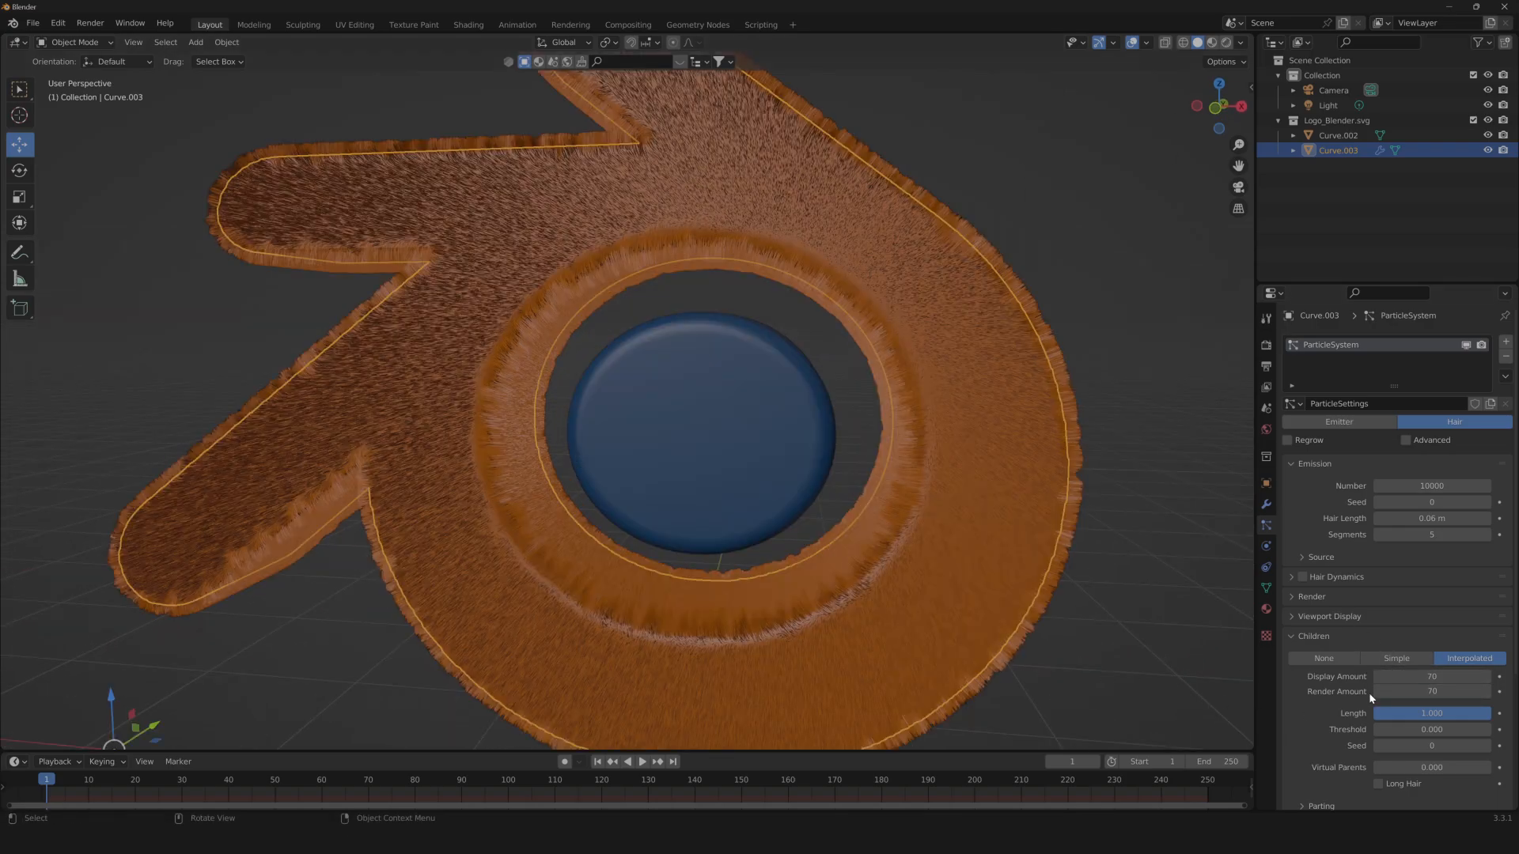
scroll("down", 3)
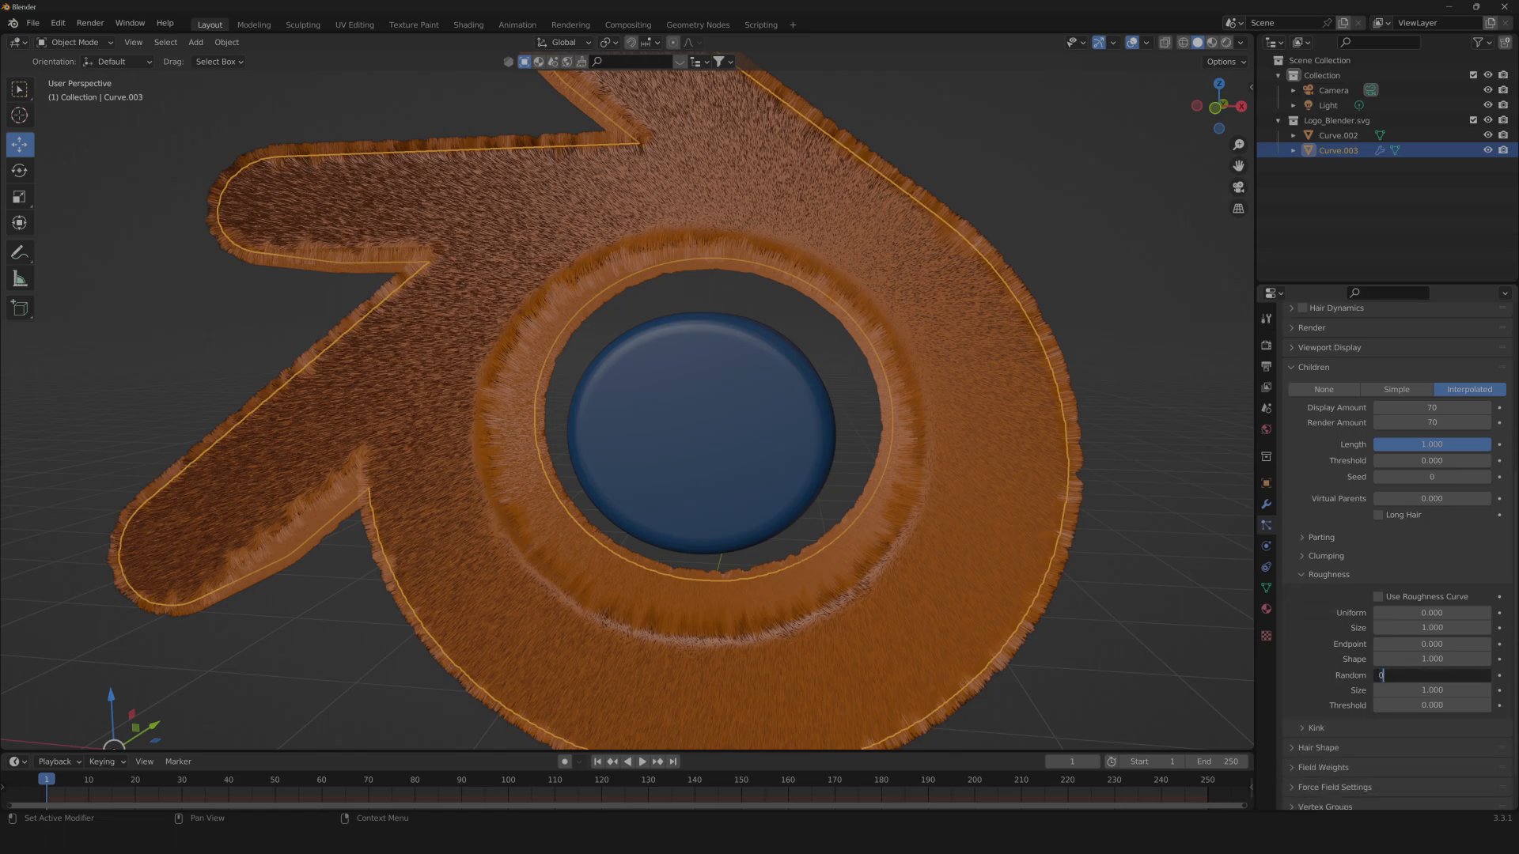
Set child Random roughness to 0.34 and hair Diameter Root to 0.5.
type("0.34")
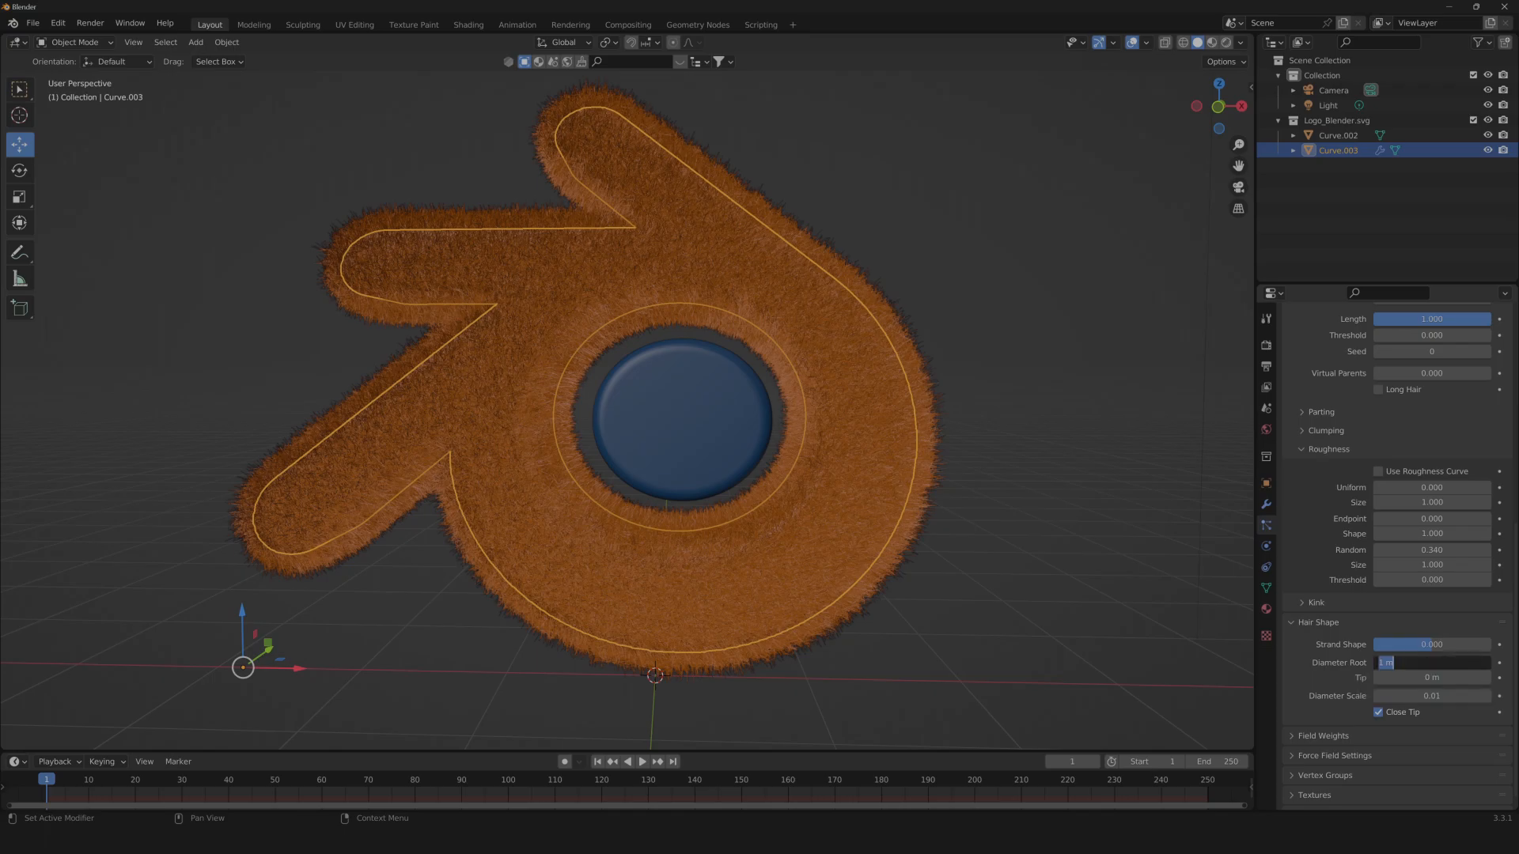
type("0.5")
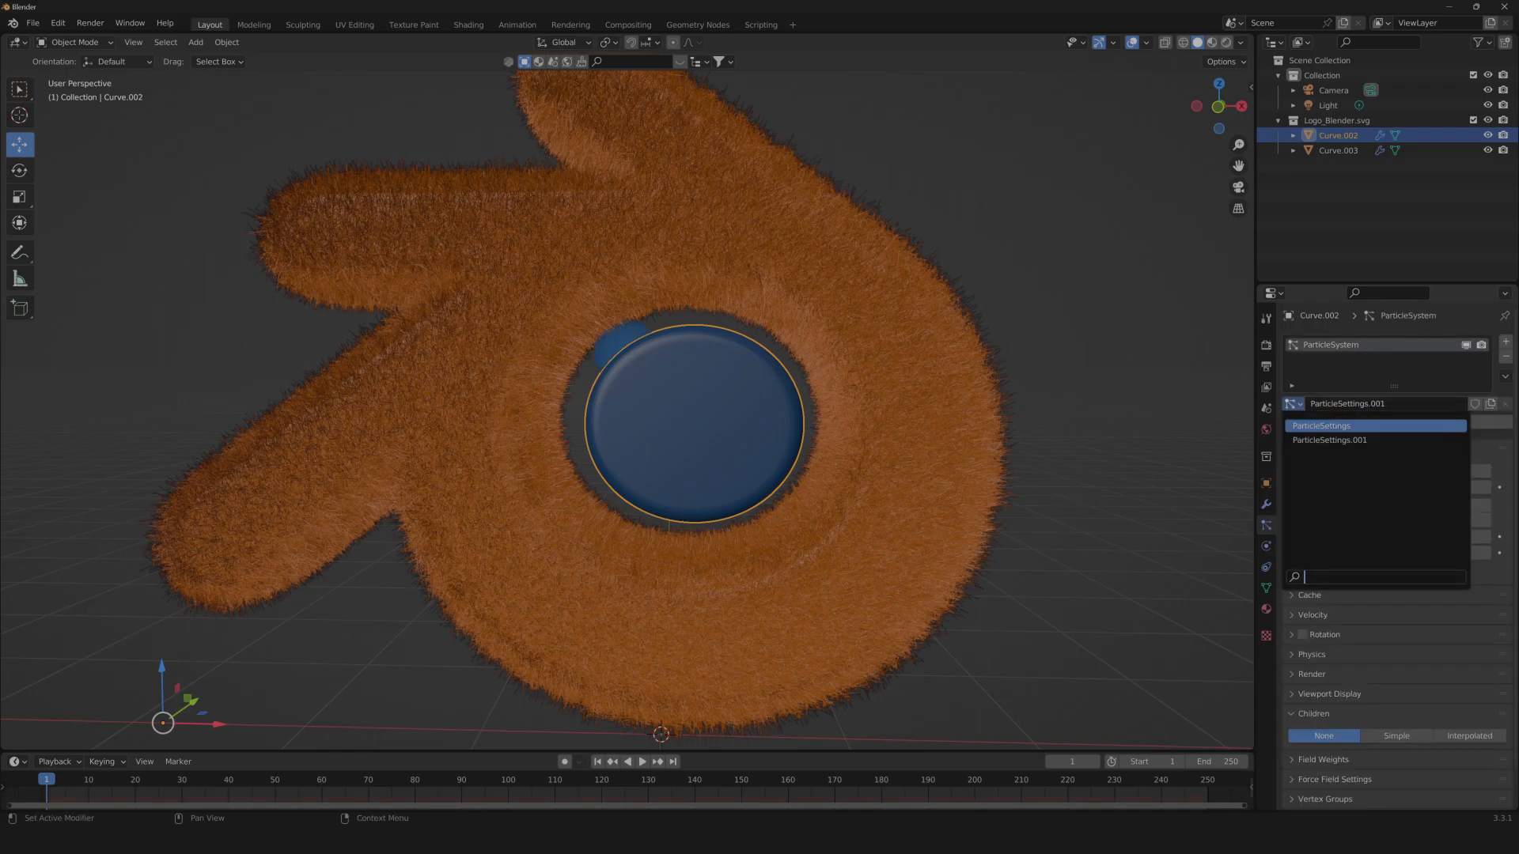
Assign a single-user copy of the fur settings to Curve.002 with 1000 hairs at 0.05 m.
left_click(1321, 426)
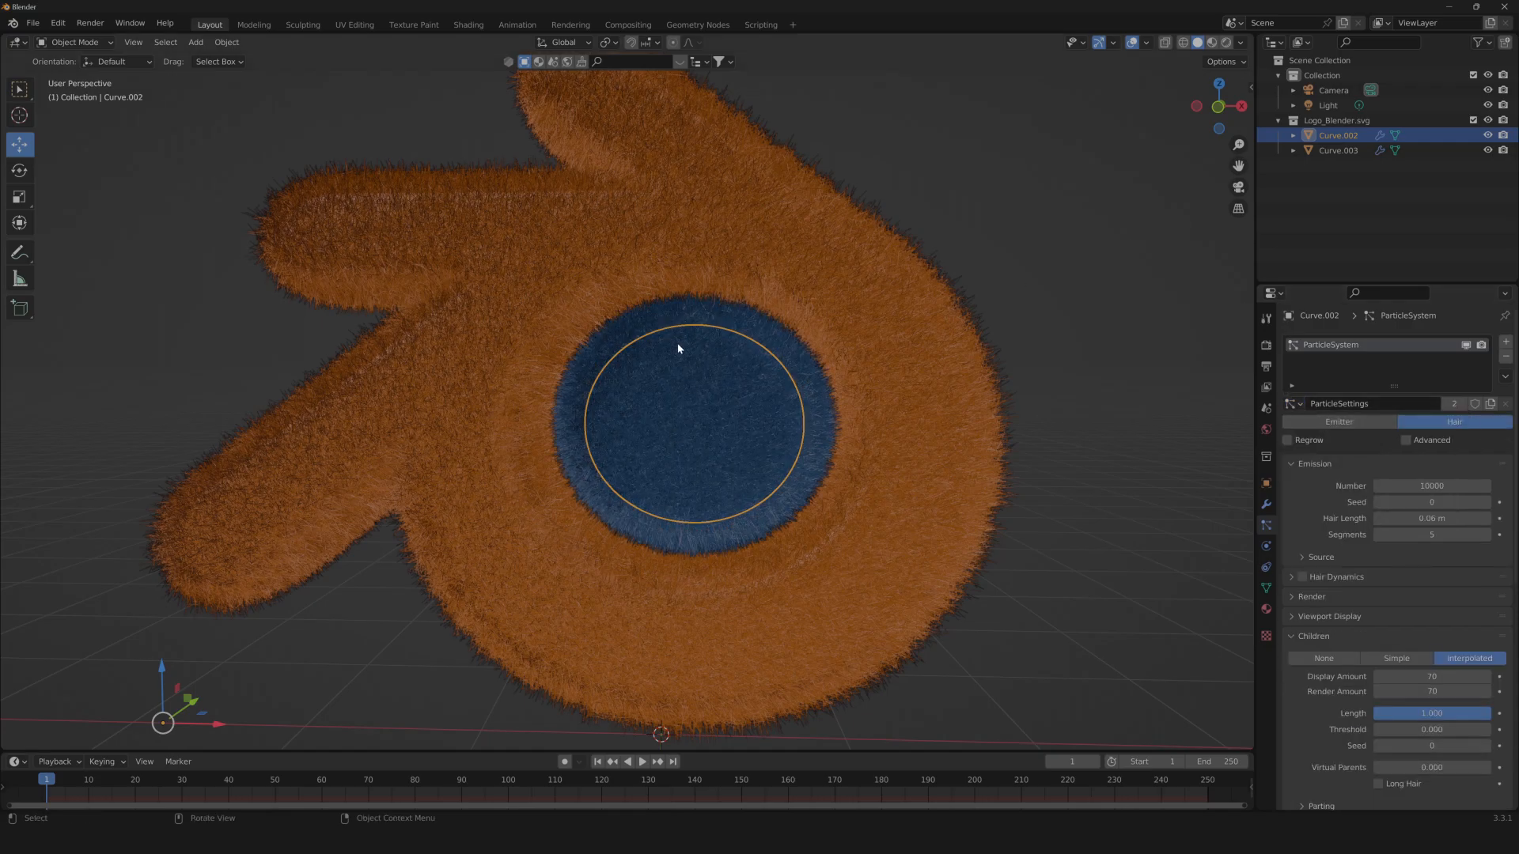
mouse_move(852, 391)
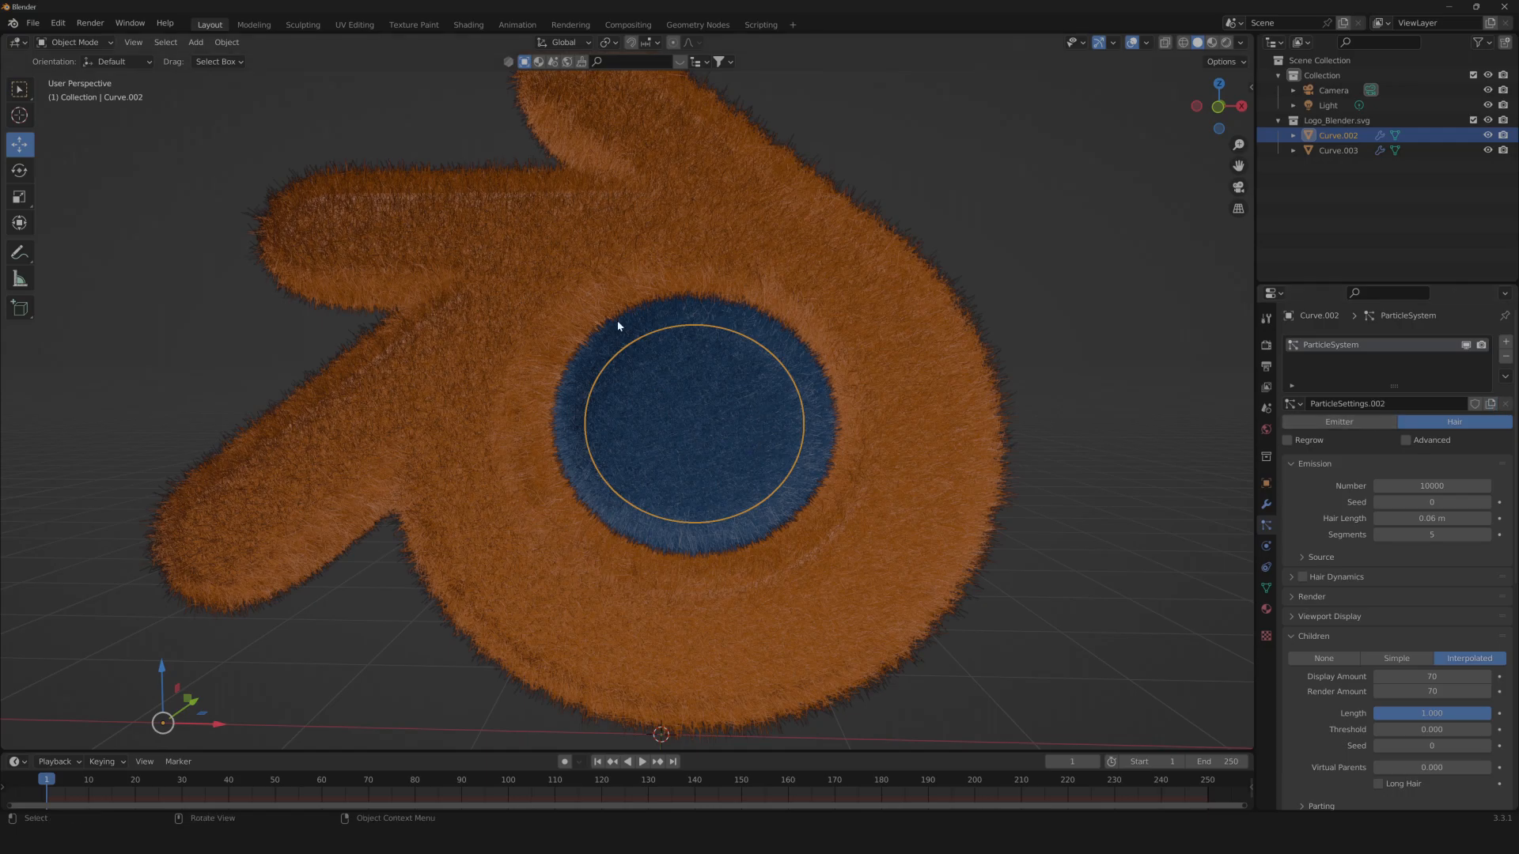
mouse_move(903, 354)
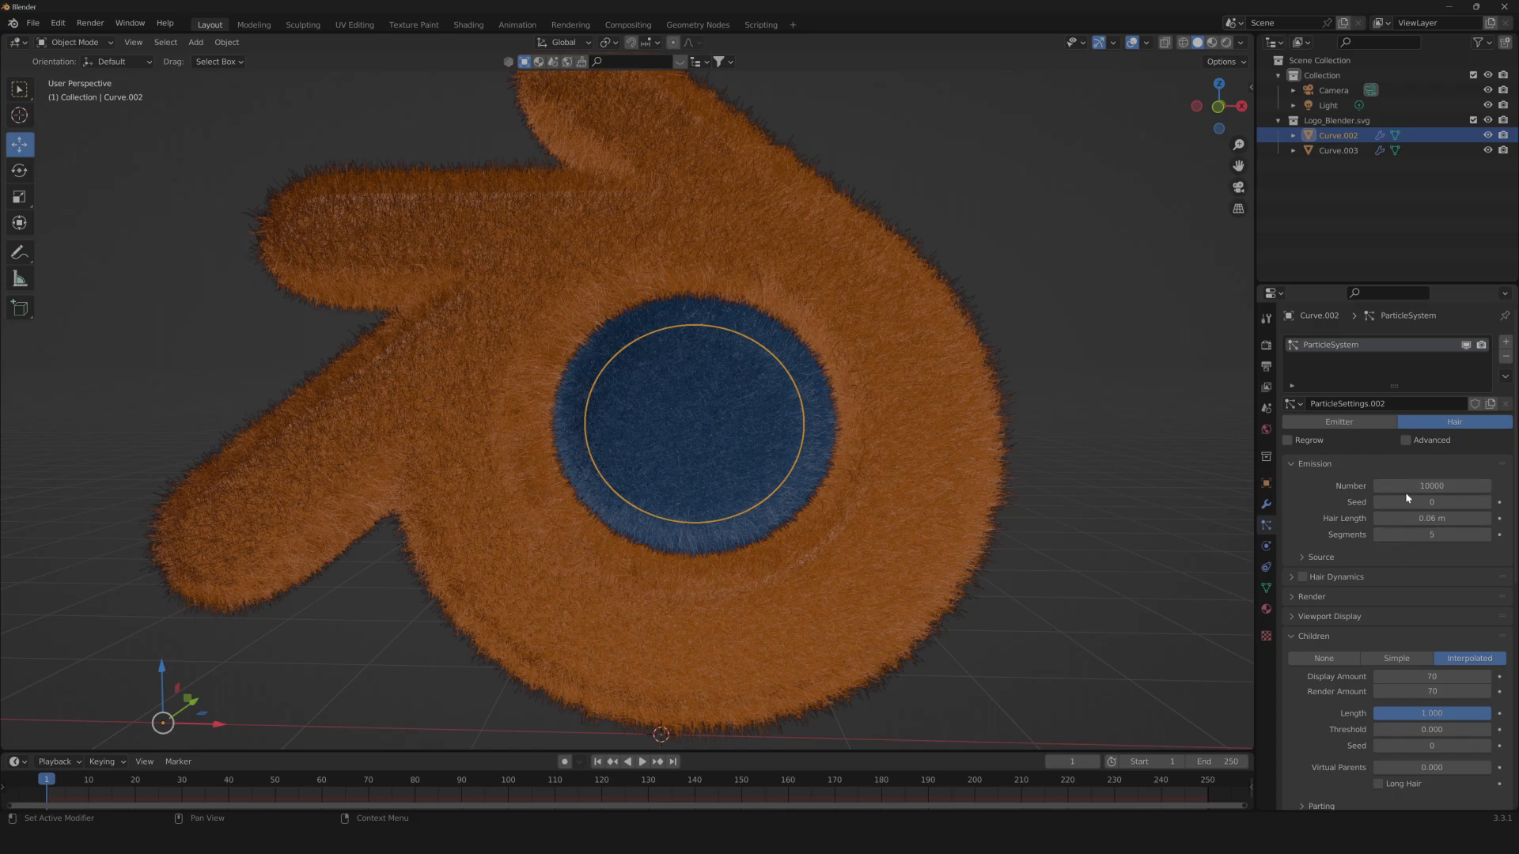
double_click(1432, 486)
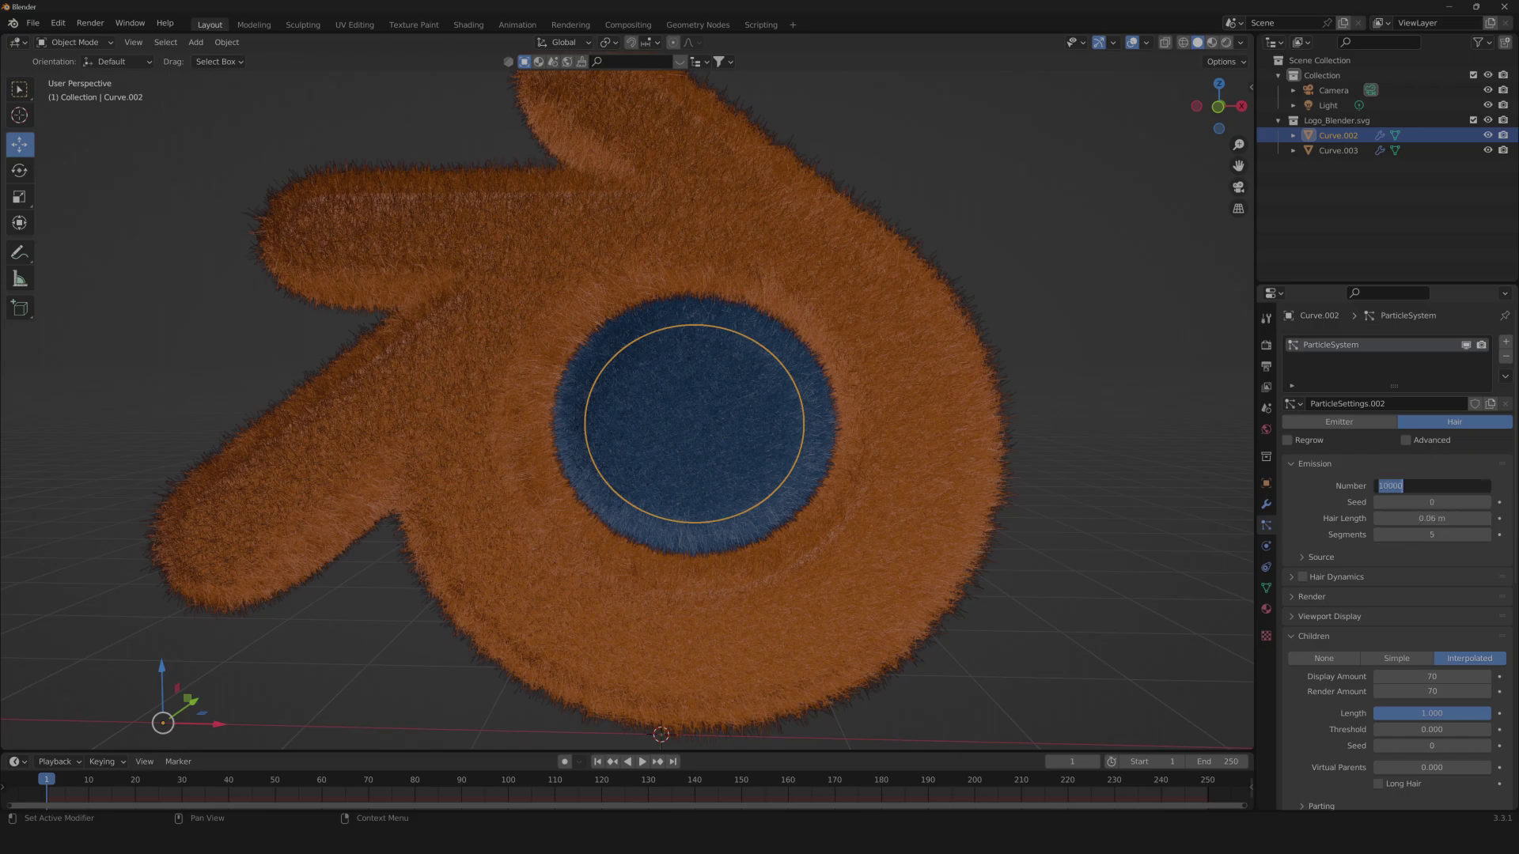
scroll("down", 3)
type("1000")
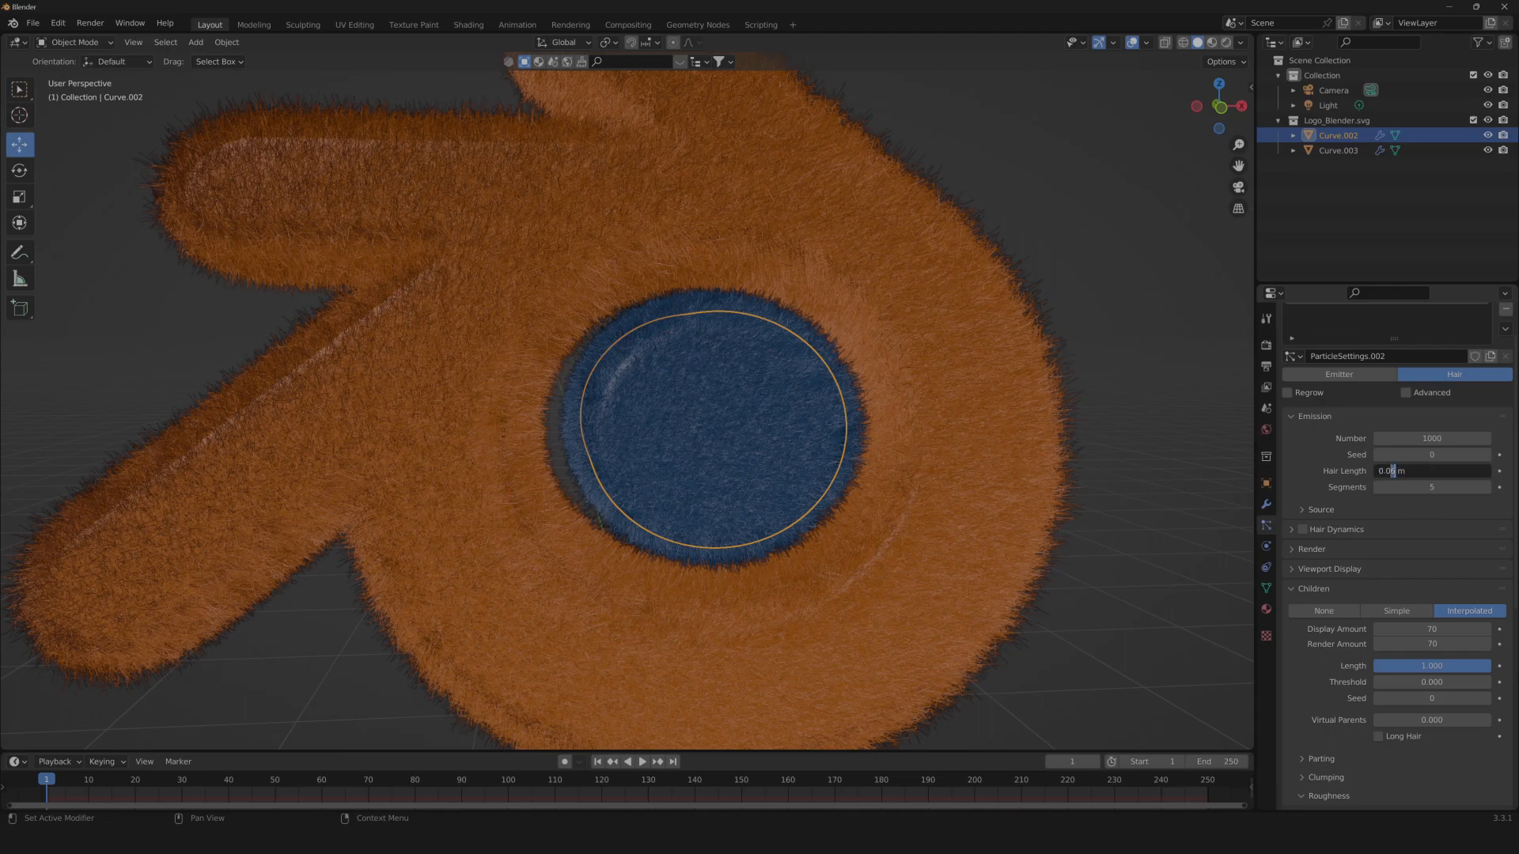
left_click(1431, 471)
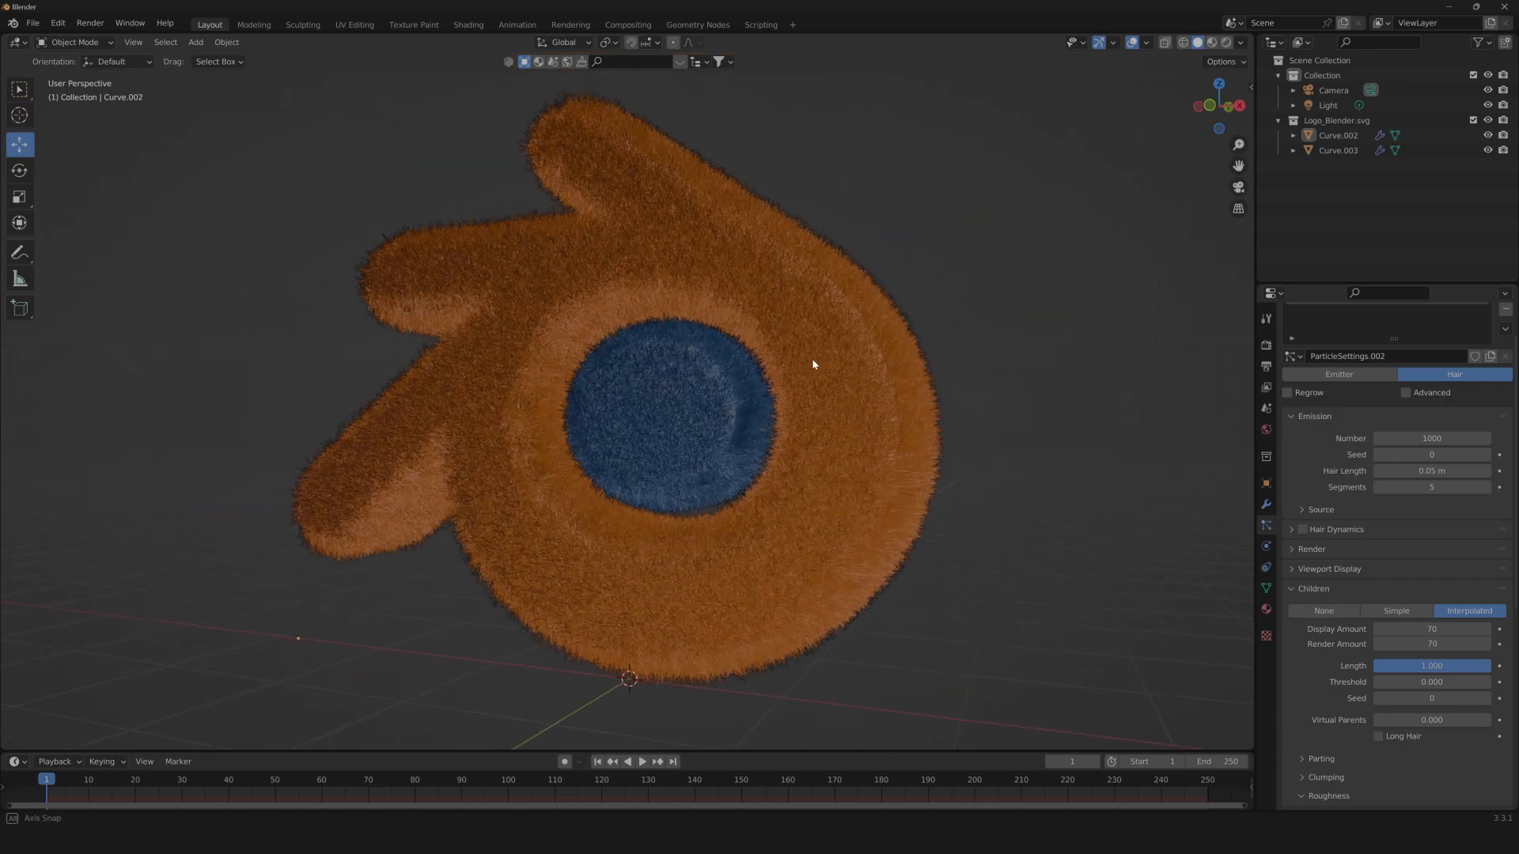
left_click_drag(814, 363, 886, 371)
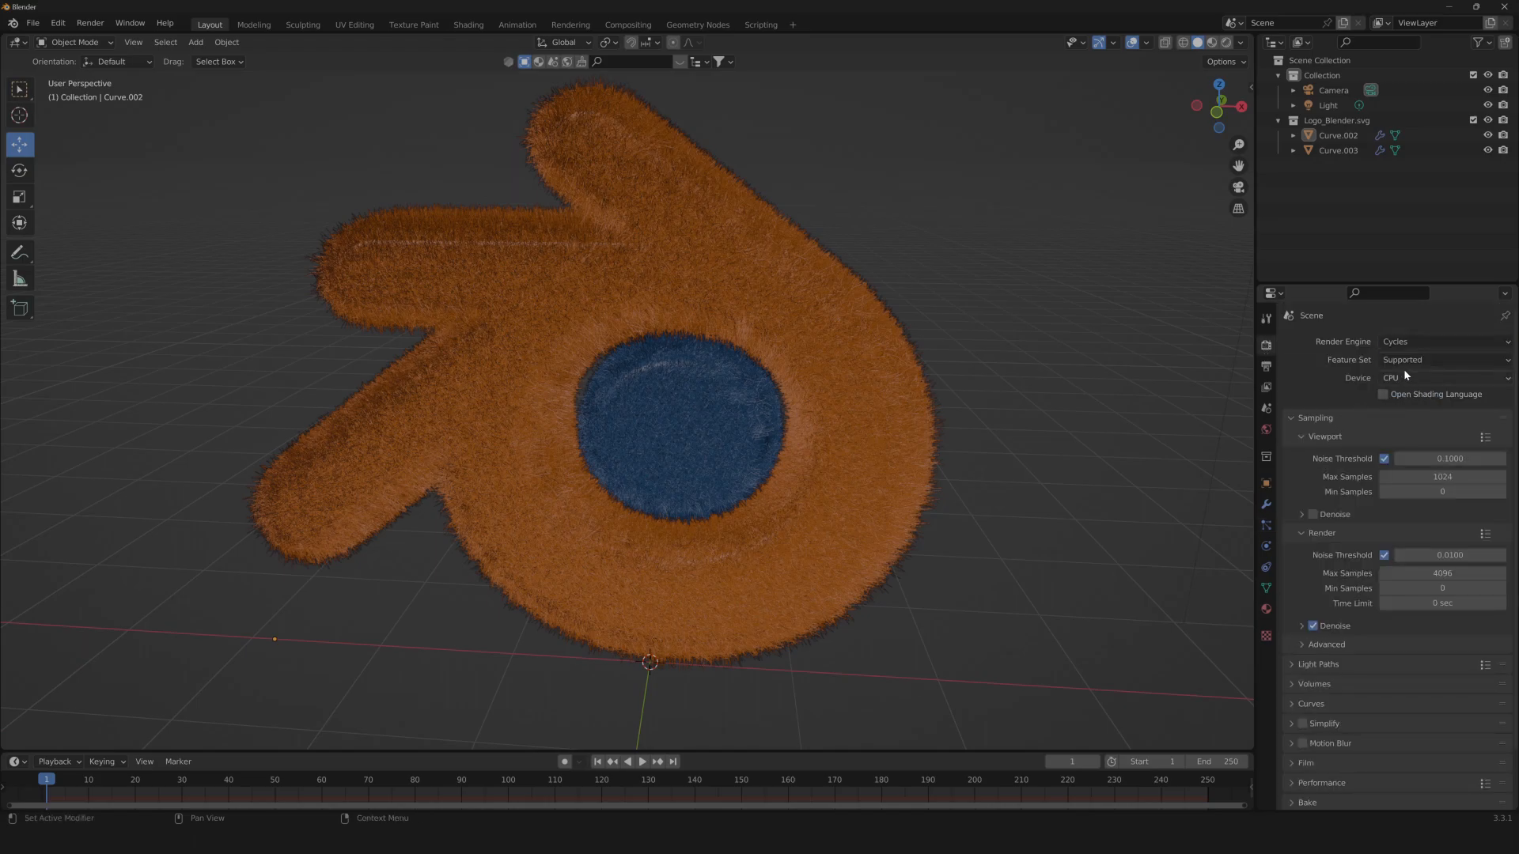
Set the Cycles device to GPU Compute and the viewport denoiser to OptiX.
left_click(1443, 378)
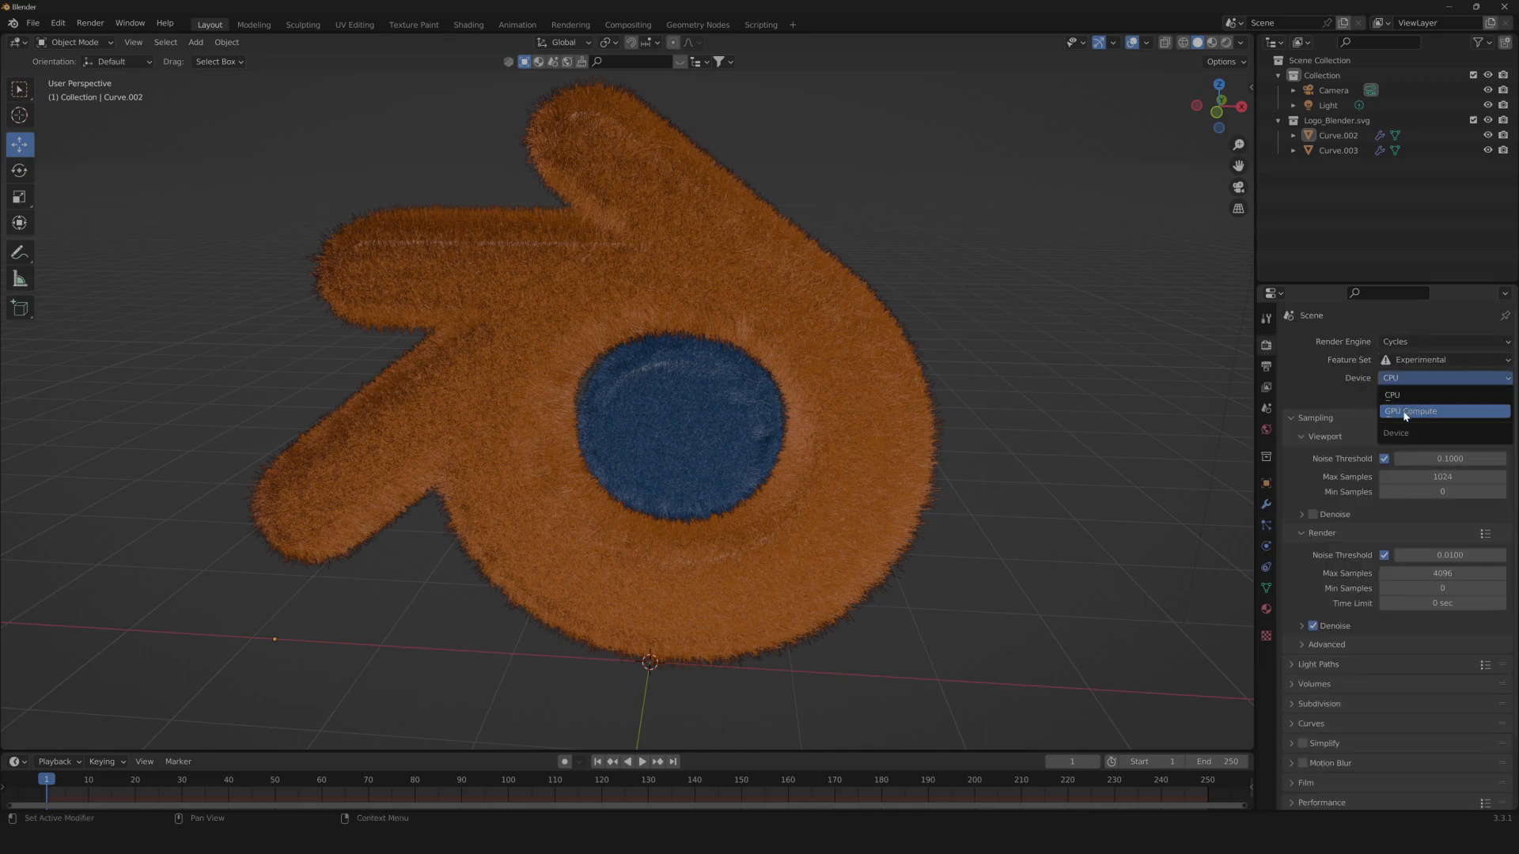
left_click(1411, 410)
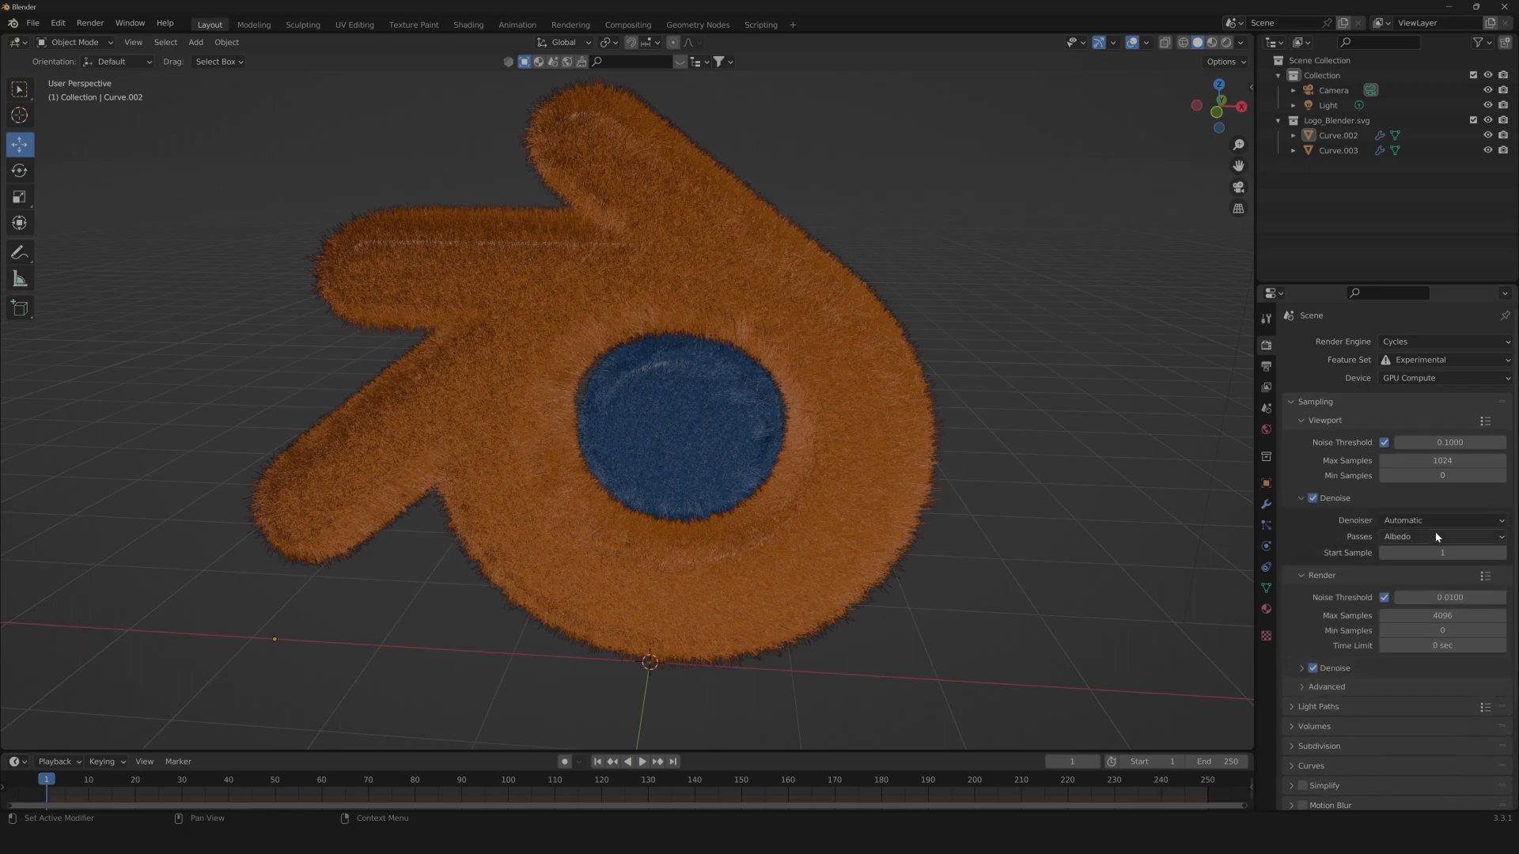
left_click(1442, 521)
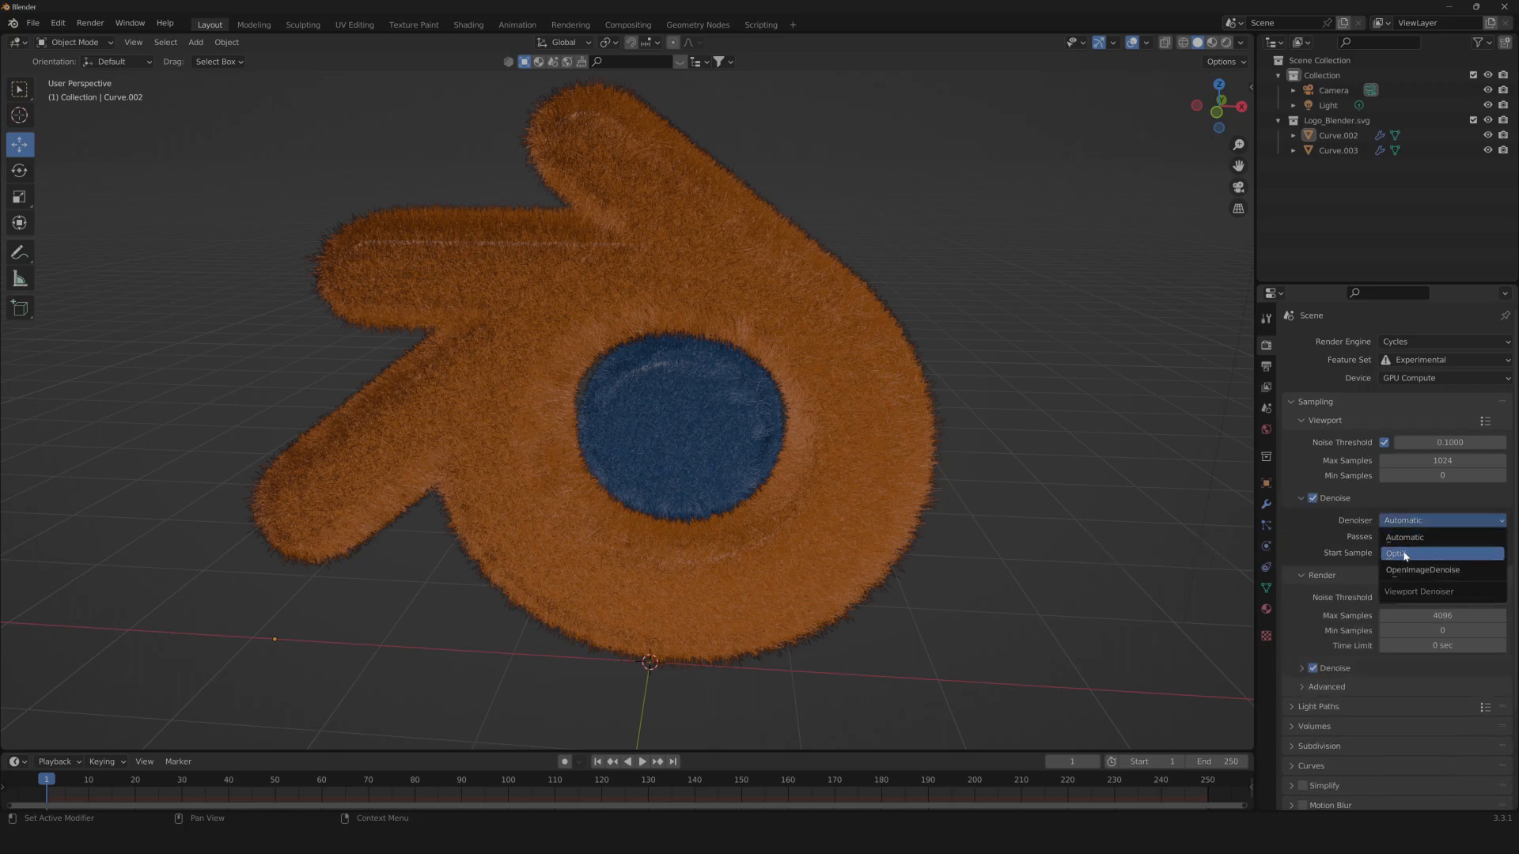
left_click(1407, 553)
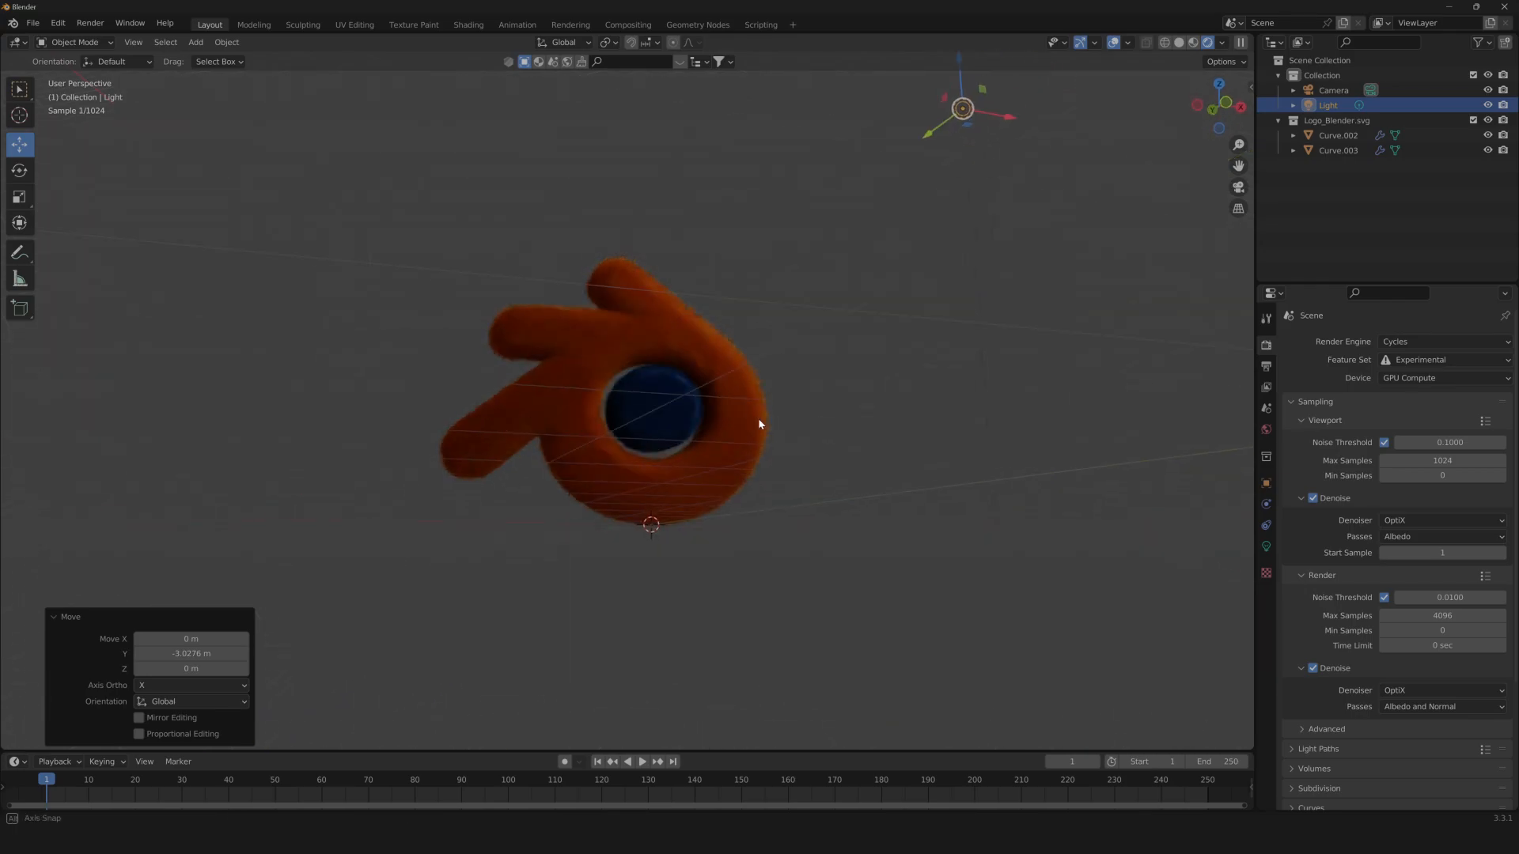
Zoom the rendered viewport in on the furry logo.
scroll("up", 3)
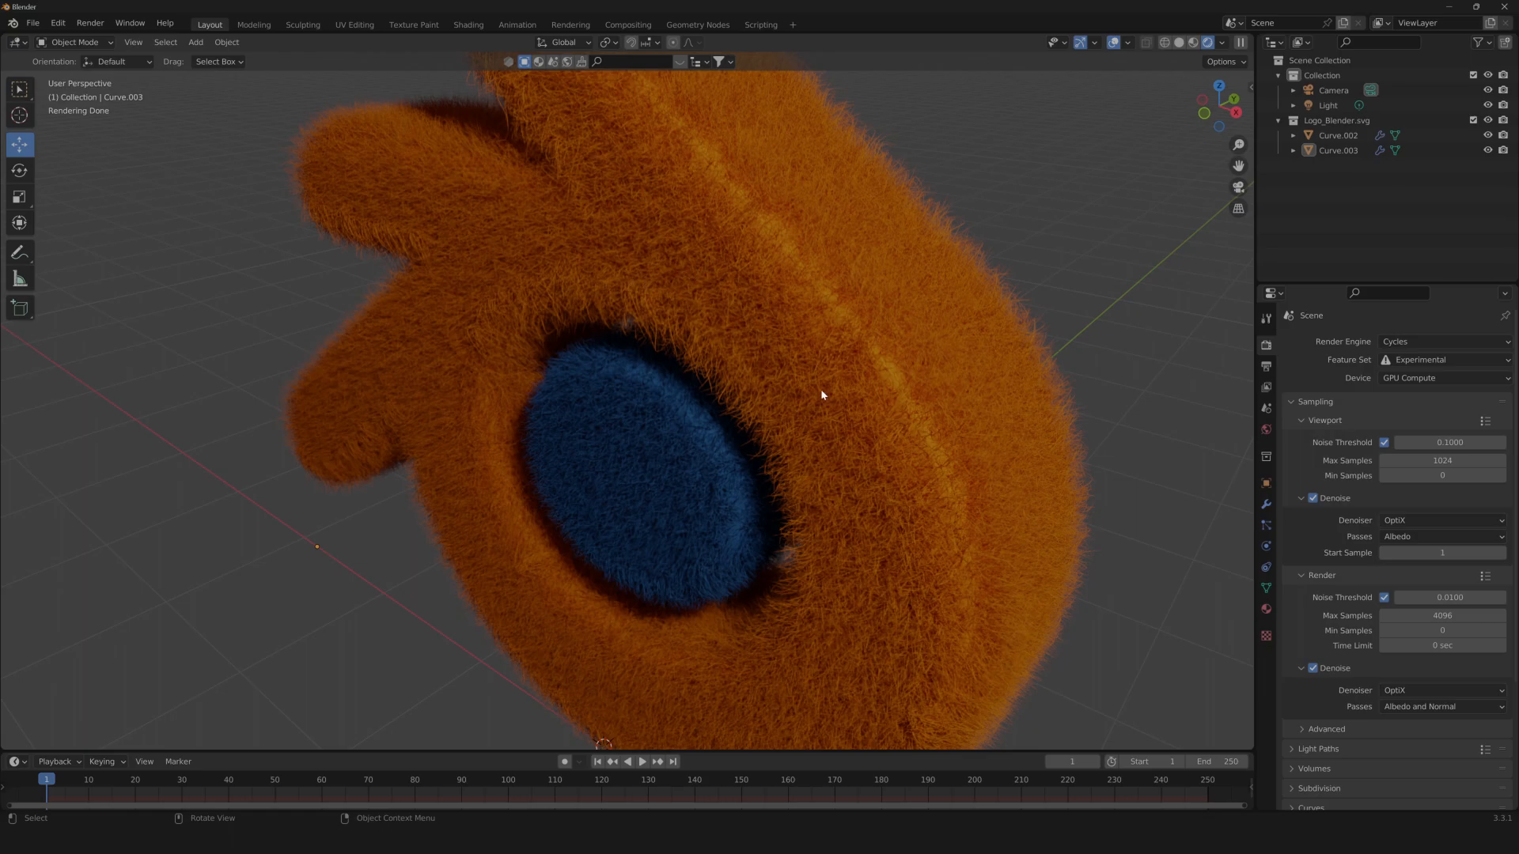
mouse_move(962, 561)
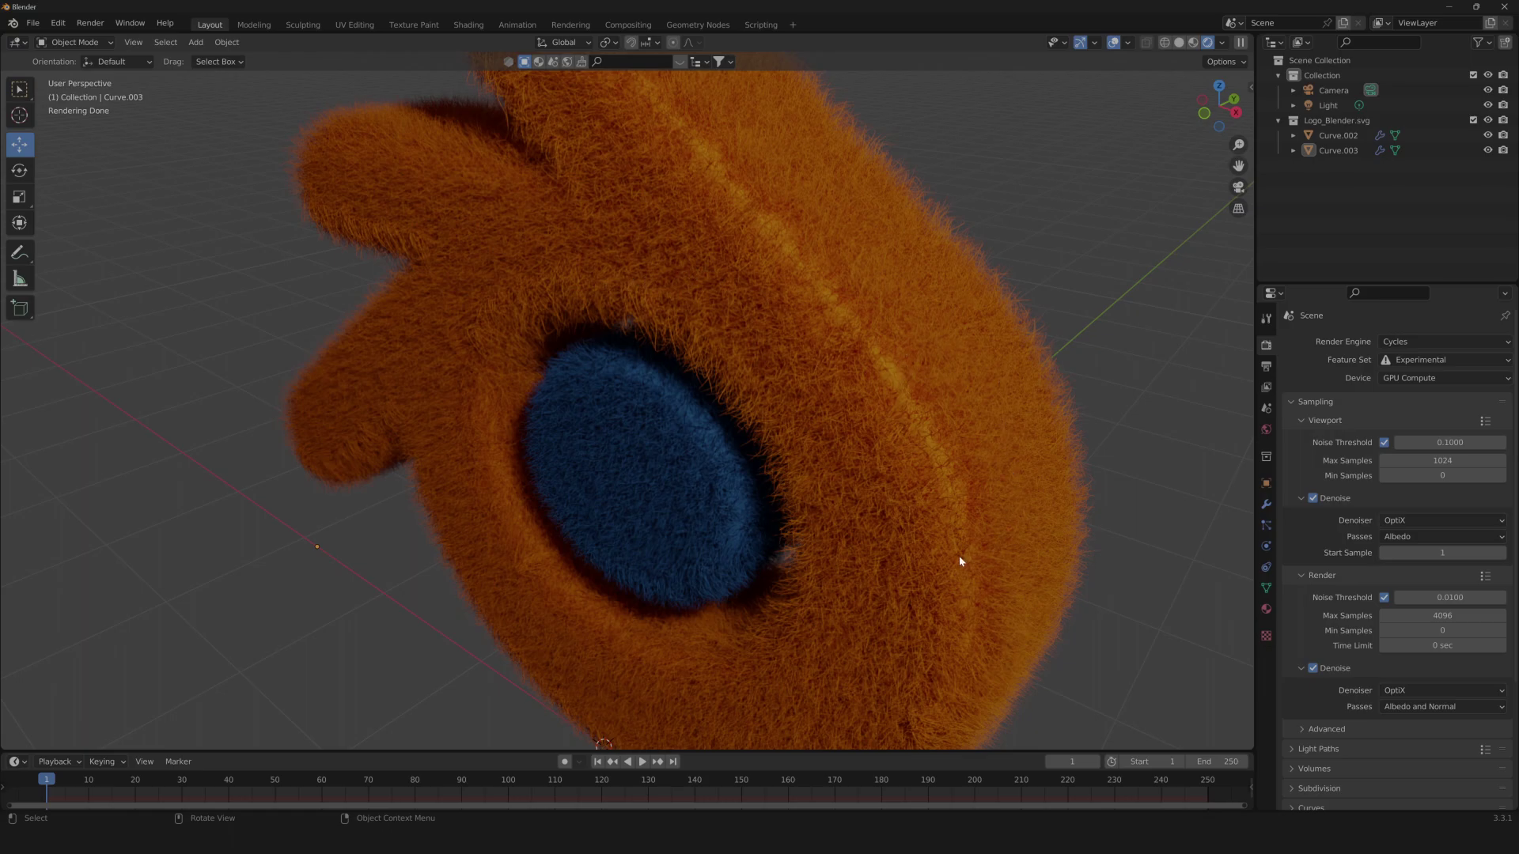